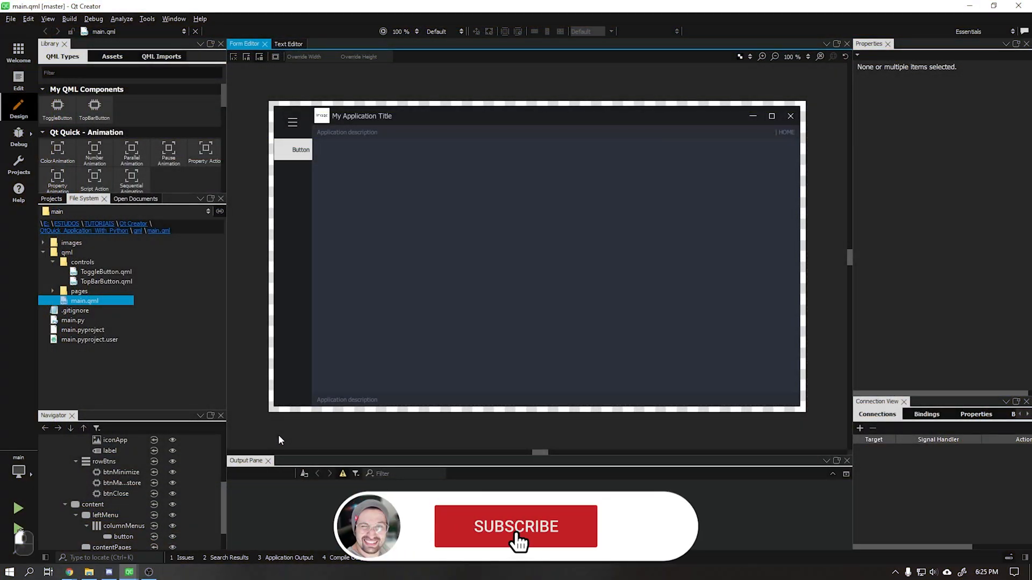
Step: Add a new QML file named LeftMenuBtn.qml to the controls folder
{"action": "left_click", "coordinate": [299, 150]}
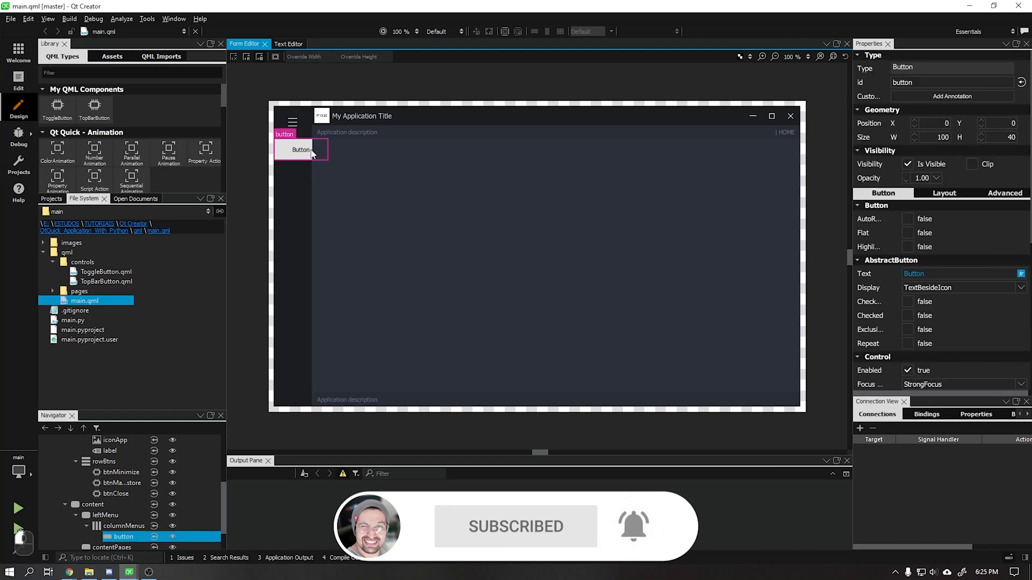
{"action": "left_click", "coordinate": [82, 262]}
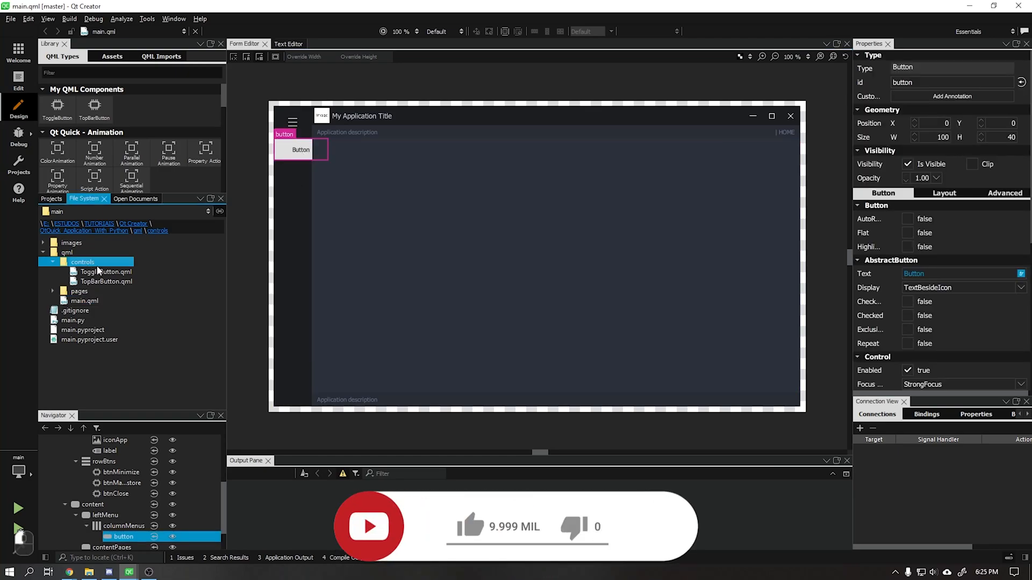
{"action": "right_click", "coordinate": [82, 261]}
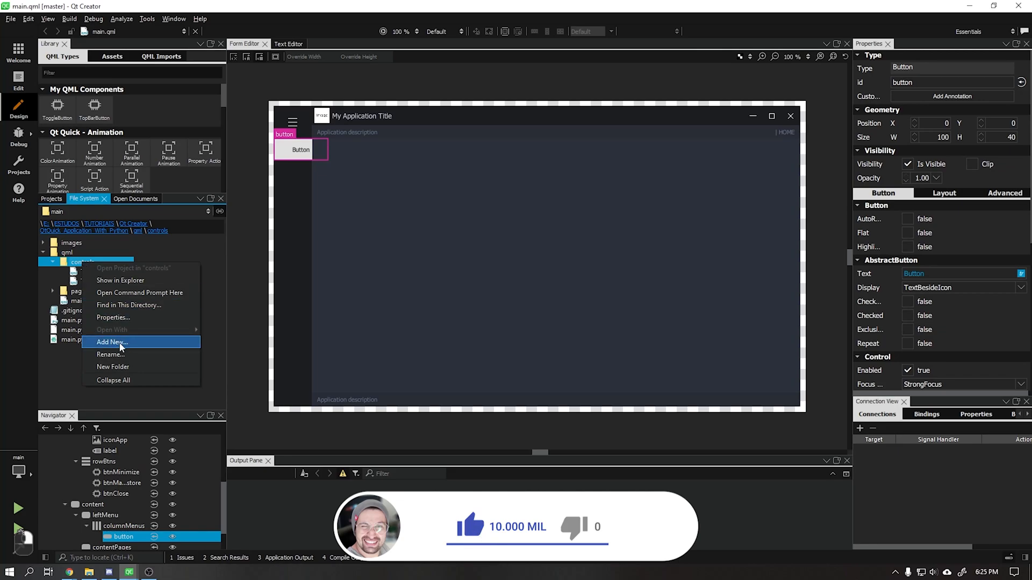
{"action": "left_click", "coordinate": [111, 342]}
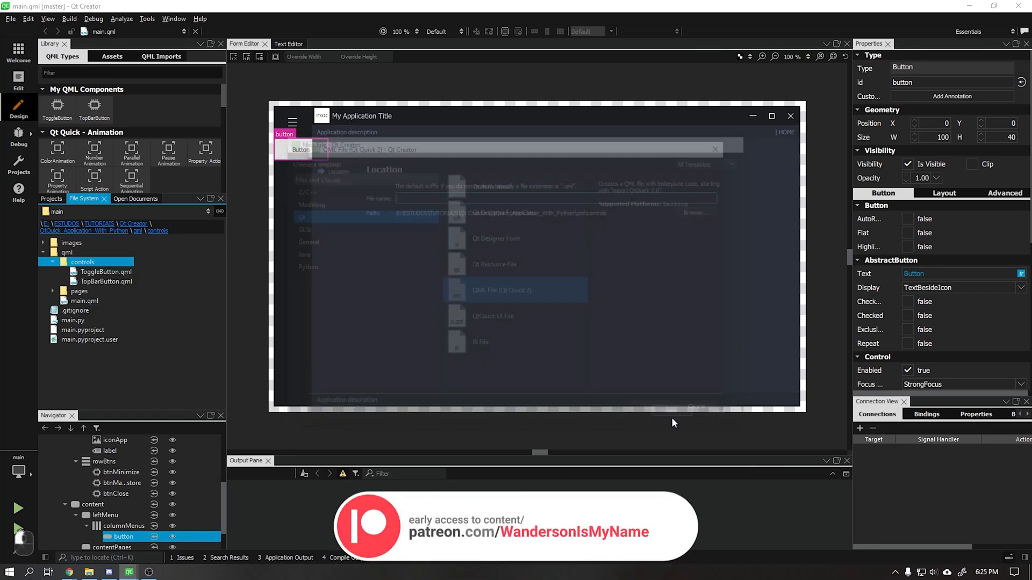
{"action": "type", "text": "LeftMenu"}
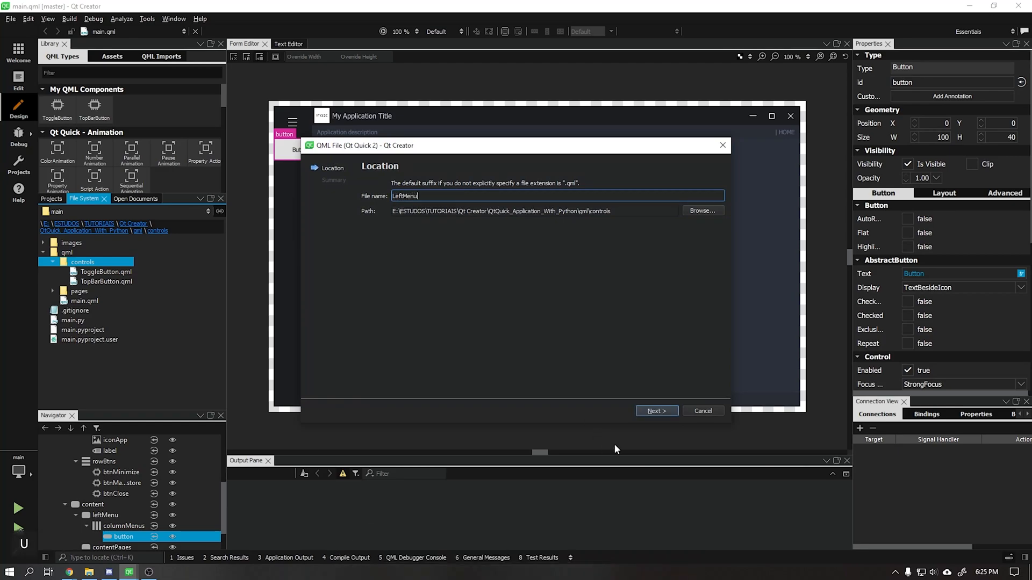
{"action": "type", "text": "B"}
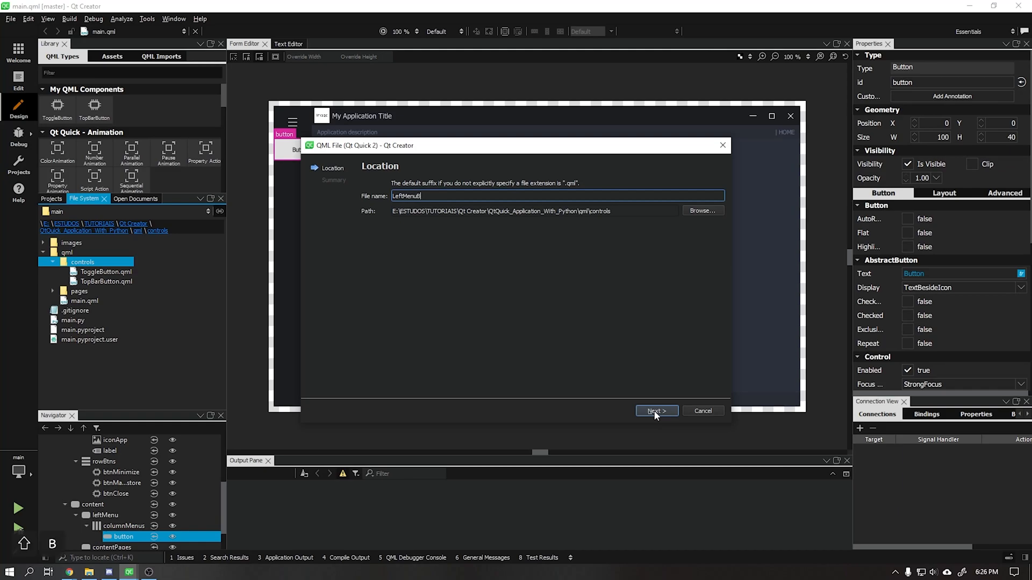
{"action": "left_click", "coordinate": [657, 411]}
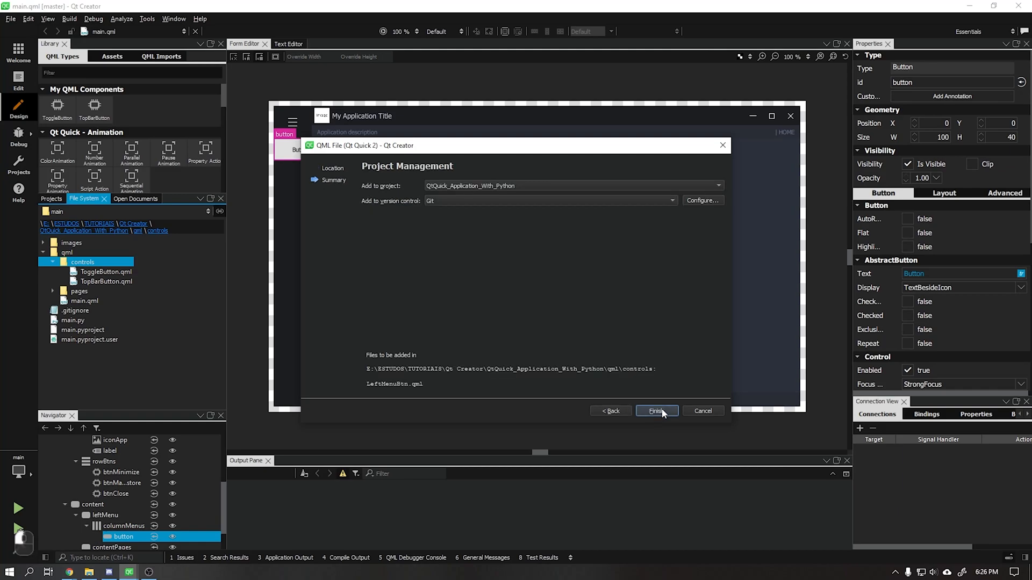
{"action": "left_click", "coordinate": [657, 411]}
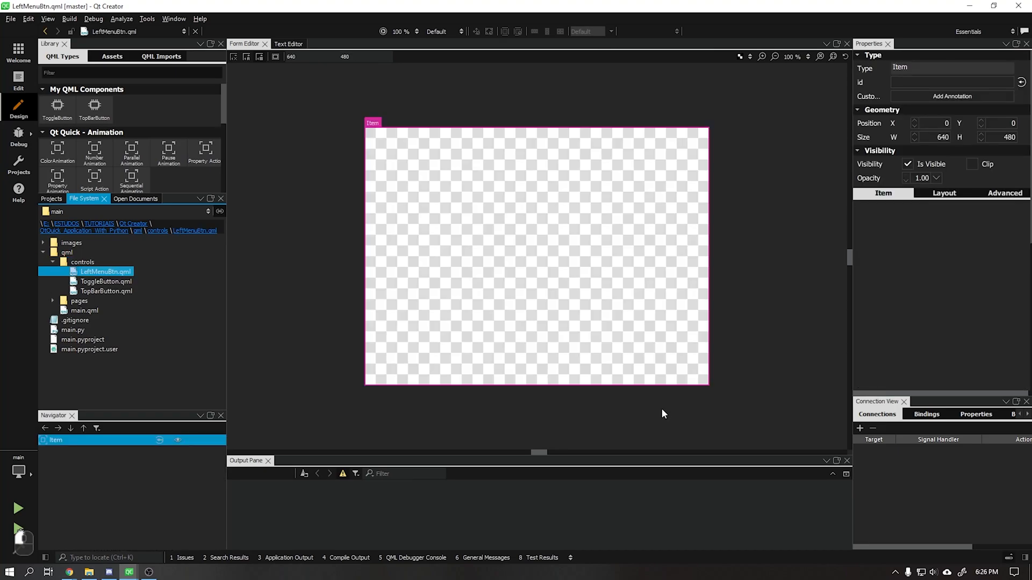
{"action": "mouse_move", "coordinate": [106, 281]}
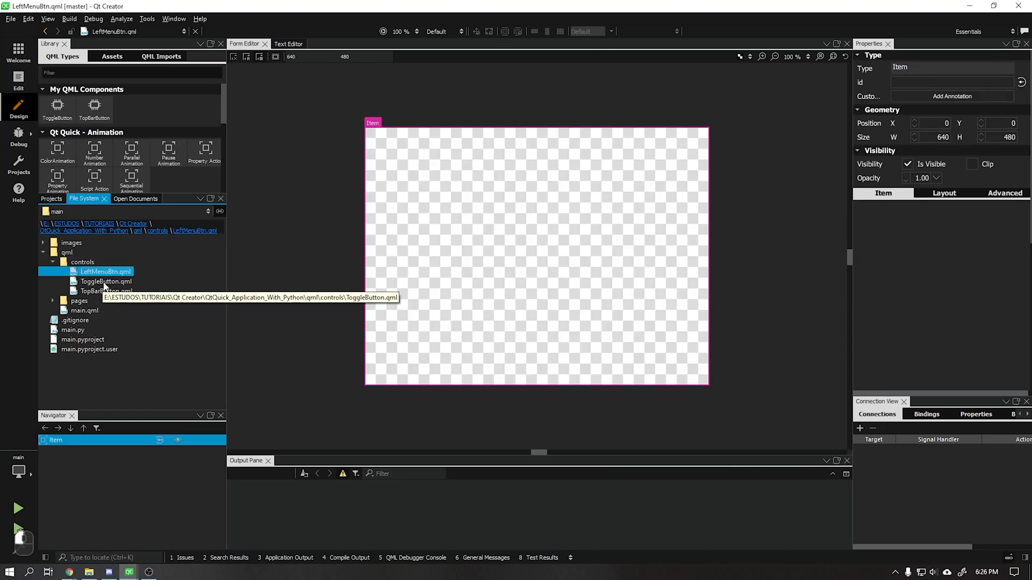
Step: Open ToggleButton.qml's source code to copy its button code into LeftMenuBtn.qml
{"action": "double_click", "coordinate": [106, 281]}
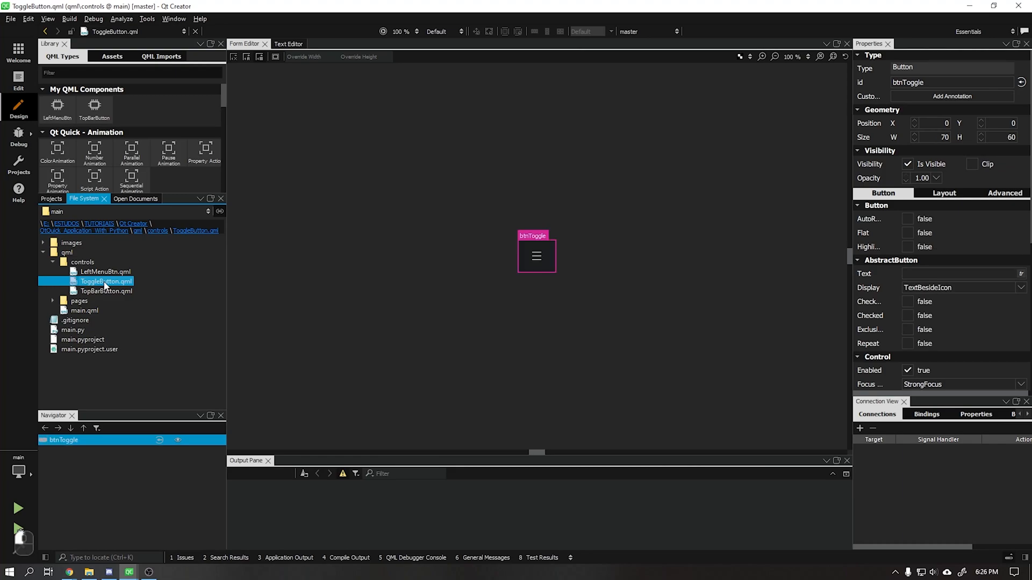
{"action": "left_click", "coordinate": [288, 43]}
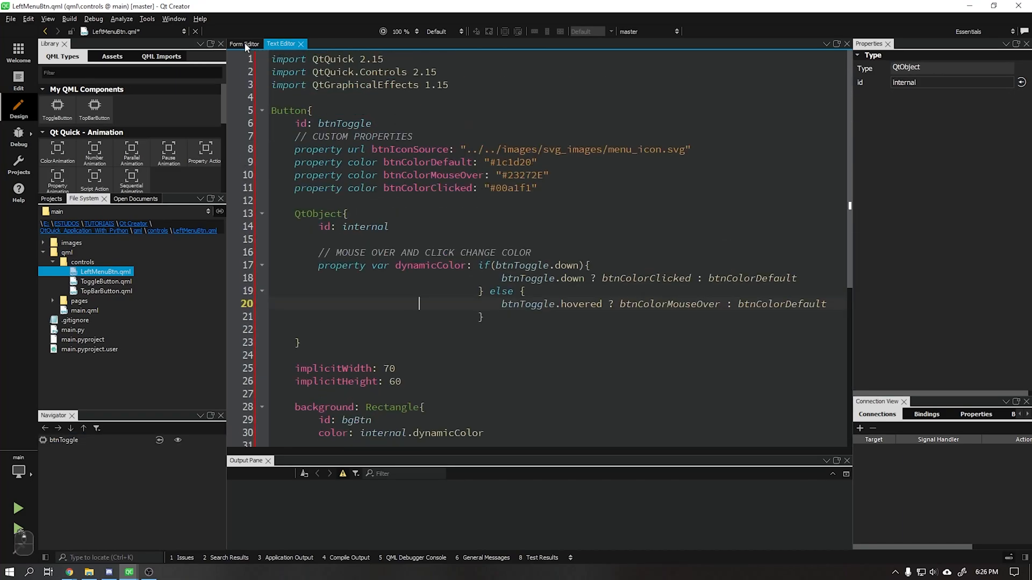
Step: Preview the copied button in the Form Editor at width 250, then return to the code
{"action": "left_click", "coordinate": [245, 44]}
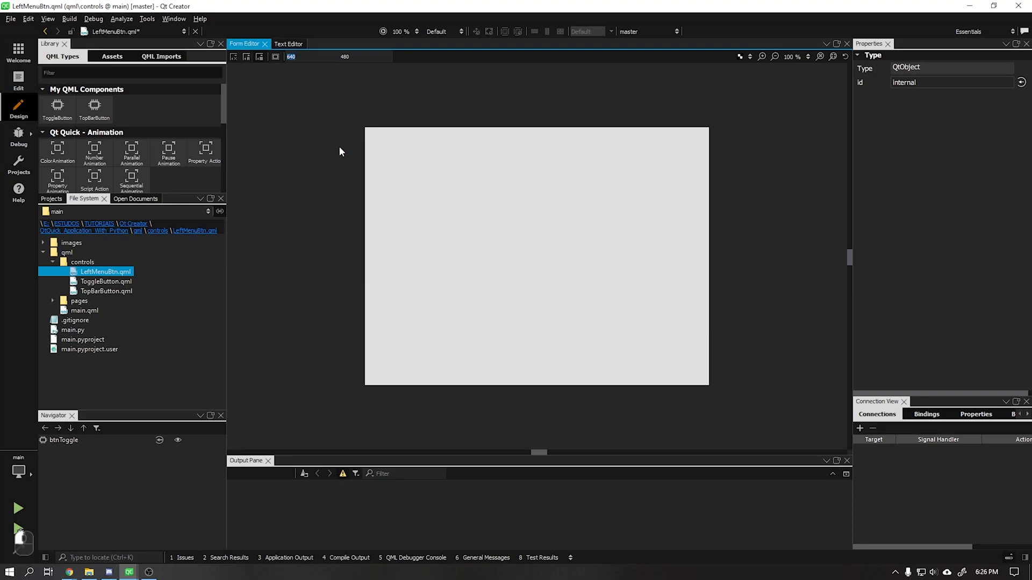
{"action": "type", "text": "250"}
{"action": "left_click", "coordinate": [364, 57]}
{"action": "type", "text": "40"}
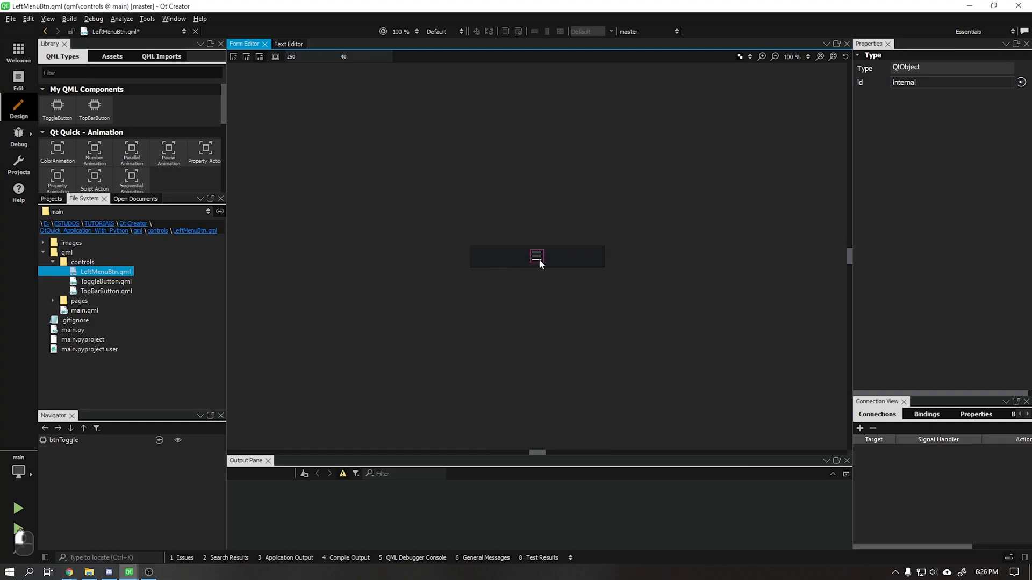
{"action": "left_click", "coordinate": [280, 43]}
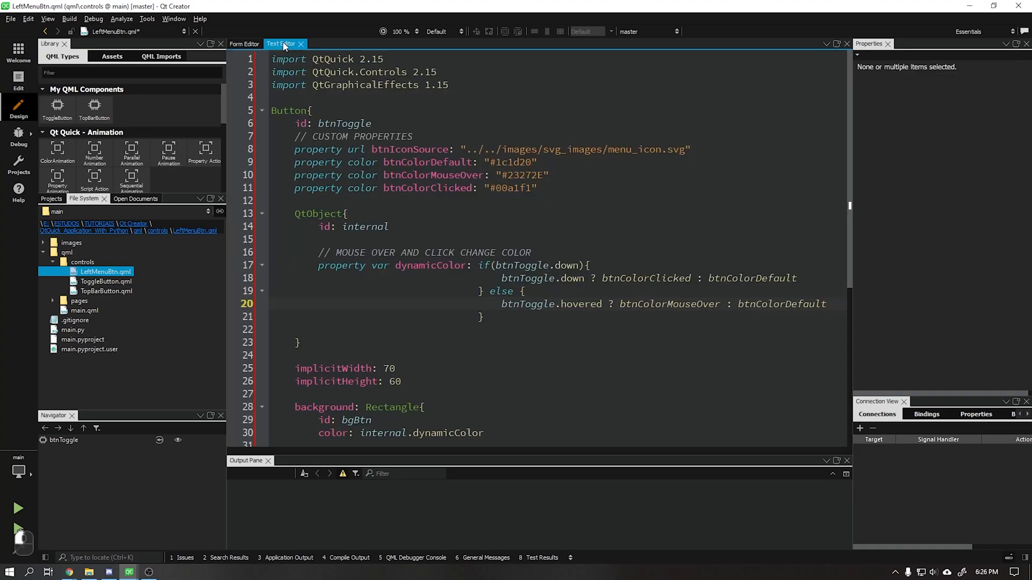
Step: Set implicitWidth to 250, rename the id to btnLeftMenu, and wrap the icon in contentItem
{"action": "scroll", "scroll_direction": "down", "scroll_amount": 3}
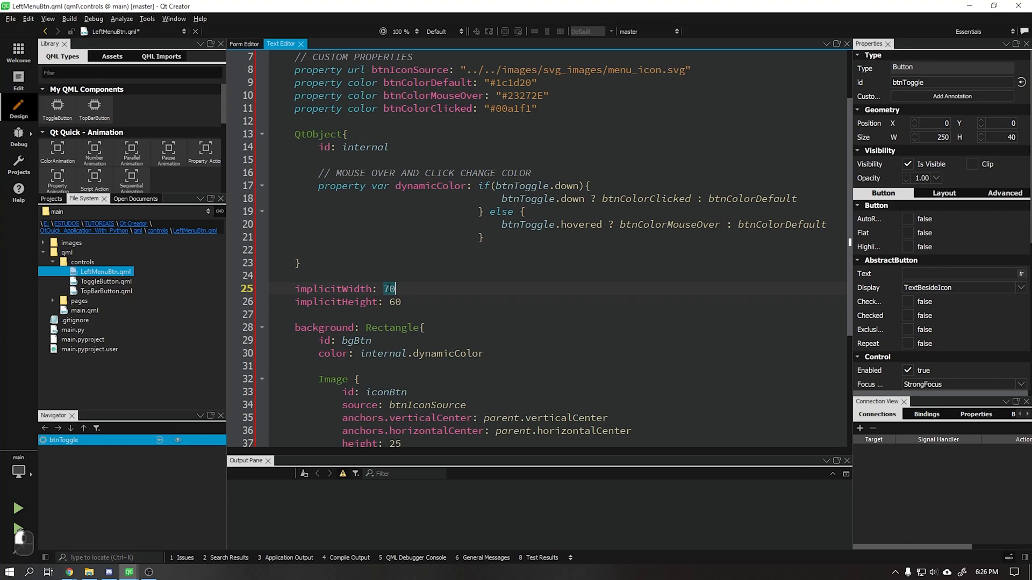
{"action": "type", "text": "250"}
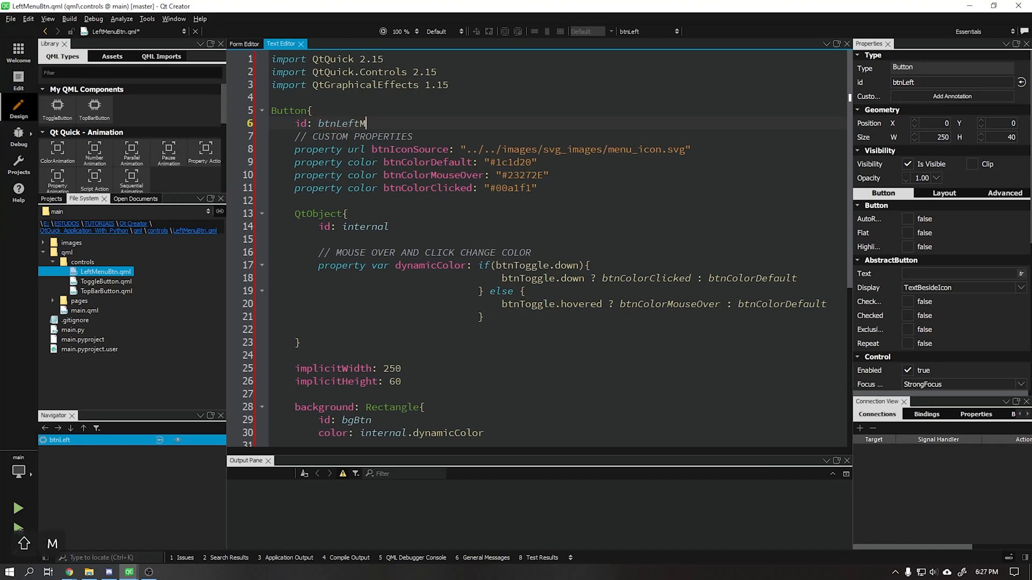
{"action": "type", "text": "enu"}
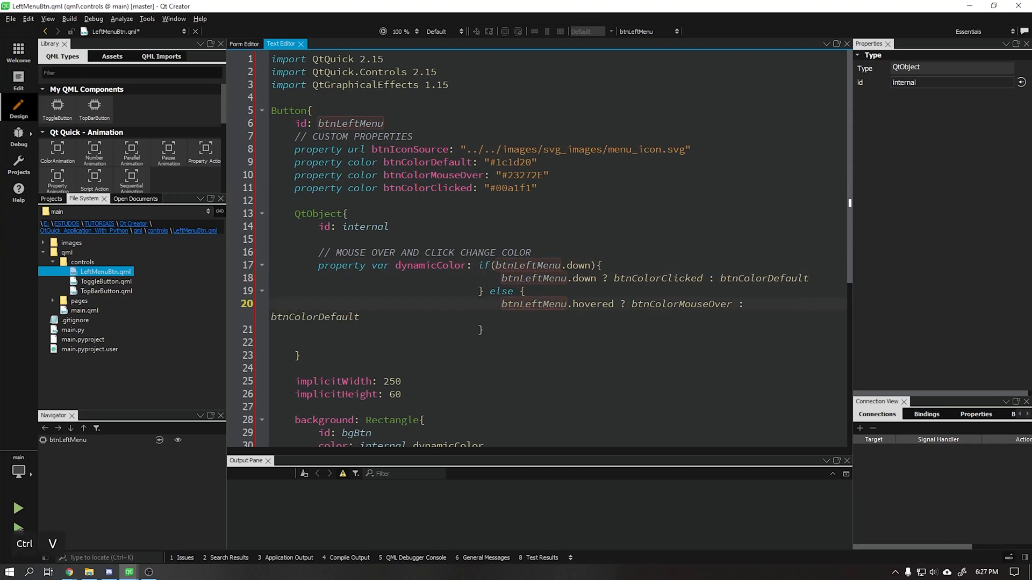
{"action": "scroll", "scroll_direction": "down", "scroll_amount": 3}
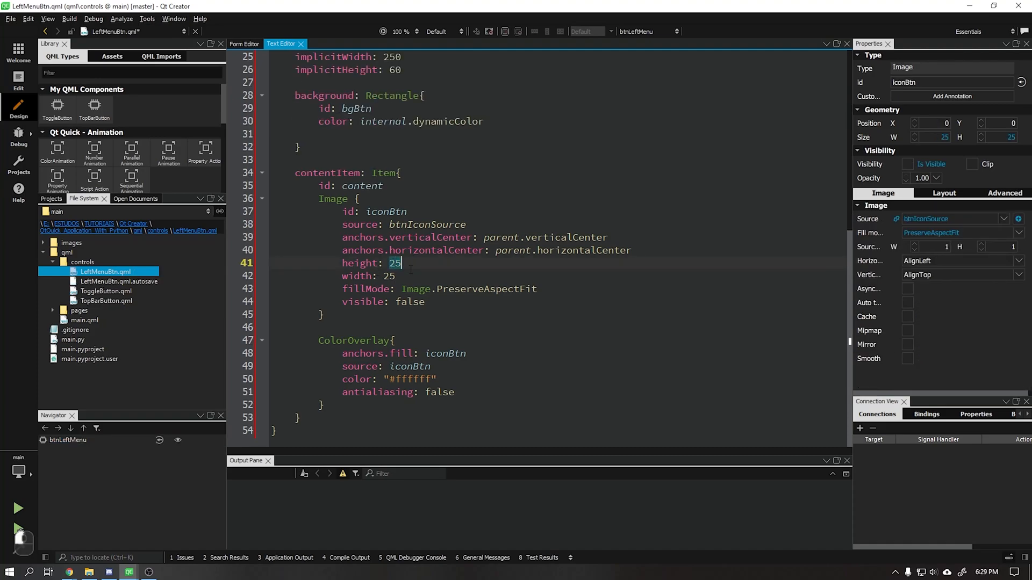
Step: Add sourceSize.width and sourceSize.height lines to the icon Image
{"action": "key", "text": "Enter"}
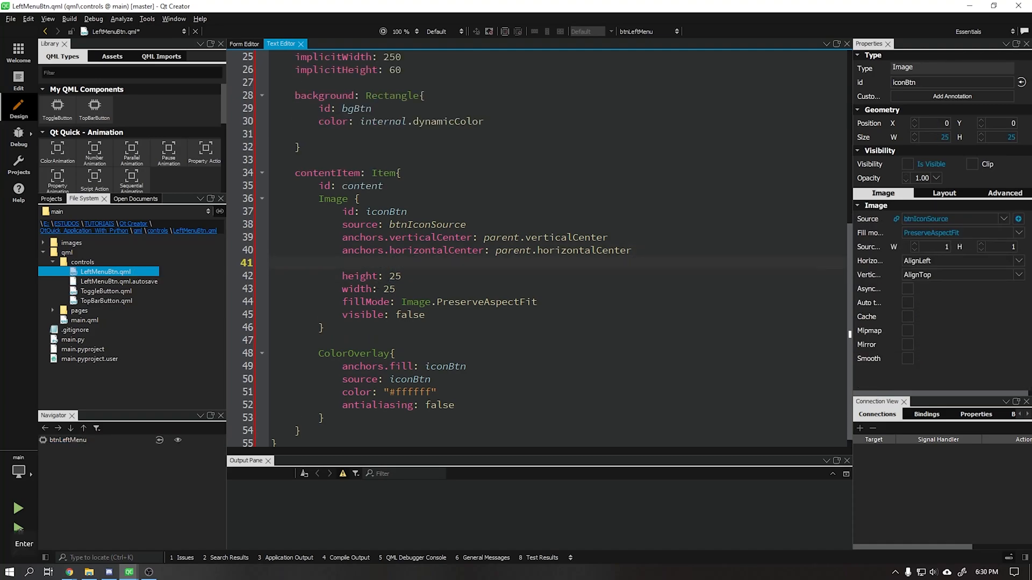
{"action": "type", "text": "source: \"../../images/svg_images/menu_icon.svg"}
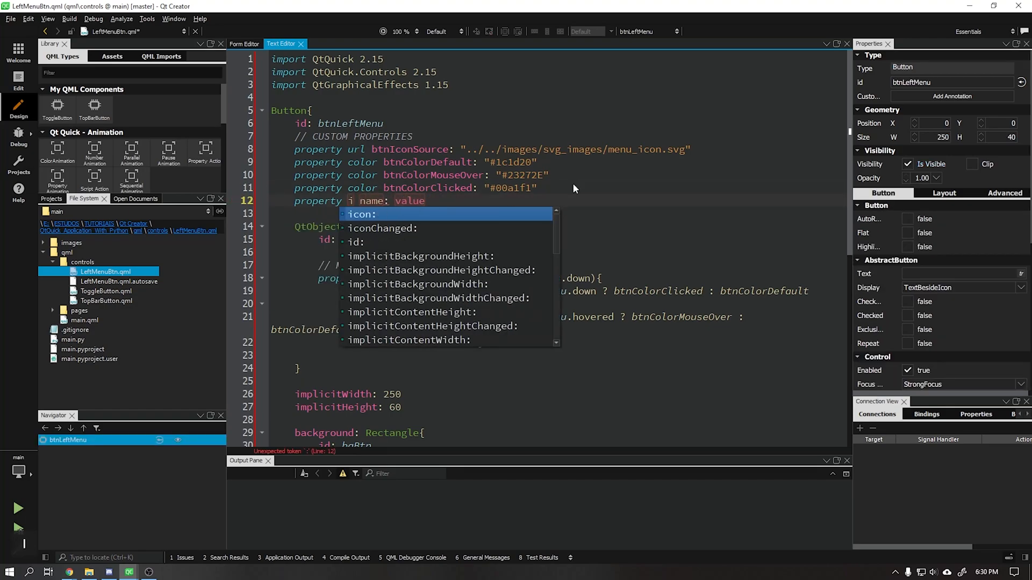
Step: Declare iconWidth and iconHeight properties, each defaulting to 18
{"action": "type", "text": "int inconWidt"}
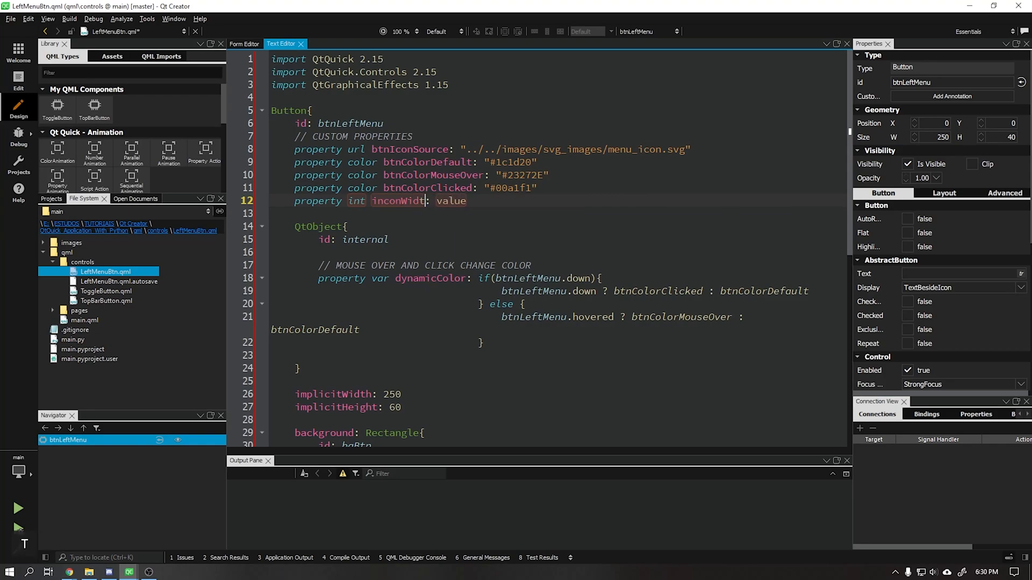
{"action": "type", "text": "18"}
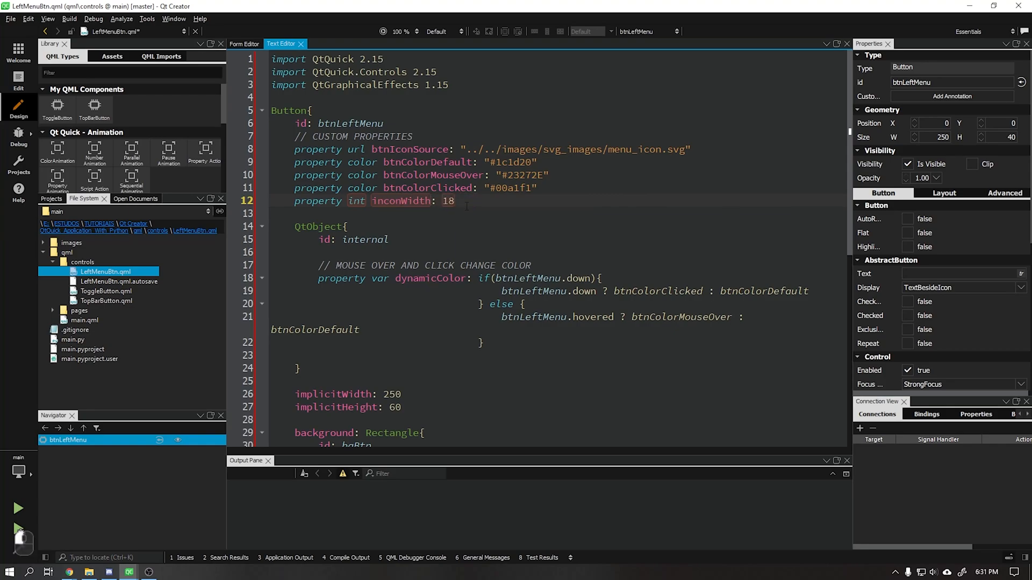
{"action": "type", "text": "property int name: value"}
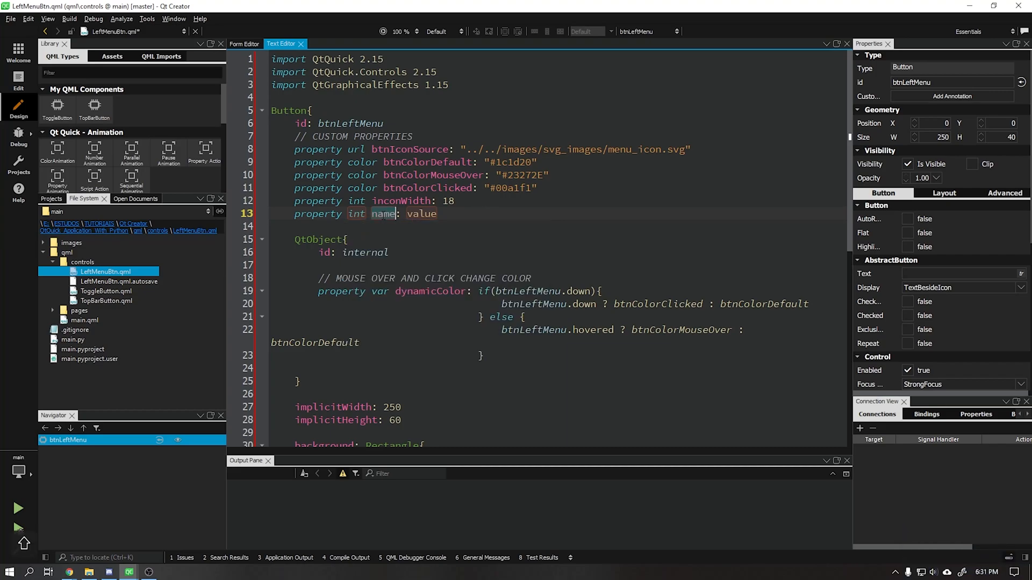
{"action": "type", "text": "iconHeight"}
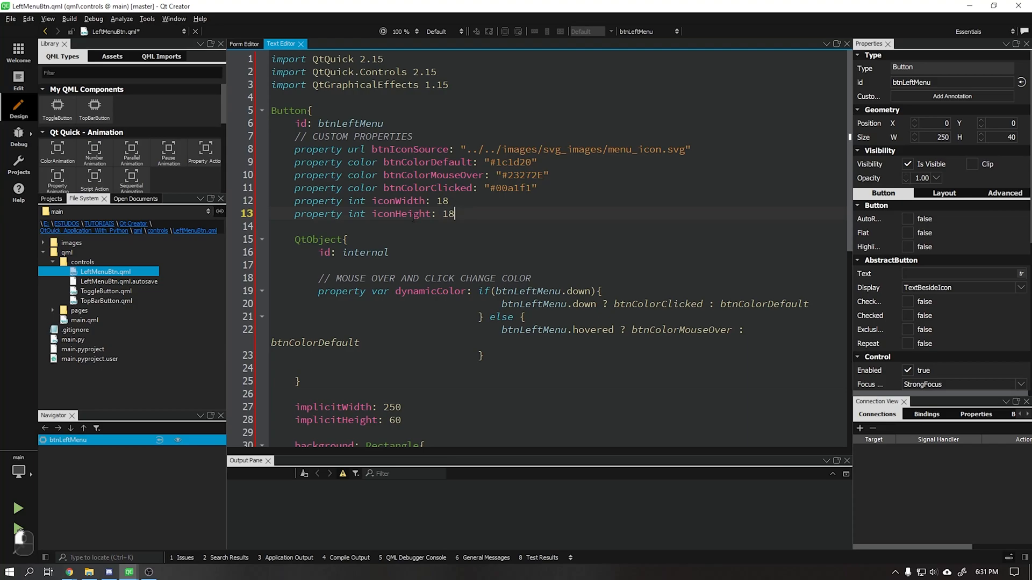
Step: Bind the icon Image's size to iconHeight and iconWidth
{"action": "scroll", "scroll_direction": "down", "scroll_amount": 3}
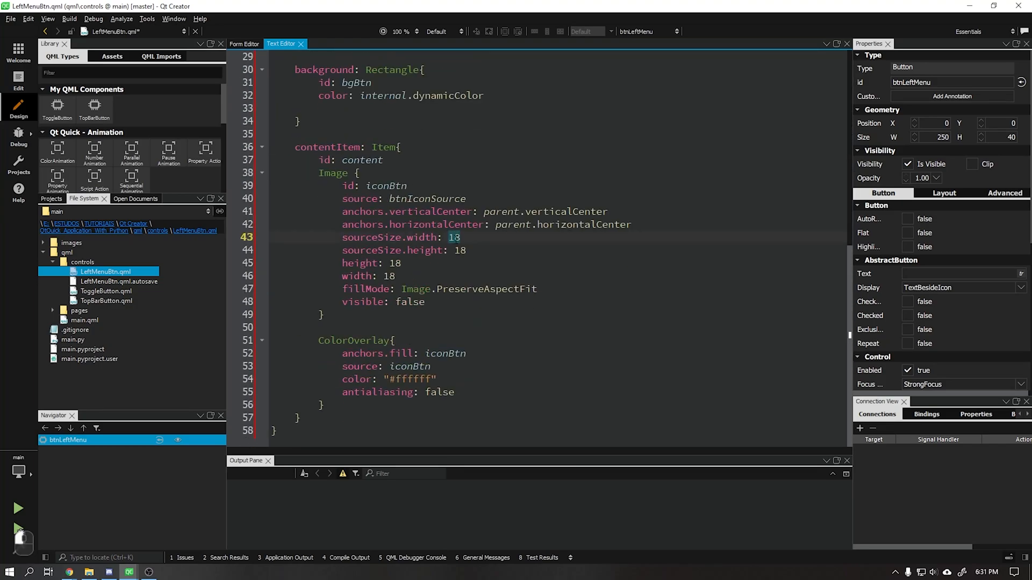
{"action": "type", "text": "iconWidth"}
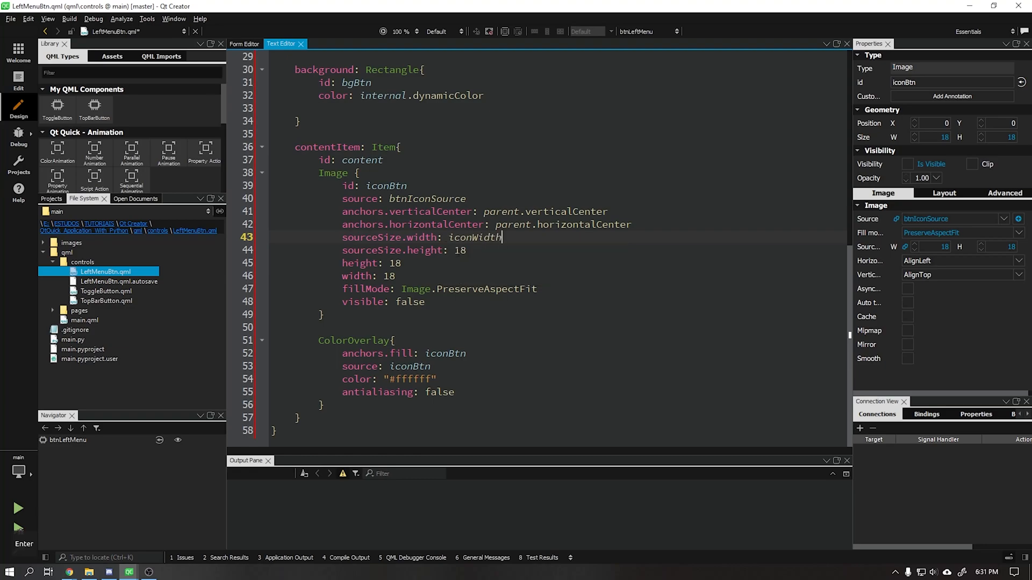
{"action": "type", "text": "iconHeight"}
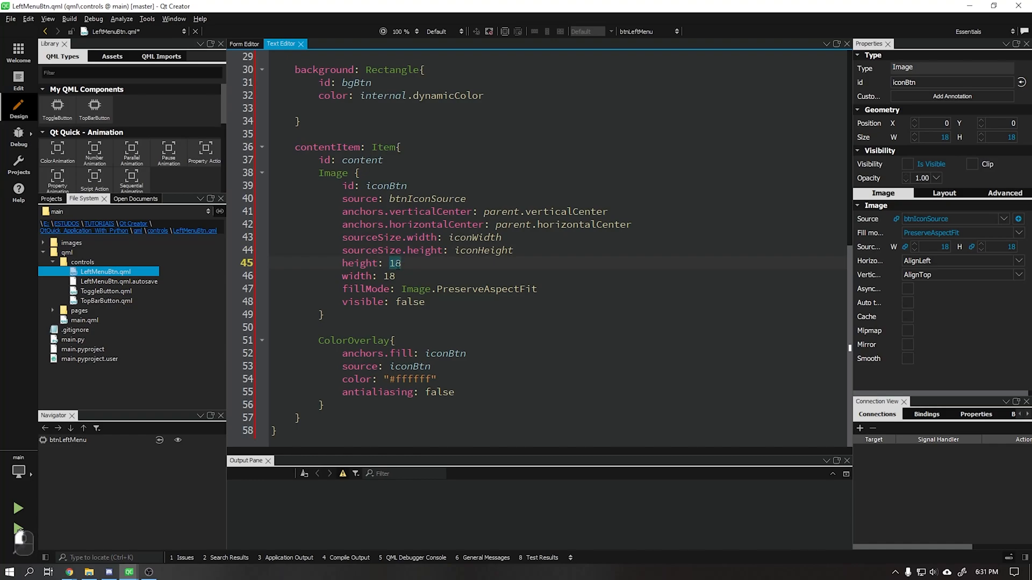
{"action": "type", "text": "icon"}
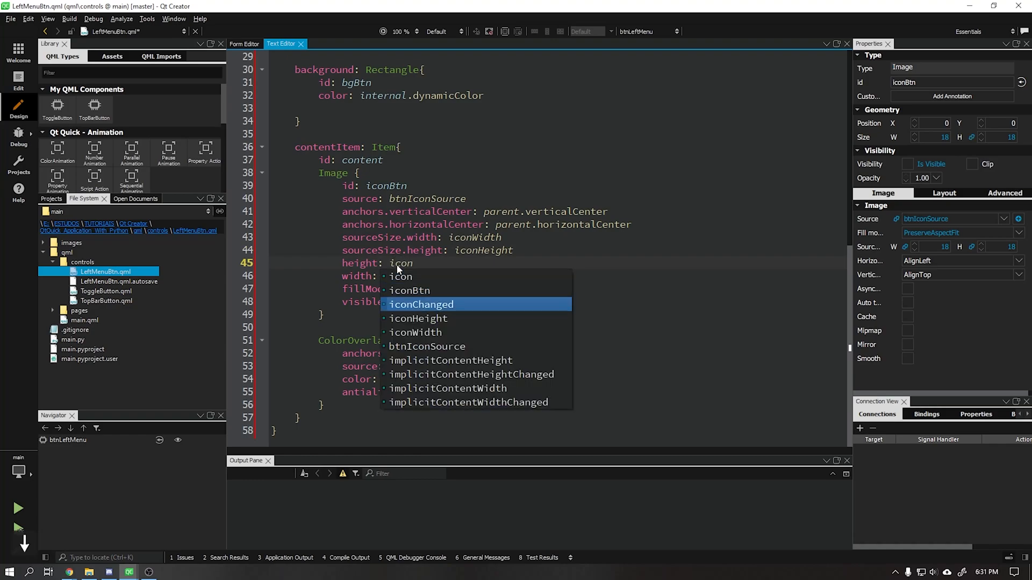
{"action": "key", "text": "Enter"}
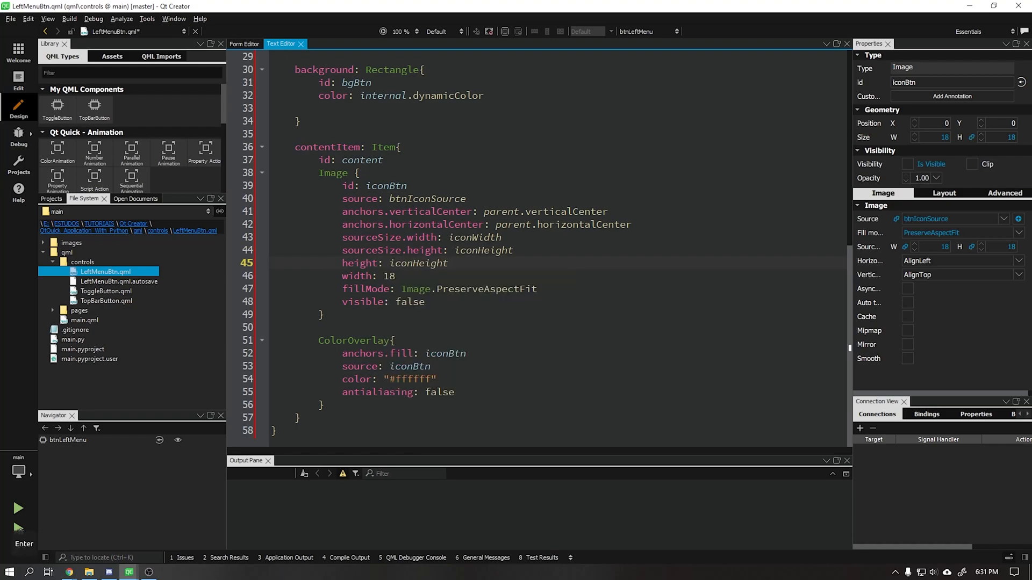
{"action": "type", "text": "ico"}
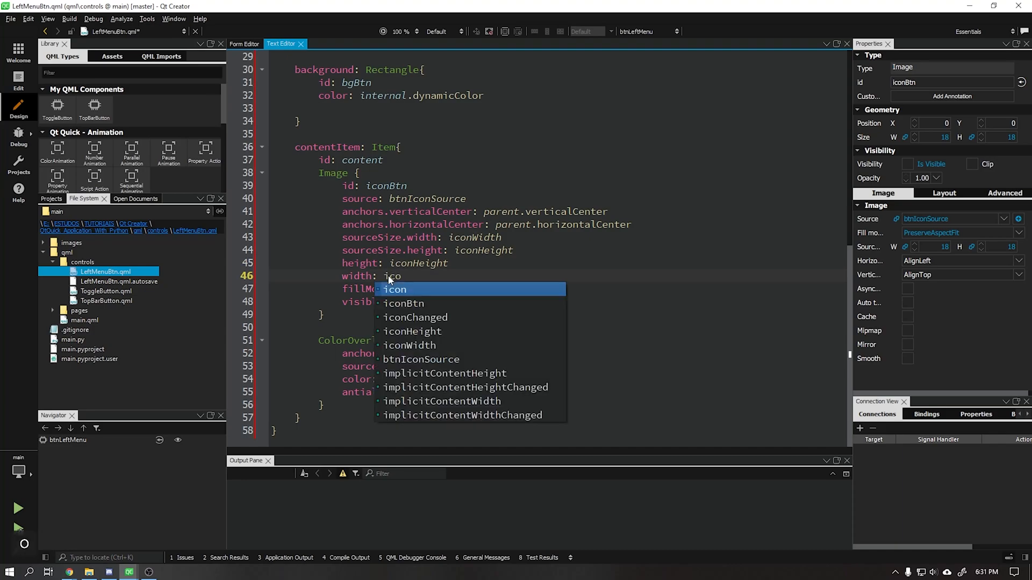
{"action": "key", "text": "Enter"}
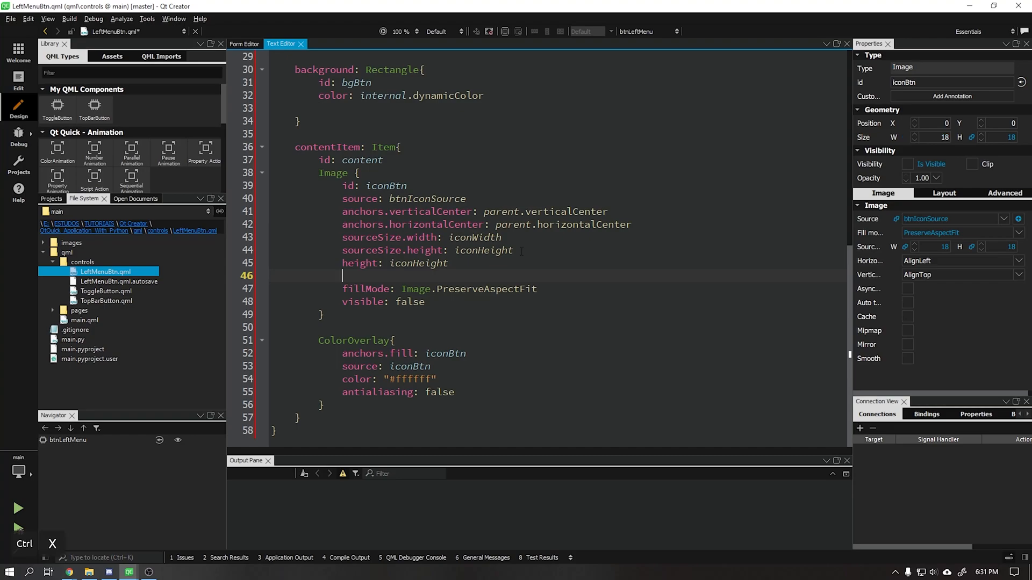
{"action": "type", "text": "width: iconWidth"}
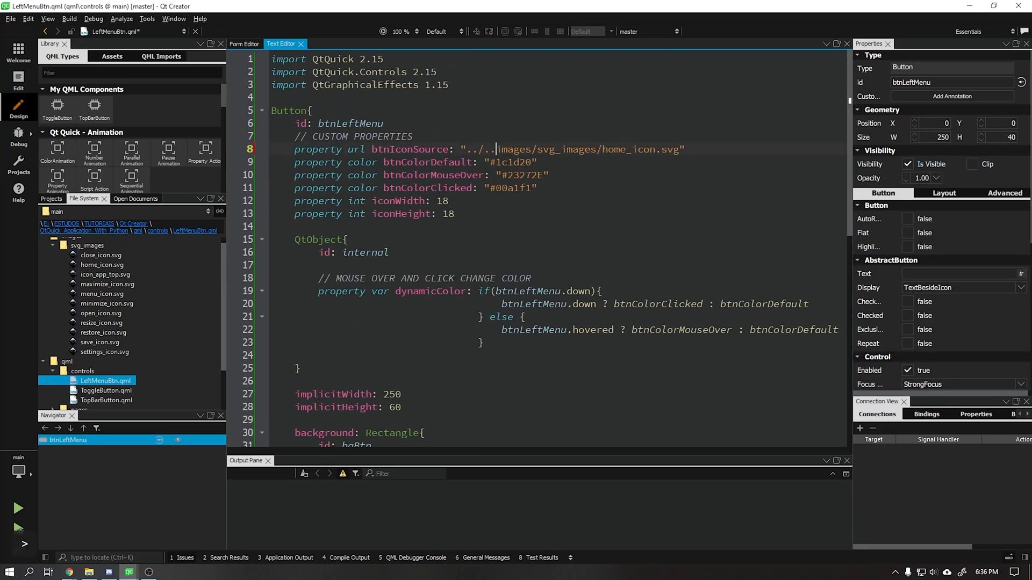
Step: Save, then in Design mode anchor the icon left instead of horizontally centred
{"action": "key", "text": "Ctrl+S"}
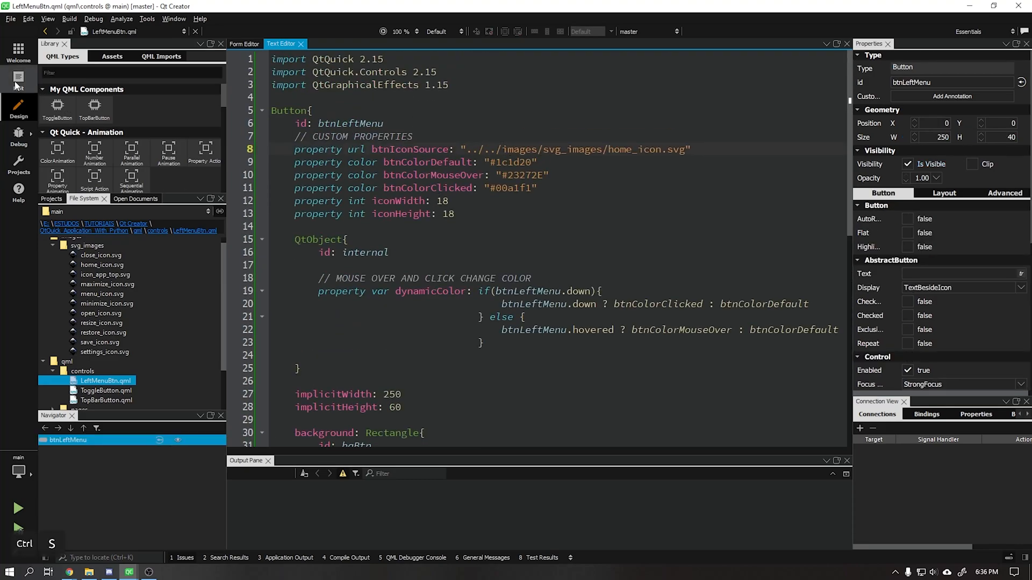
{"action": "left_click", "coordinate": [244, 43]}
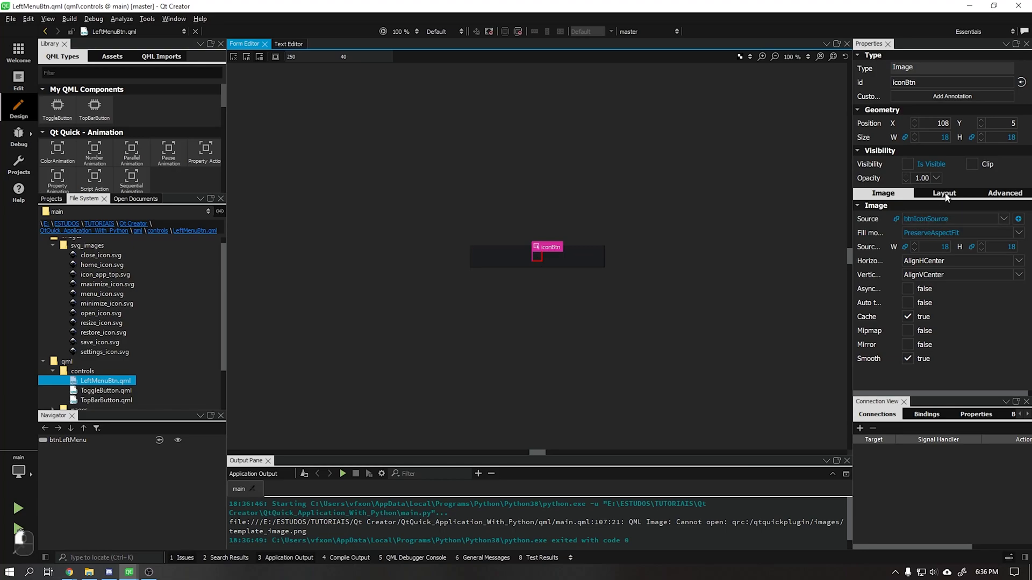
{"action": "left_click", "coordinate": [944, 192]}
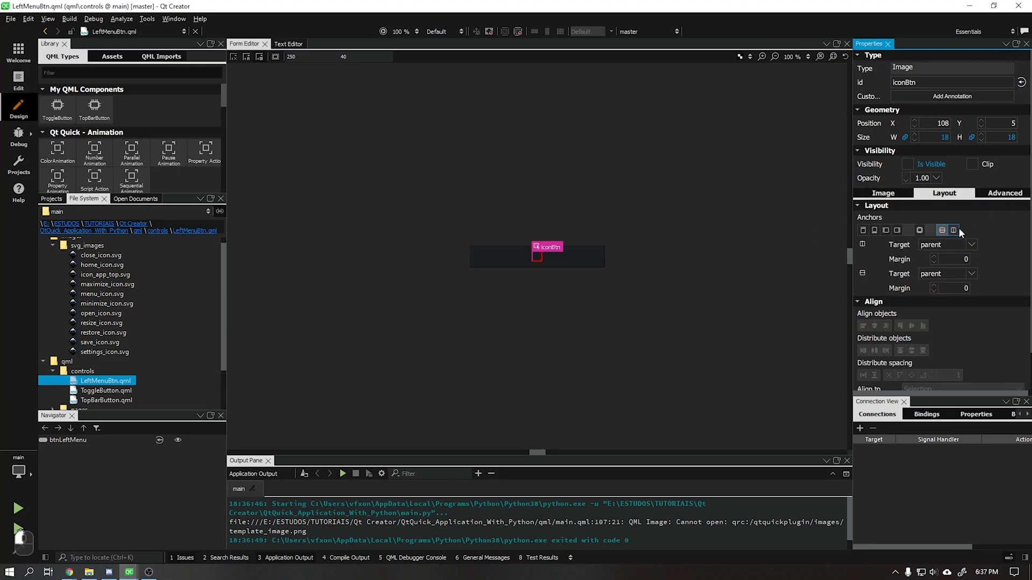
{"action": "left_click", "coordinate": [953, 230]}
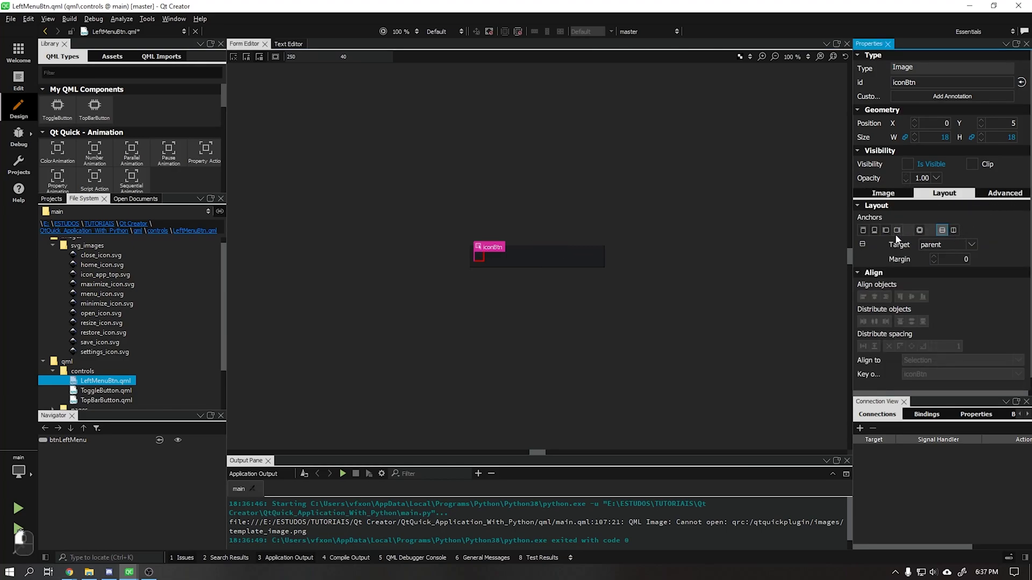
{"action": "left_click", "coordinate": [885, 230]}
{"action": "type", "text": "26"}
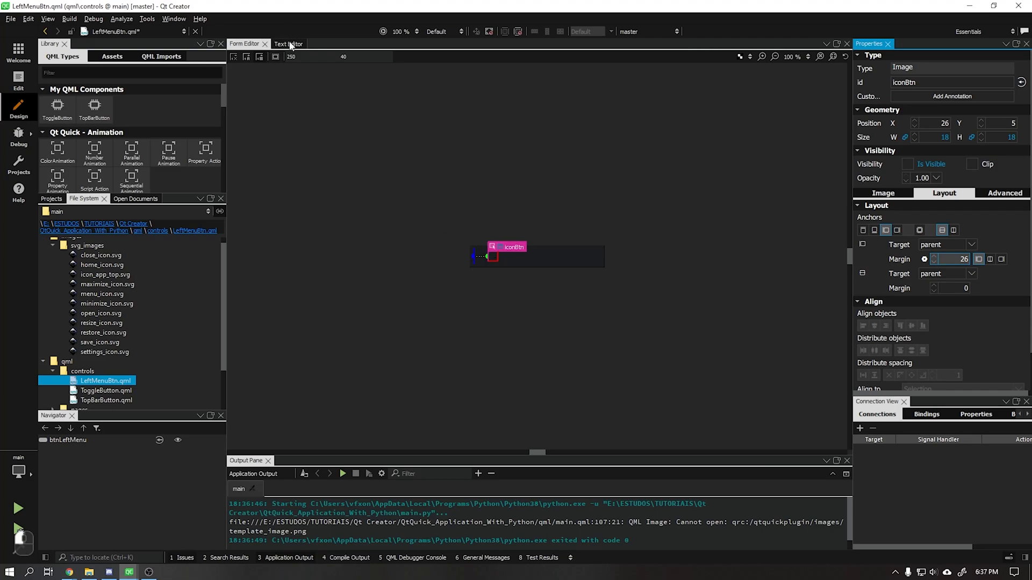
{"action": "left_click", "coordinate": [288, 44]}
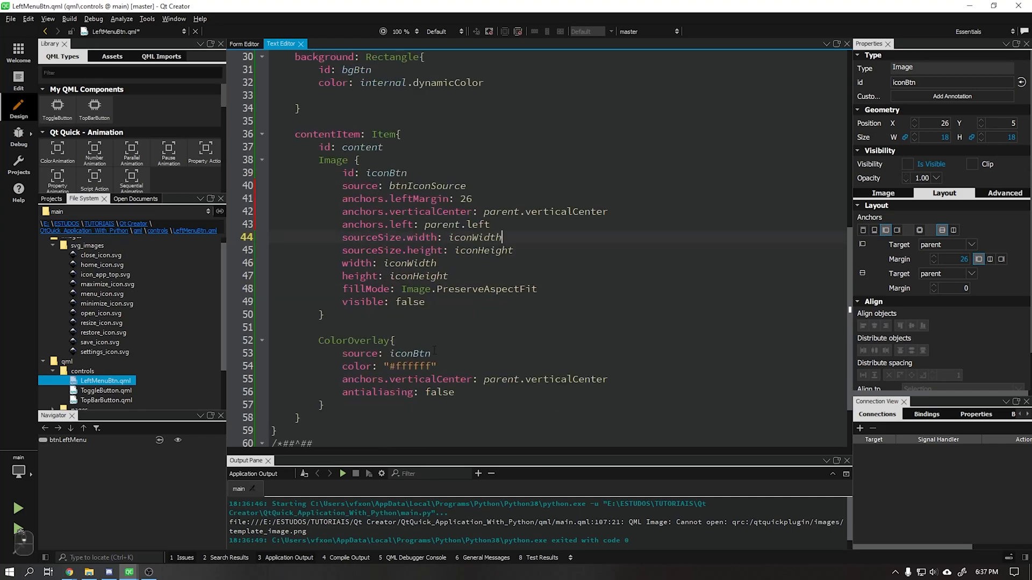
Step: Give the ColorOverlay width and height: iconHeight, and set antialiasing: true
{"action": "left_click", "coordinate": [400, 341]}
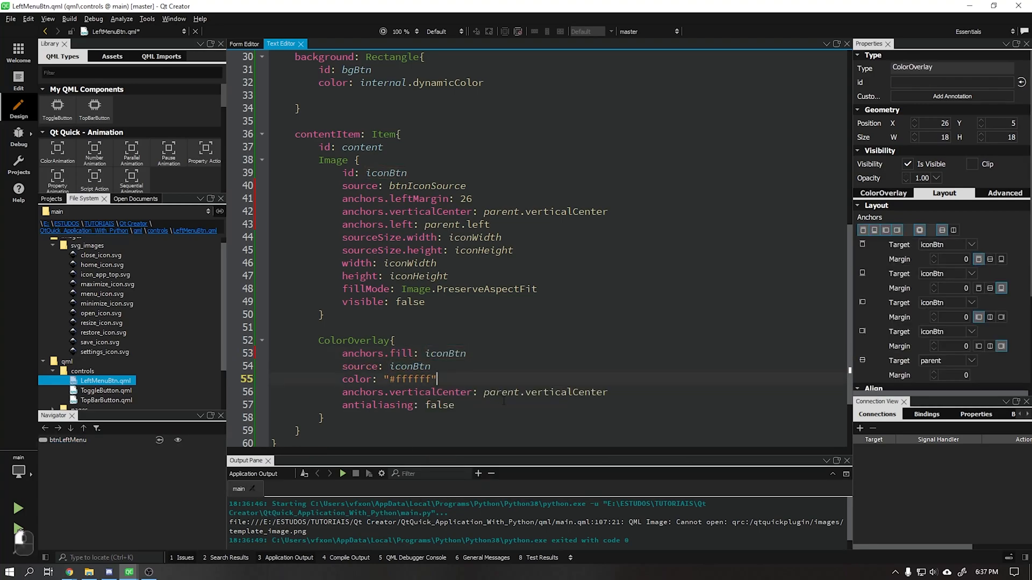
{"action": "type", "text": "w"}
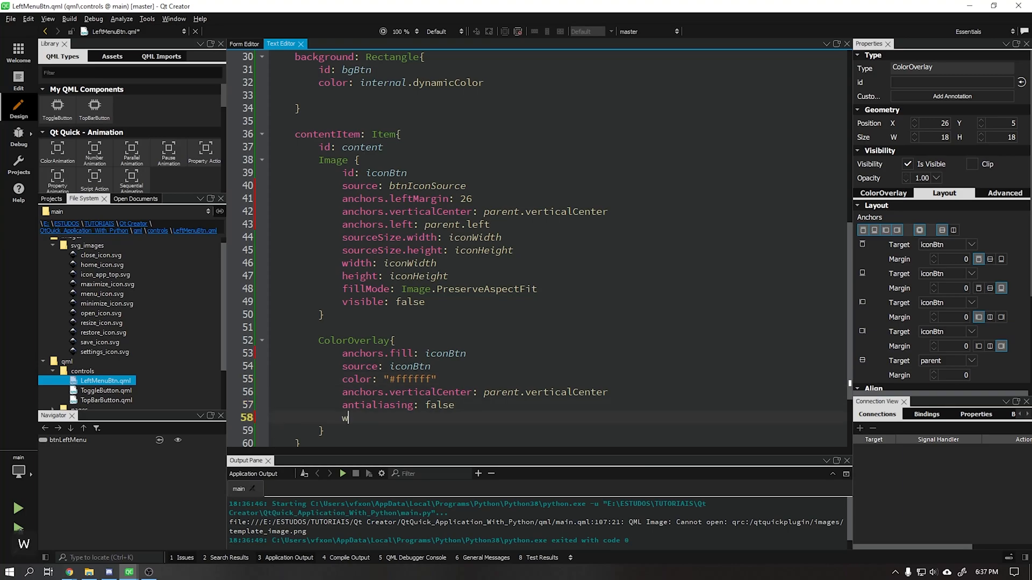
{"action": "type", "text": "idth: iconWidt"}
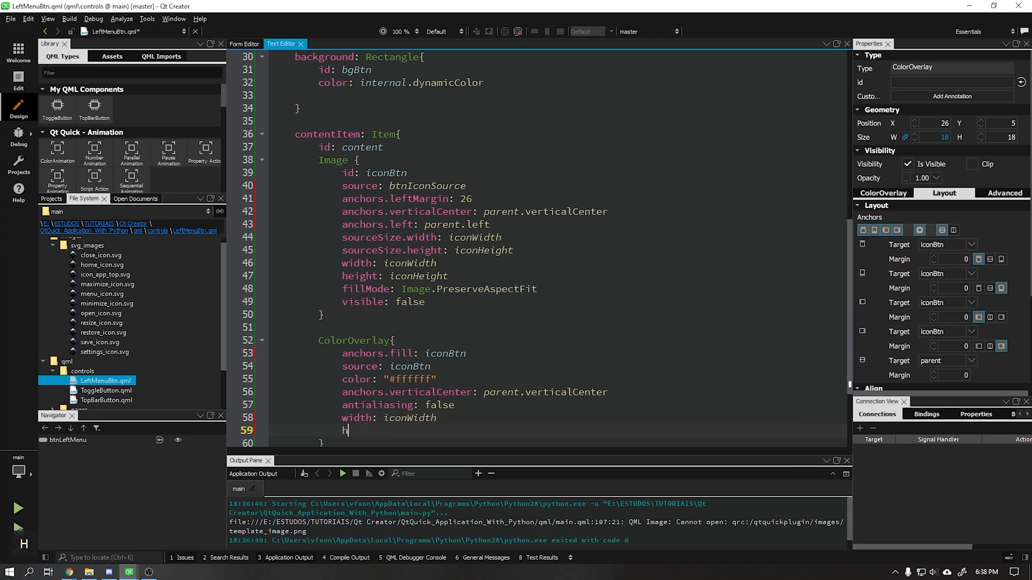
{"action": "type", "text": "height: icon"}
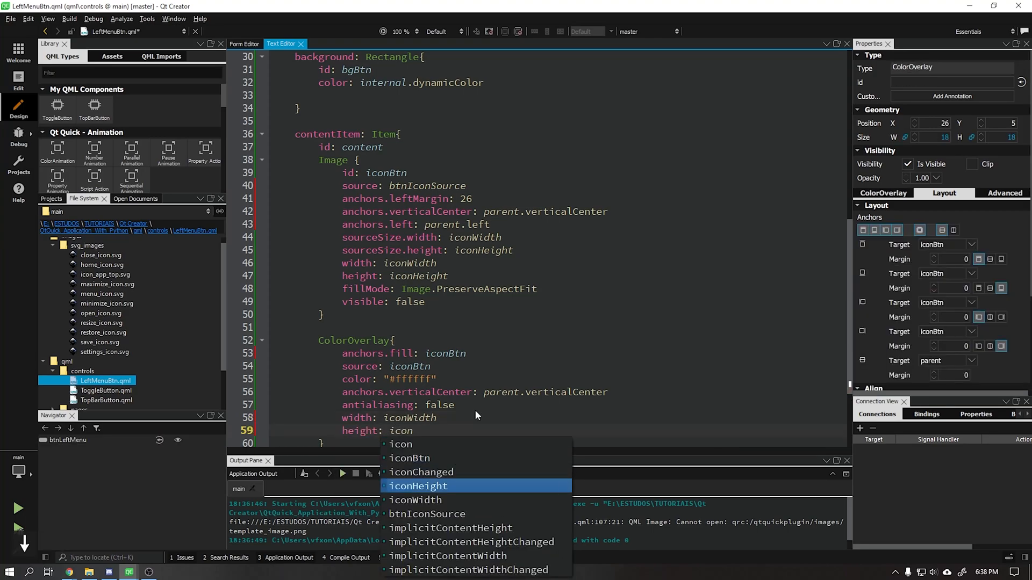
{"action": "key", "text": "Enter"}
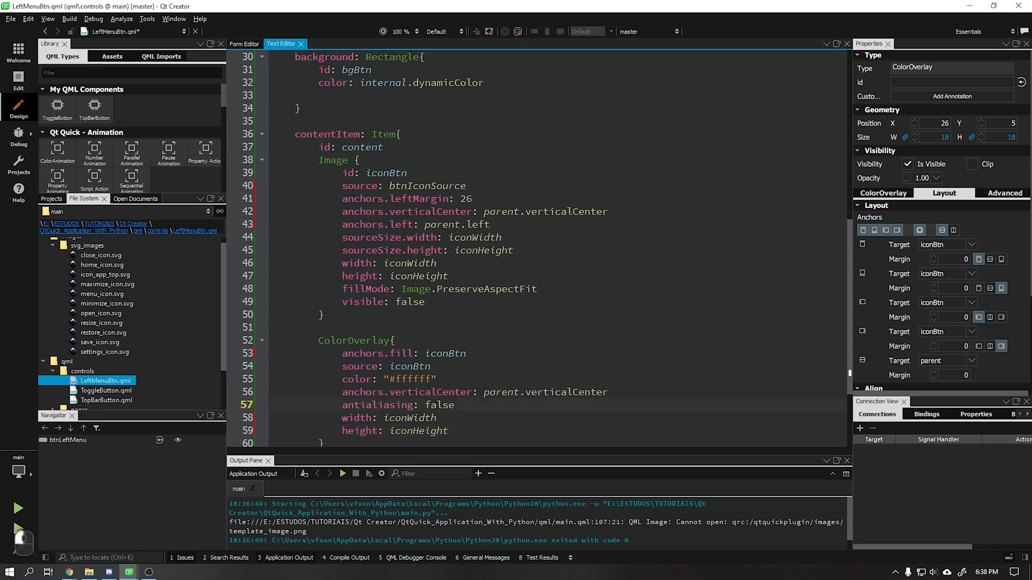
{"action": "type", "text": "true"}
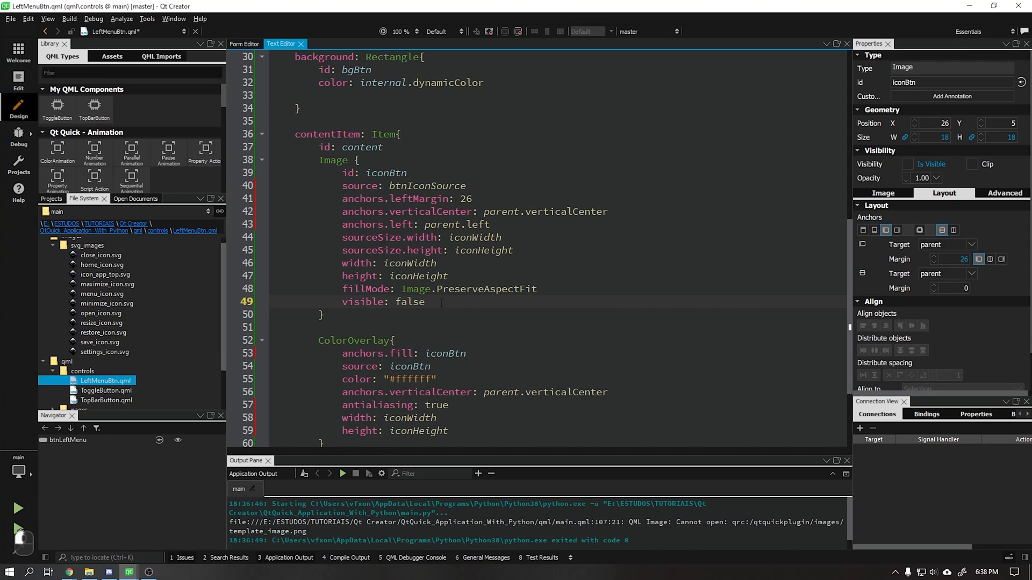
{"action": "type", "text": "antialiasing:"}
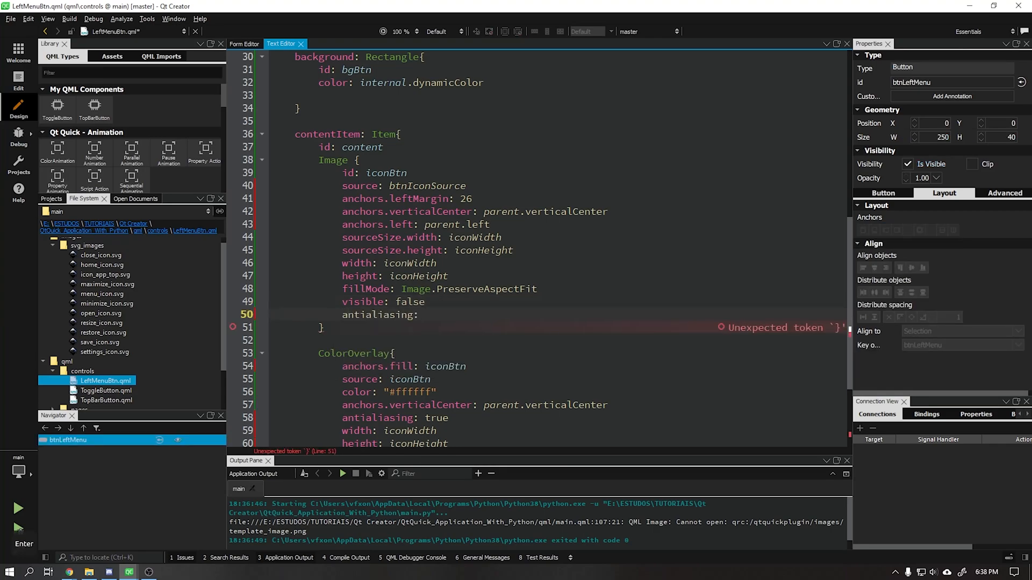
{"action": "type", "text": "true"}
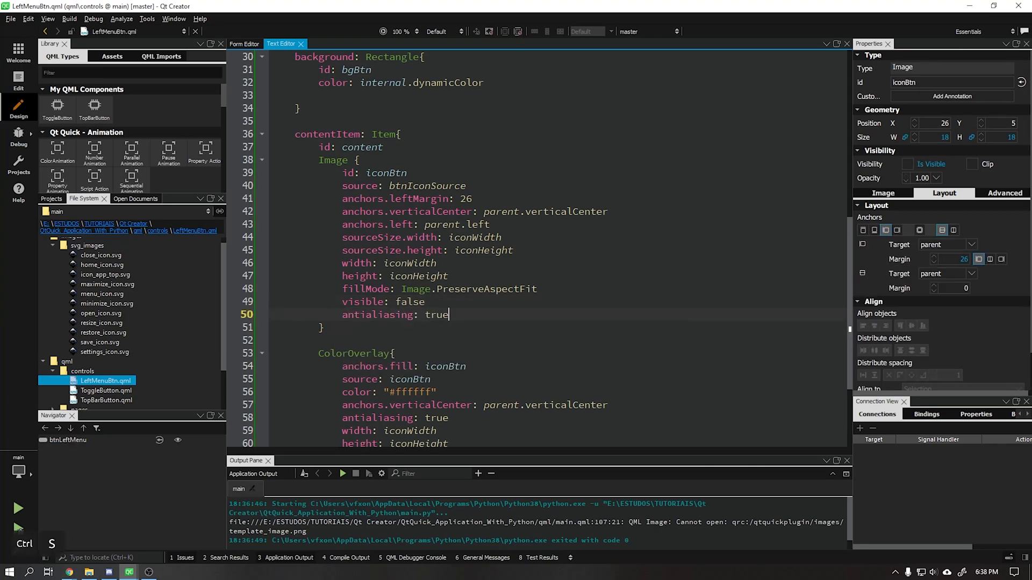
{"action": "scroll", "scroll_direction": "down", "scroll_amount": 3}
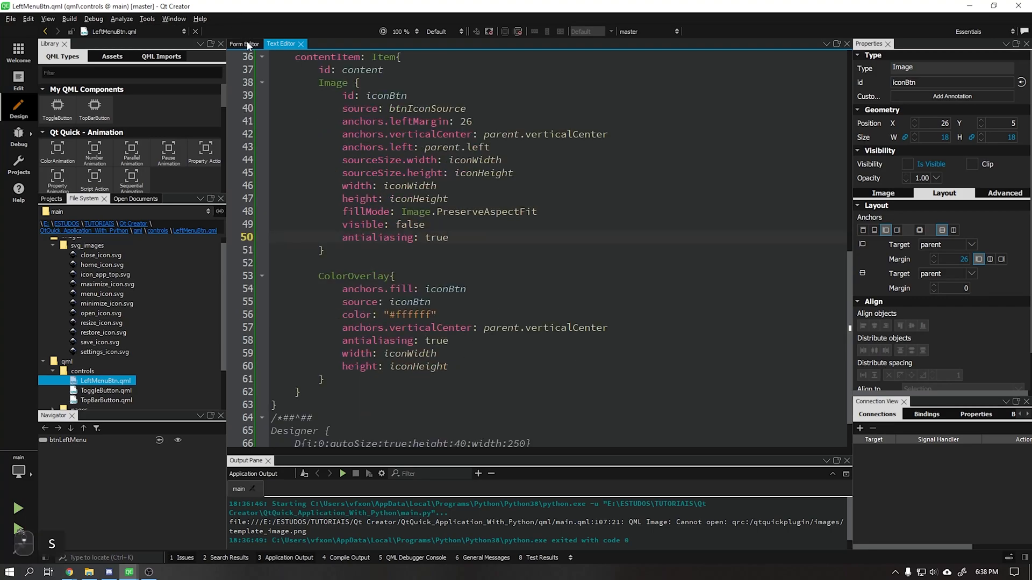
Step: Make the contentItem fill its parent with anchors.fill: parent and check the preview
{"action": "left_click", "coordinate": [245, 44]}
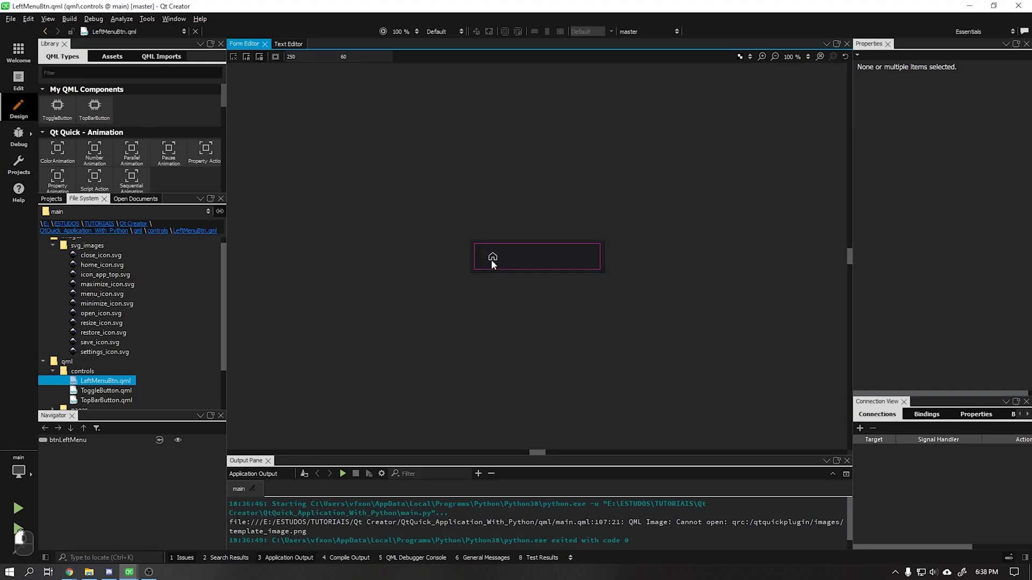
{"action": "left_click", "coordinate": [535, 257]}
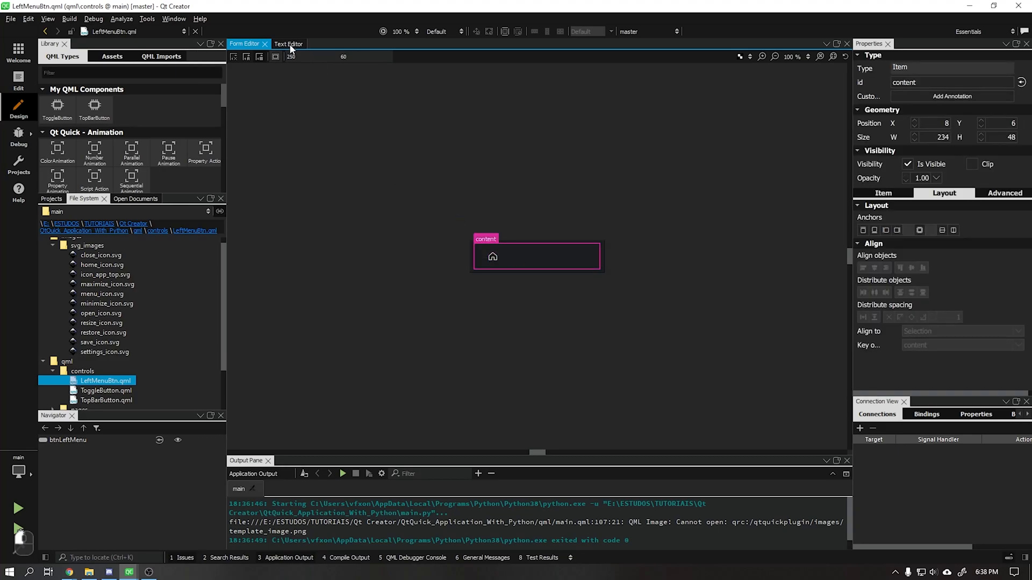
{"action": "left_click", "coordinate": [287, 43]}
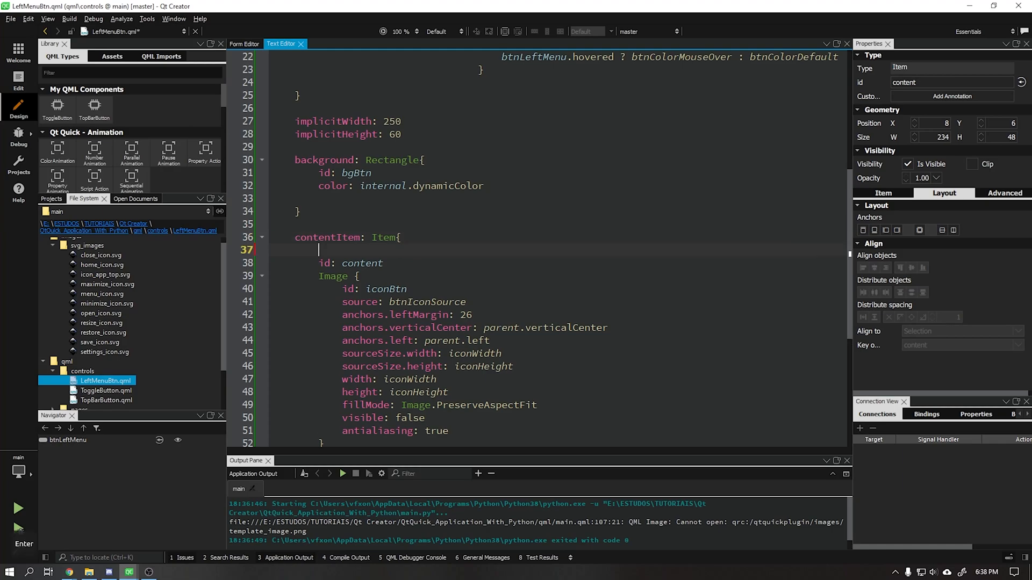
{"action": "type", "text": "anchors.fill: pa"}
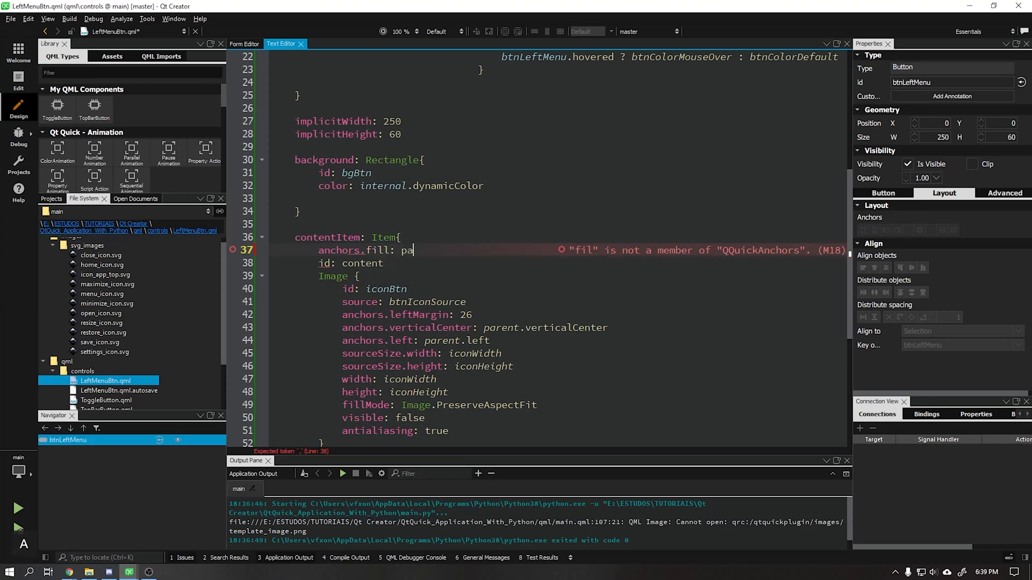
{"action": "type", "text": "rent"}
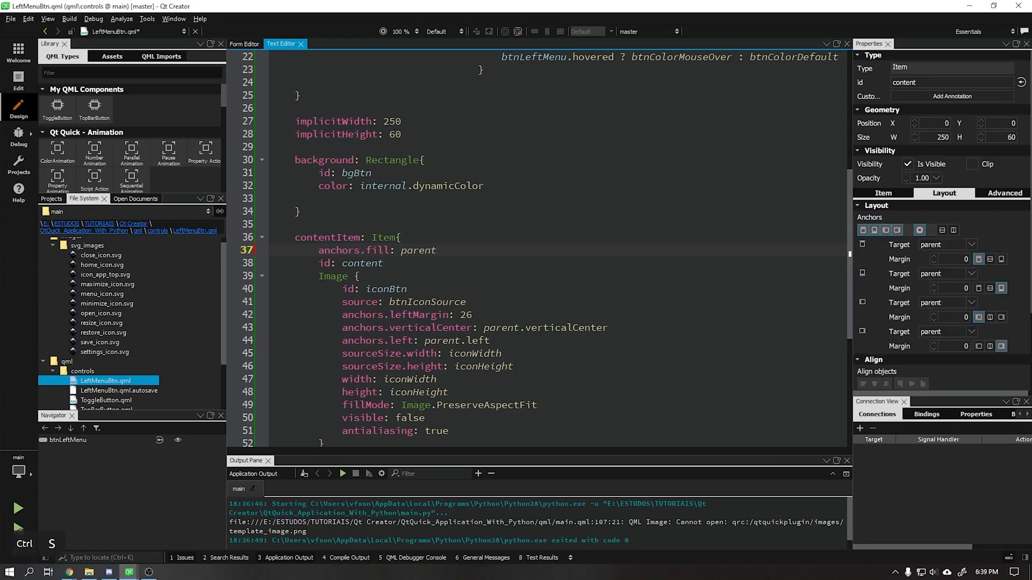
{"action": "left_click", "coordinate": [251, 44]}
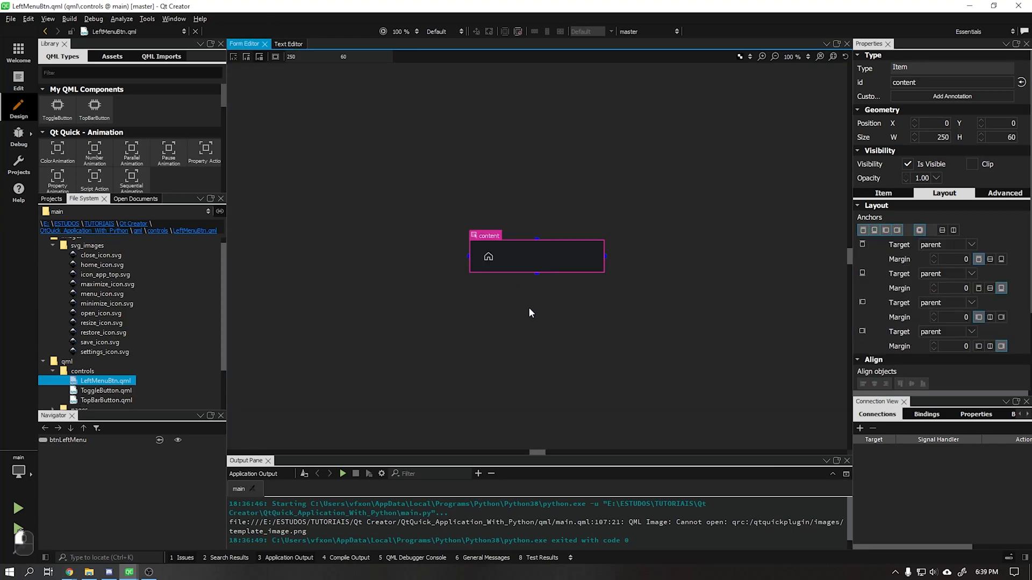
{"action": "left_click", "coordinate": [288, 44]}
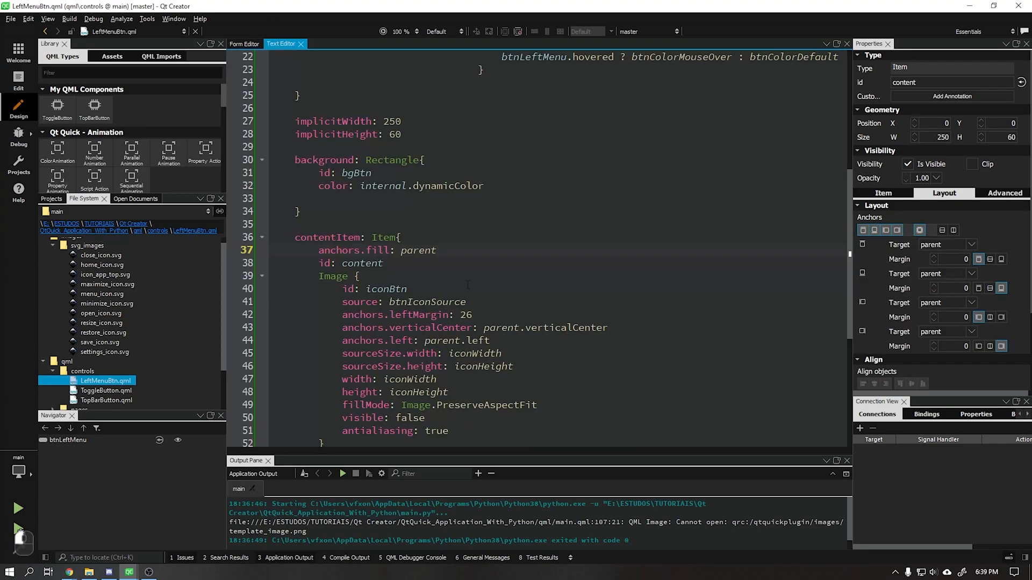
{"action": "scroll", "scroll_direction": "down", "scroll_amount": 3}
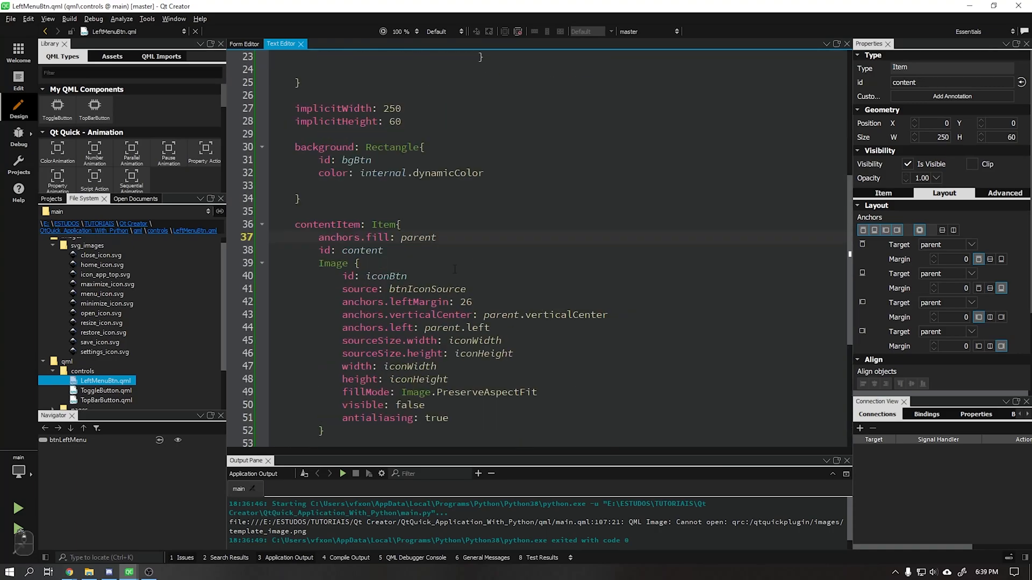
{"action": "scroll", "scroll_direction": "down", "scroll_amount": 3}
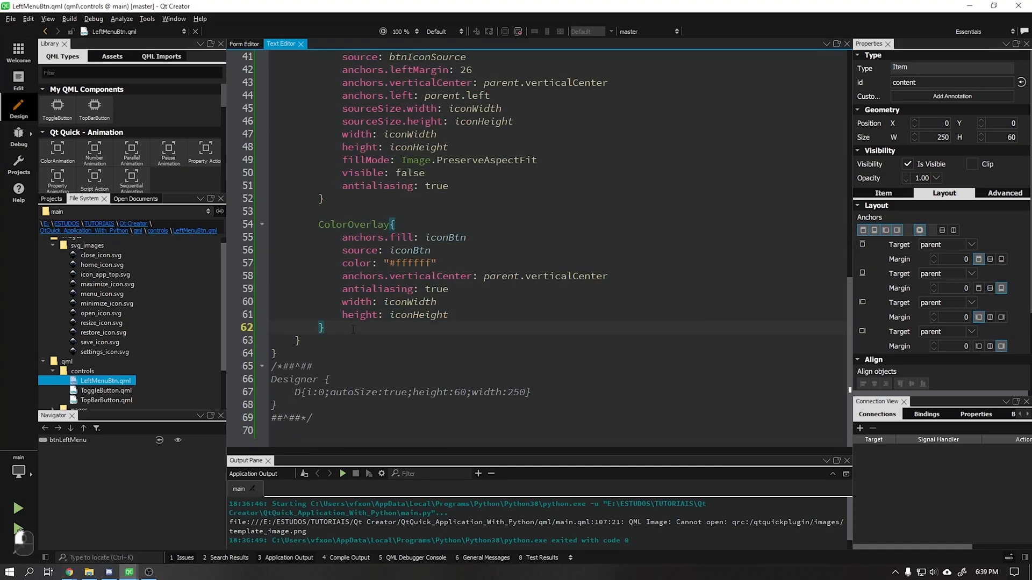
Step: Add a white (#ffffff) Text element showing btnLeftMenu.text
{"action": "type", "text": "Text{"}
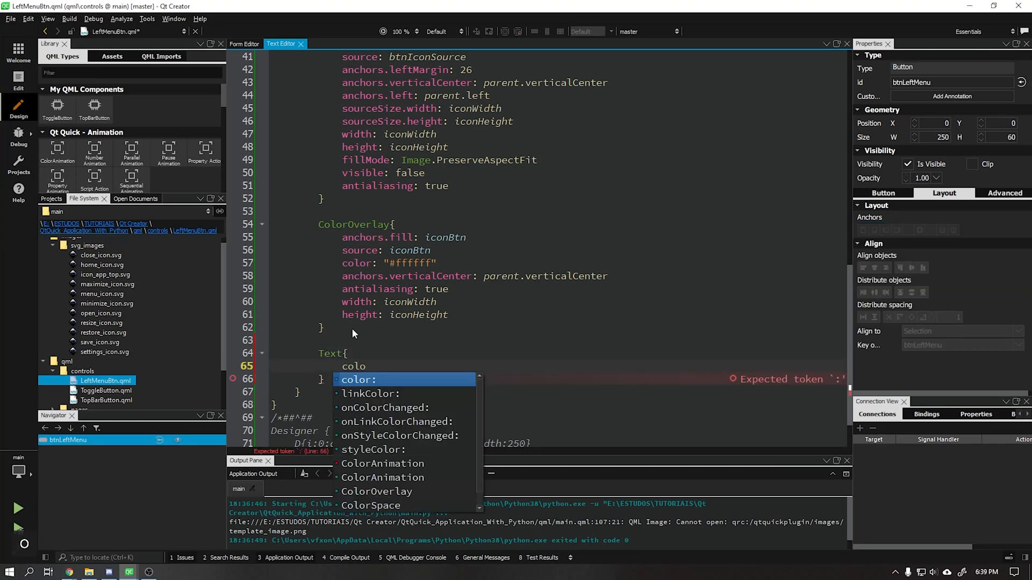
{"action": "type", "text": "color: \"#"}
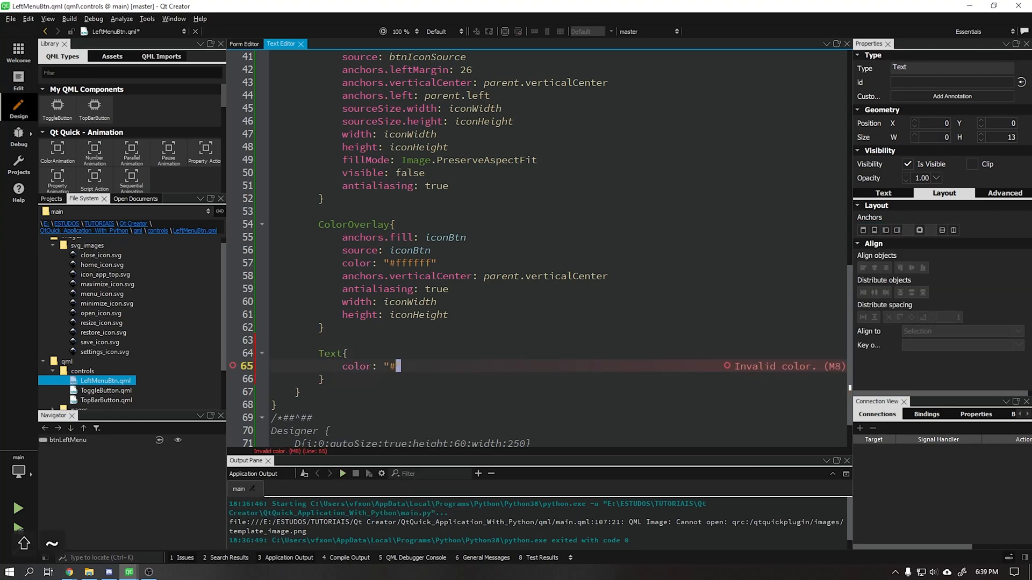
{"action": "type", "text": "ffffff\""}
{"action": "type", "text": "text:"}
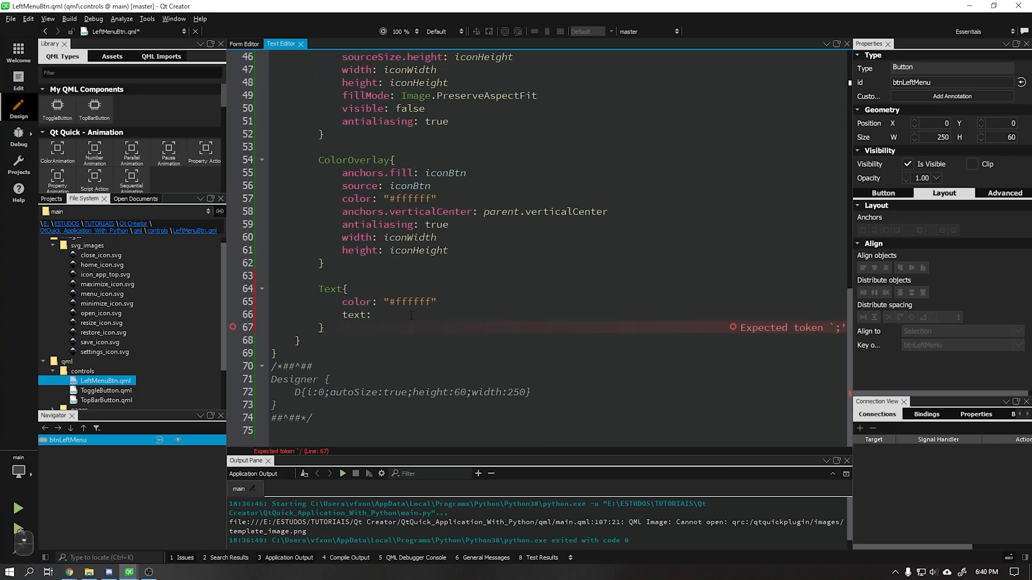
{"action": "type", "text": "btnLeftMenu.text"}
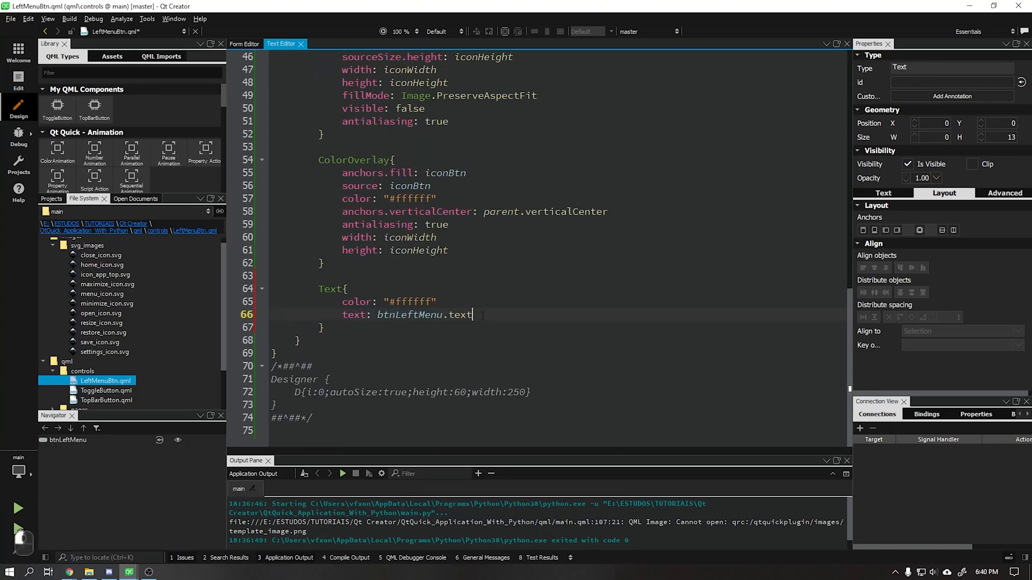
{"action": "type", "text": "anchors.verticalCenter: parent"}
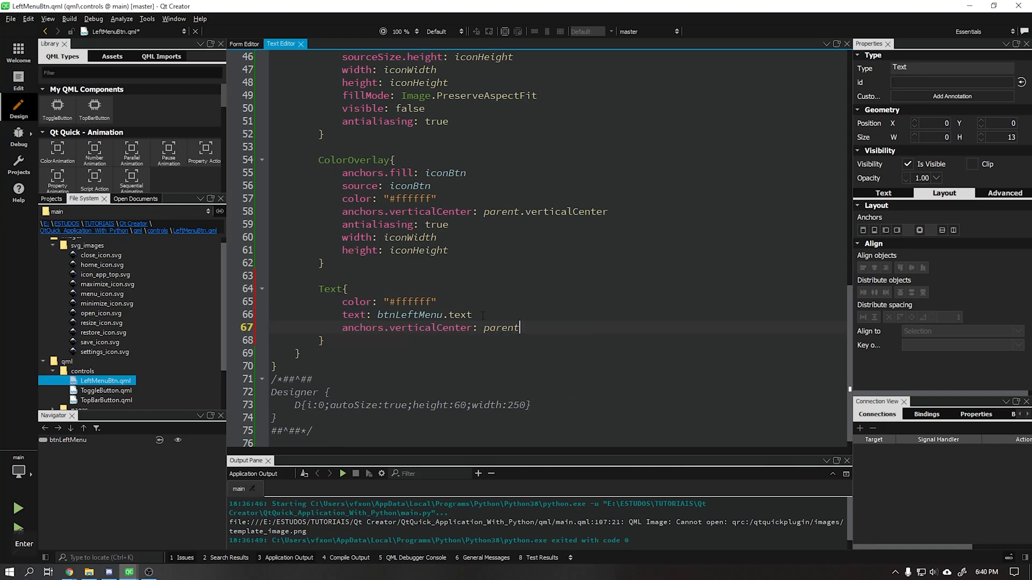
Step: Preview the button, then set its text to "Left Menu Text"
{"action": "left_click", "coordinate": [244, 44]}
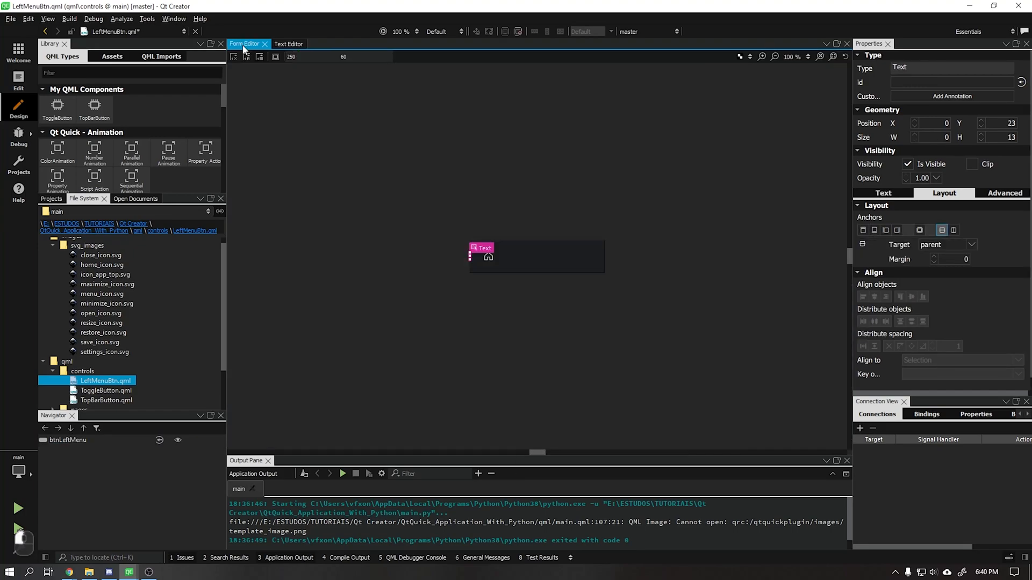
{"action": "left_click", "coordinate": [287, 44]}
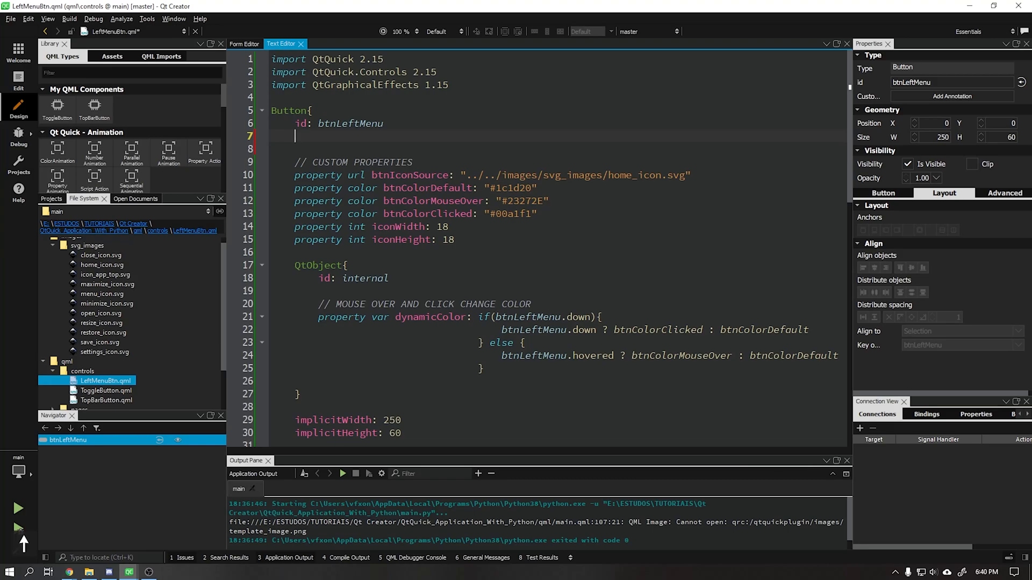
{"action": "type", "text": "text: qsTr(\""}
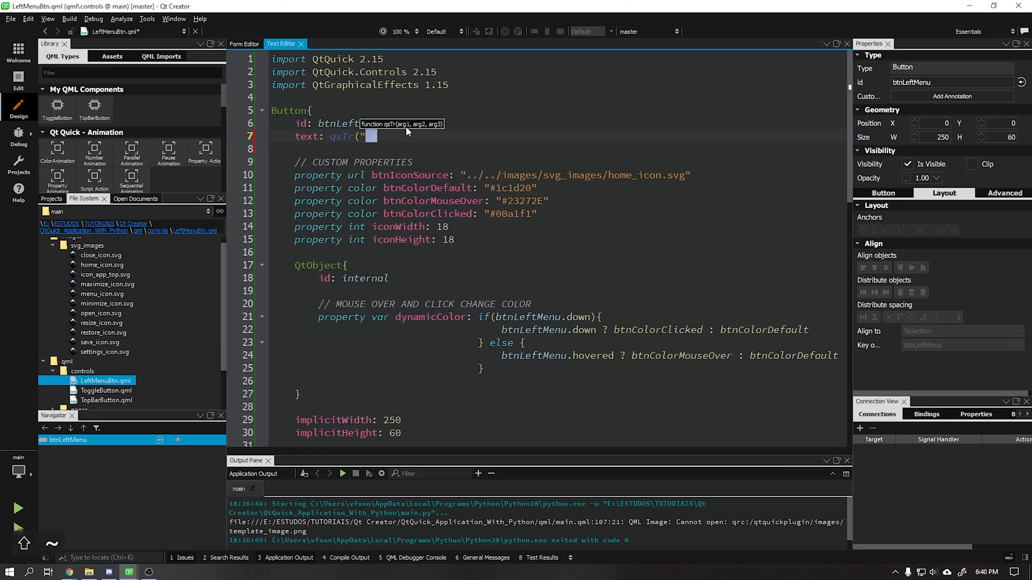
{"action": "type", "text": "Left Menu Text"}
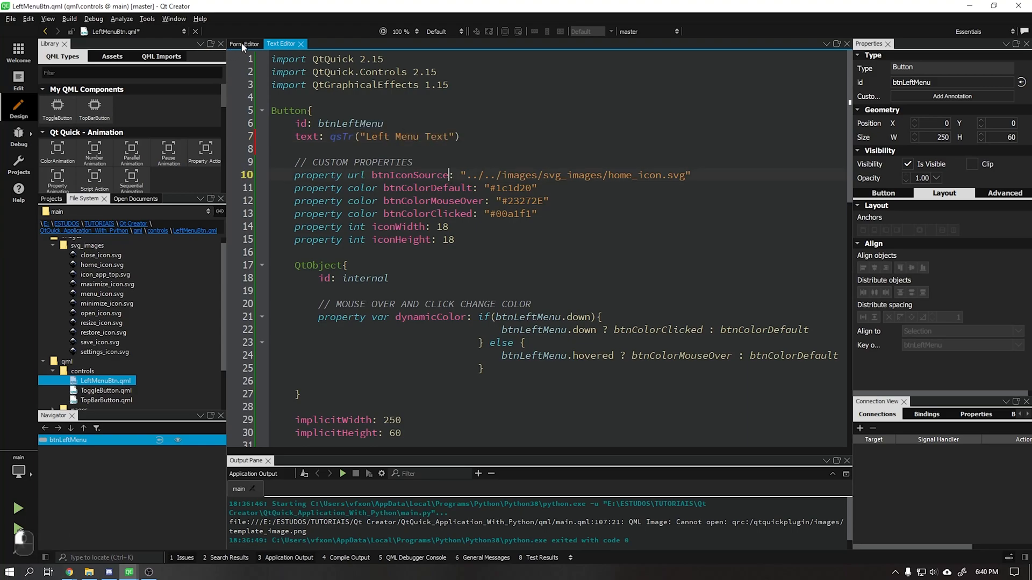
Step: Give the label the button's font and anchor it to the parent's left edge with a margin
{"action": "left_click", "coordinate": [245, 43]}
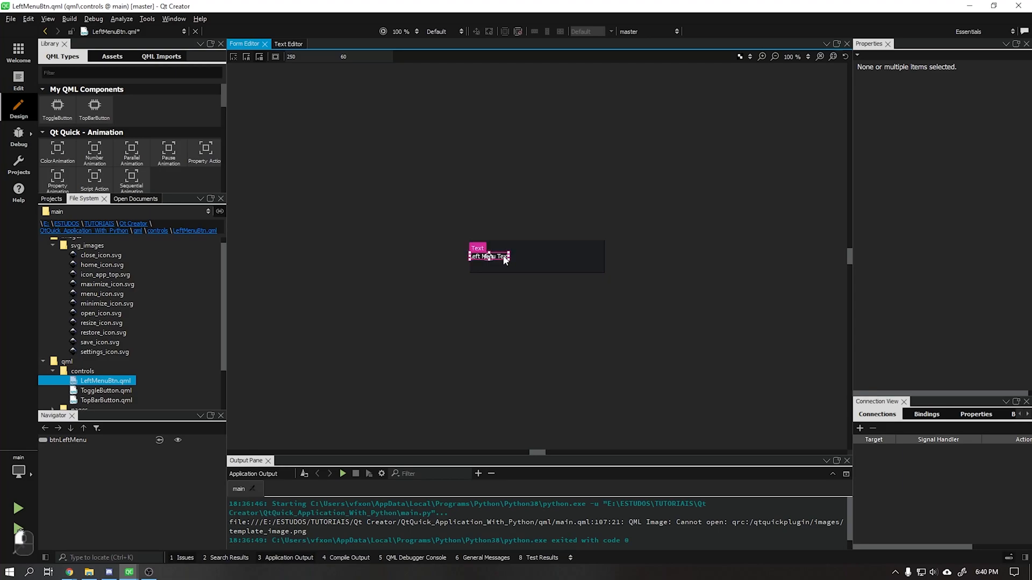
{"action": "left_click", "coordinate": [289, 44]}
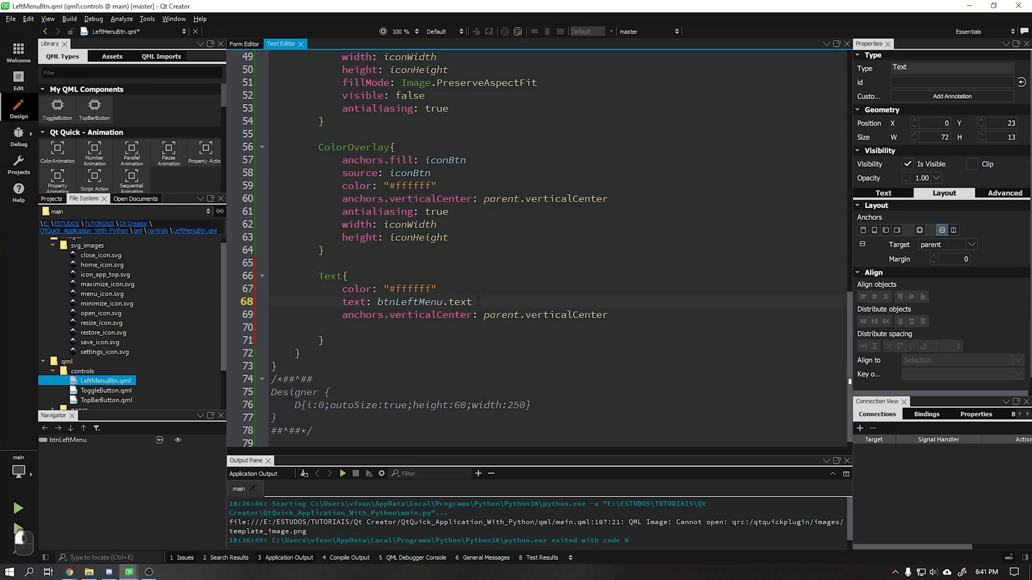
{"action": "type", "text": "font: btnLeftMenu.font"}
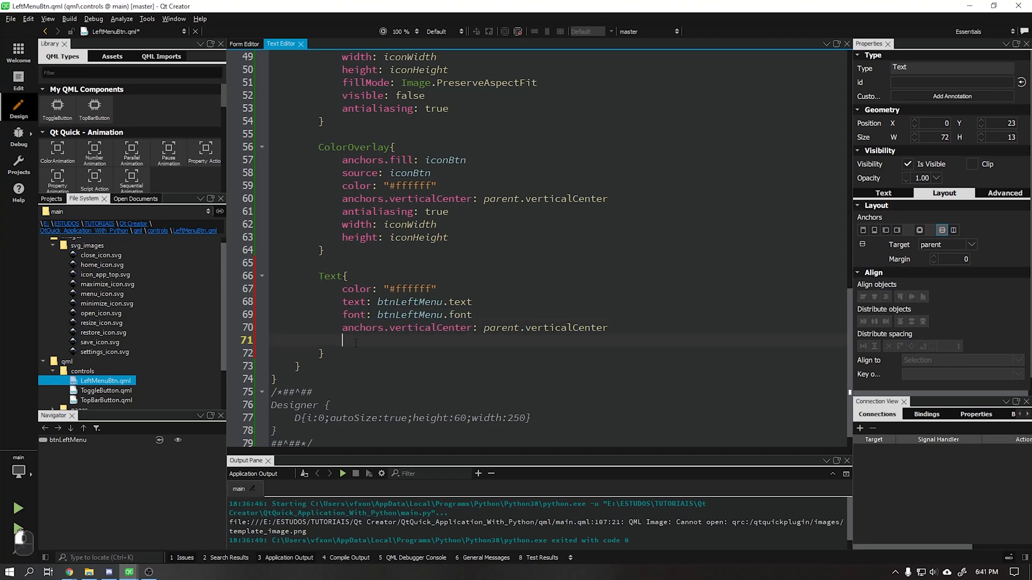
{"action": "type", "text": "anchors.left: pa"}
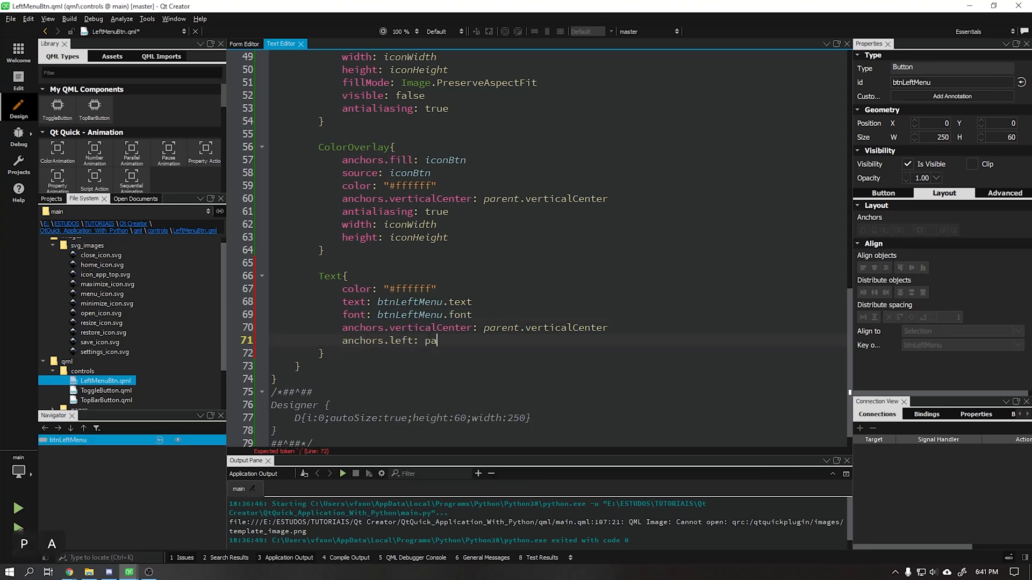
{"action": "type", "text": "rent.left"}
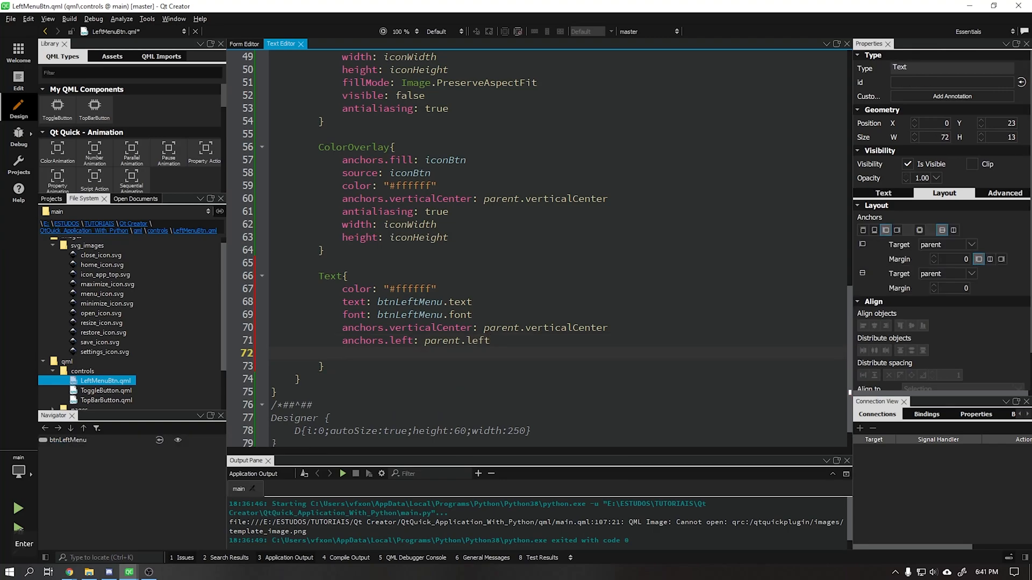
{"action": "type", "text": "anchors.leftMargin: 7"}
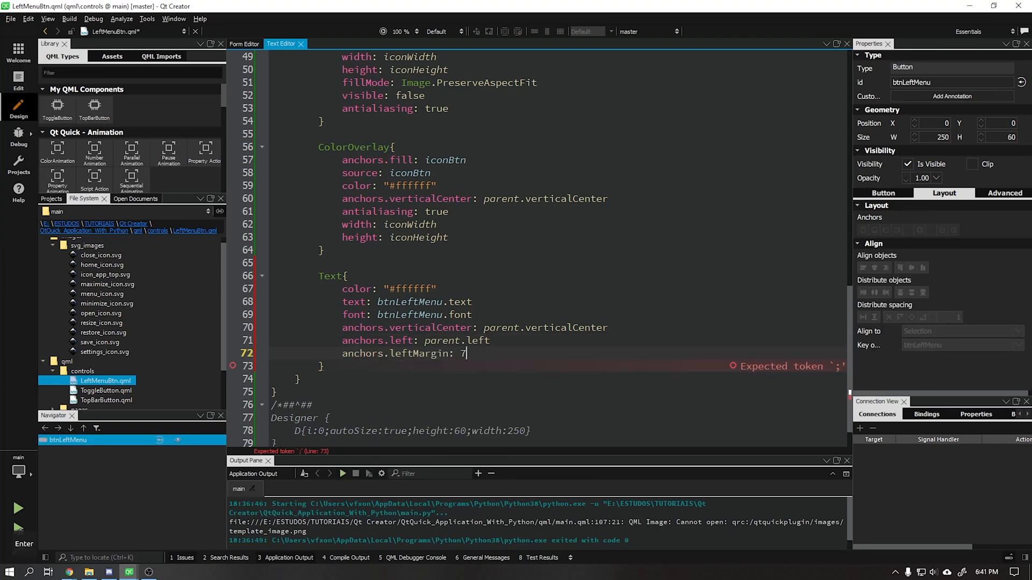
Step: Preview and adjust the label's left margin so it clears the home icon
{"action": "left_click", "coordinate": [243, 43]}
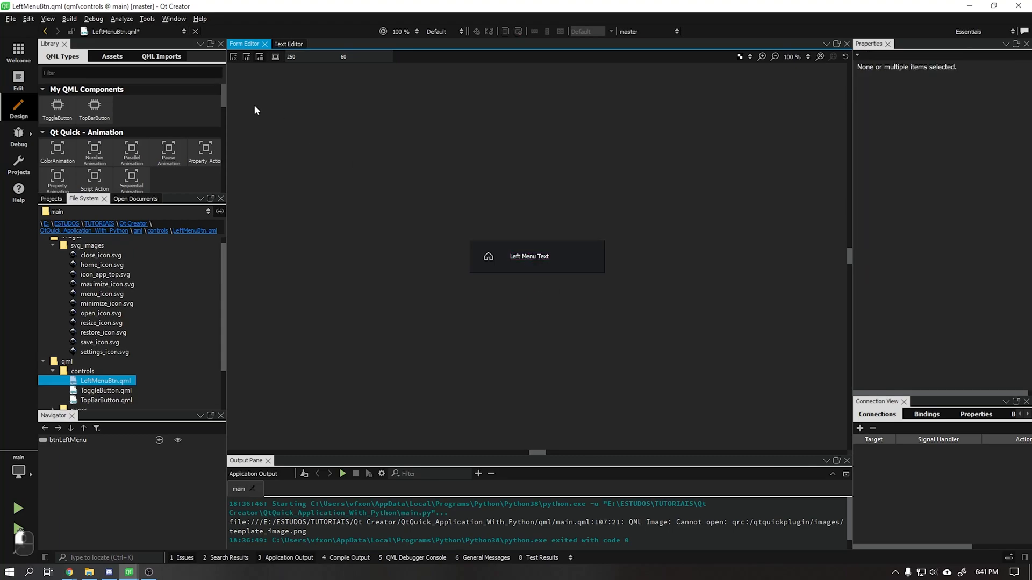
{"action": "left_click", "coordinate": [289, 44]}
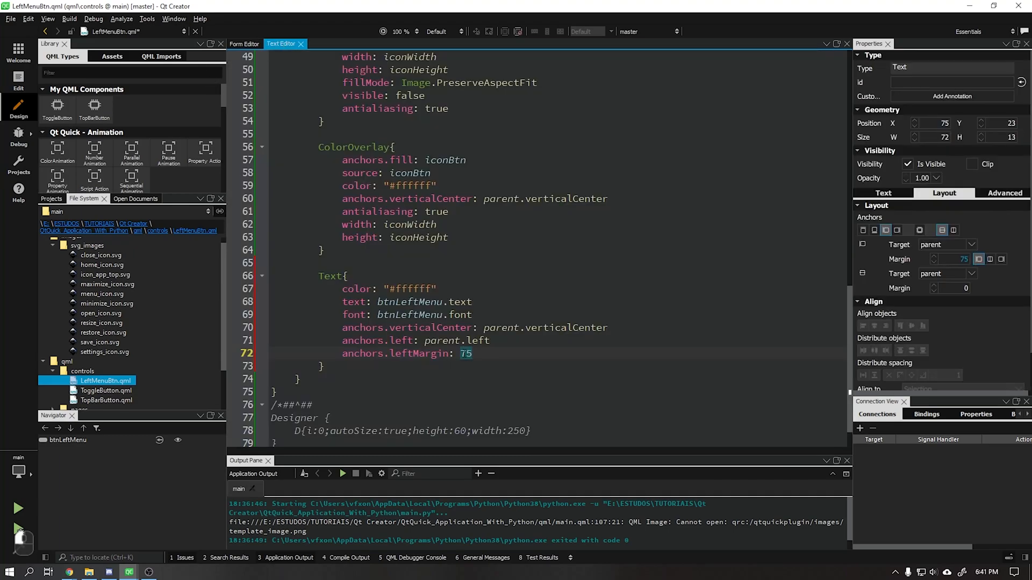
{"action": "type", "text": "50"}
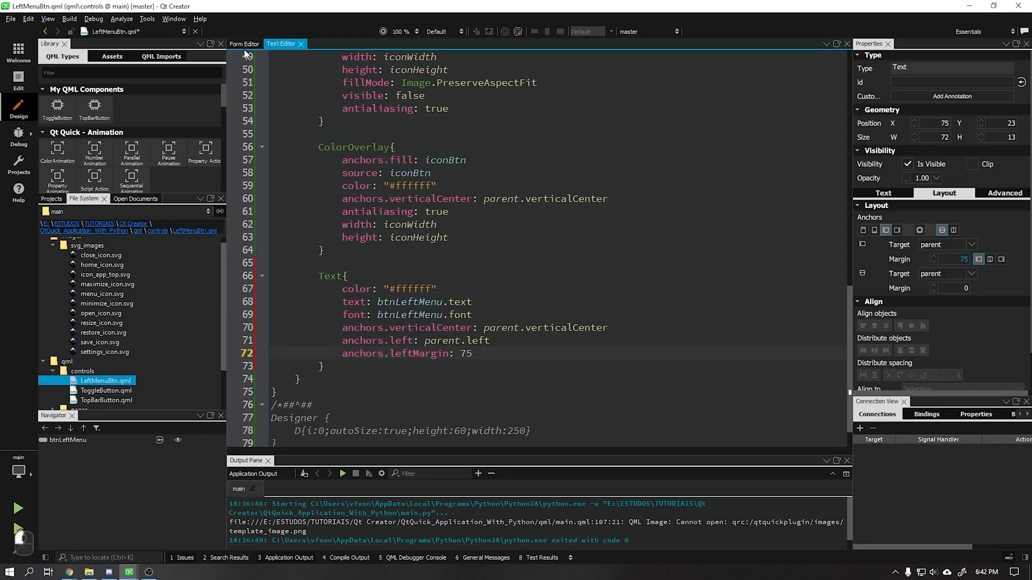
{"action": "left_click", "coordinate": [244, 43]}
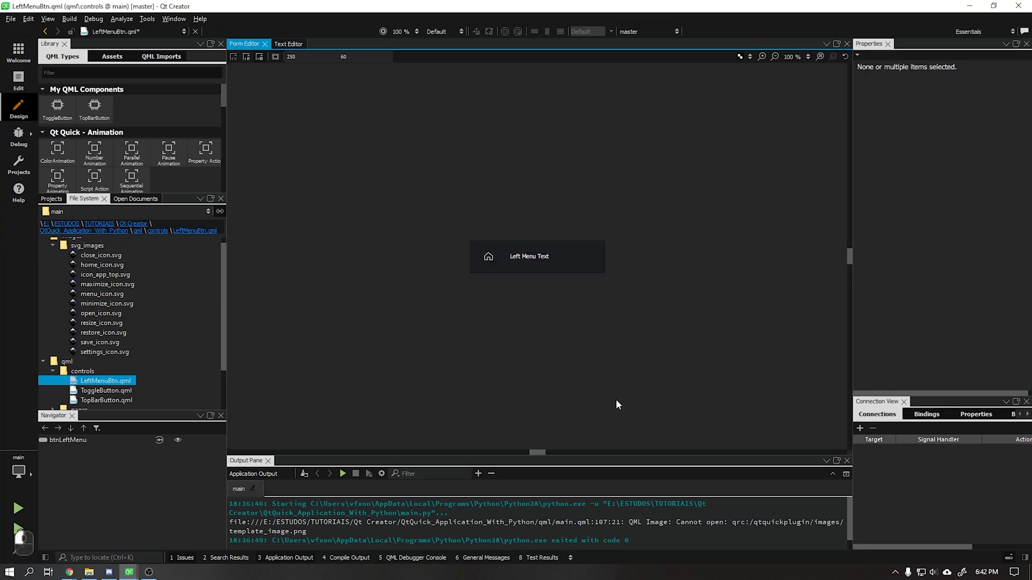
{"action": "left_click", "coordinate": [288, 44]}
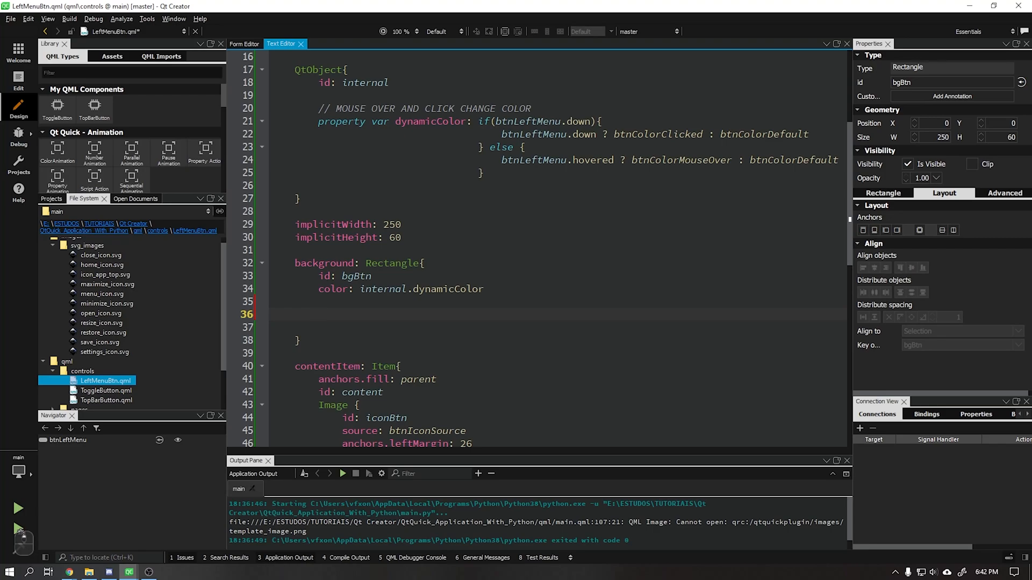
Step: Add a Rectangle inside the background, anchored to parent top, left and bottom
{"action": "type", "text": "Rectangle{"}
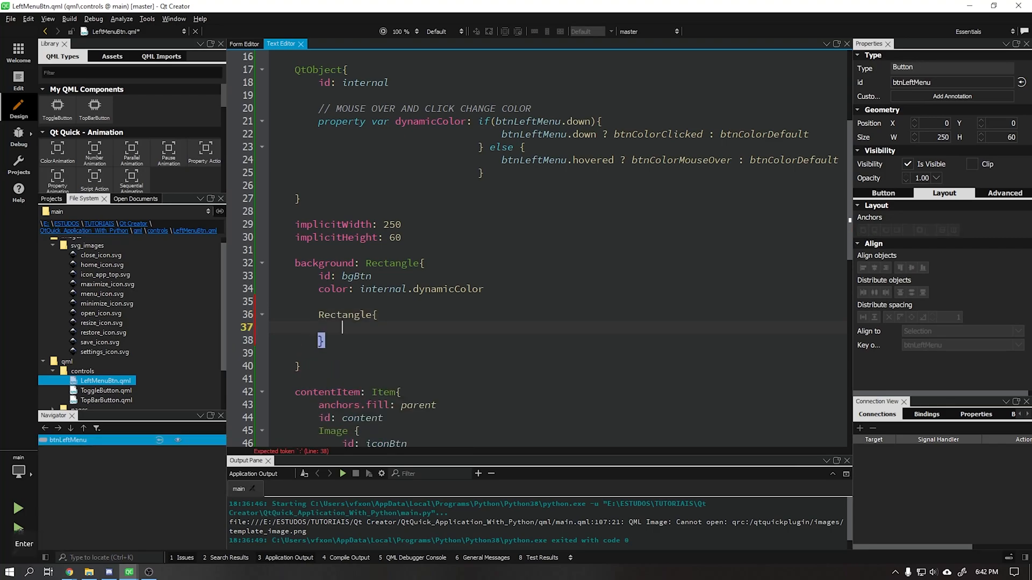
{"action": "type", "text": "anchors{"}
{"action": "type", "text": "to"}
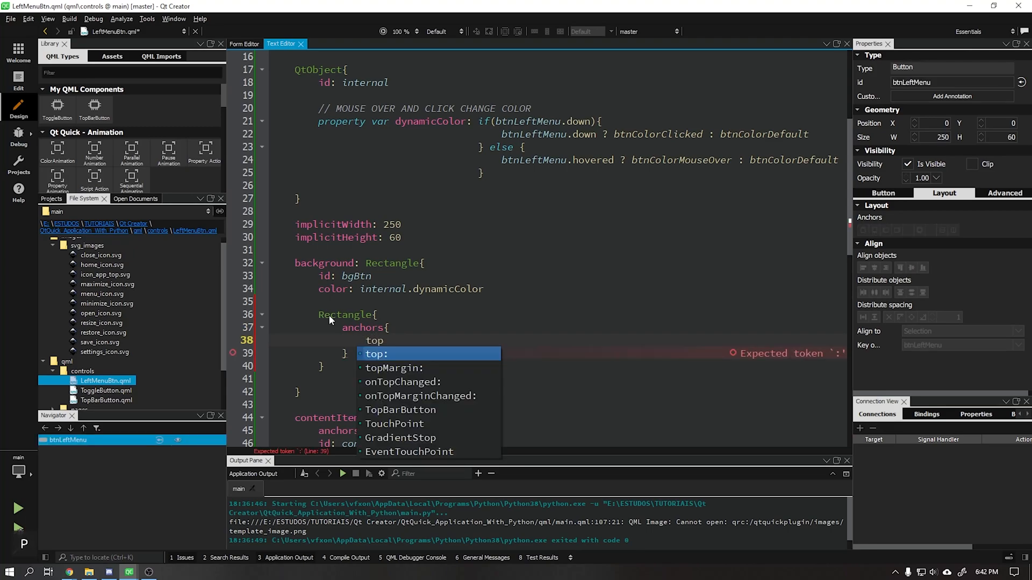
{"action": "type", "text": "parent.to"}
{"action": "type", "text": "left:"}
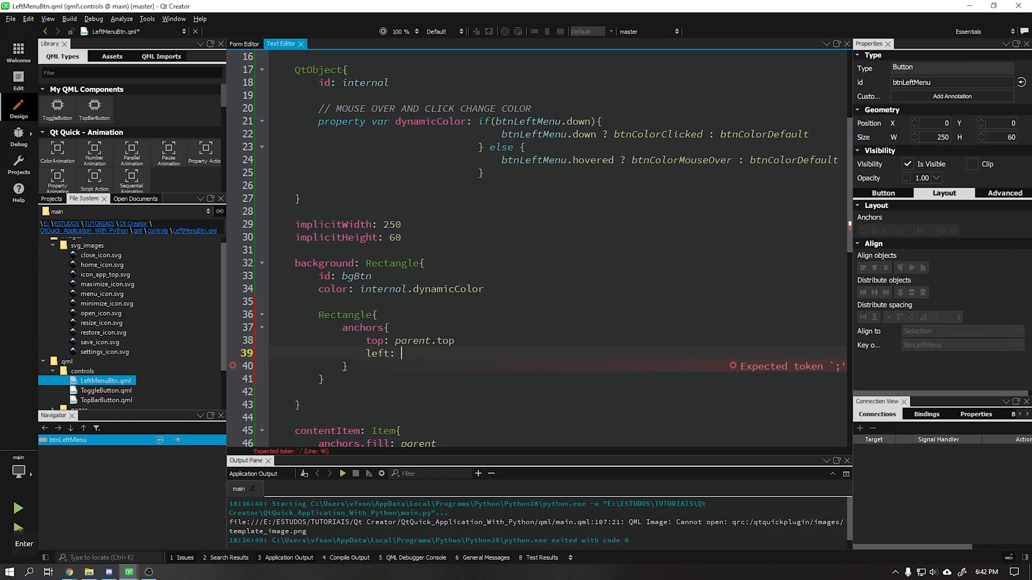
{"action": "type", "text": "parent"}
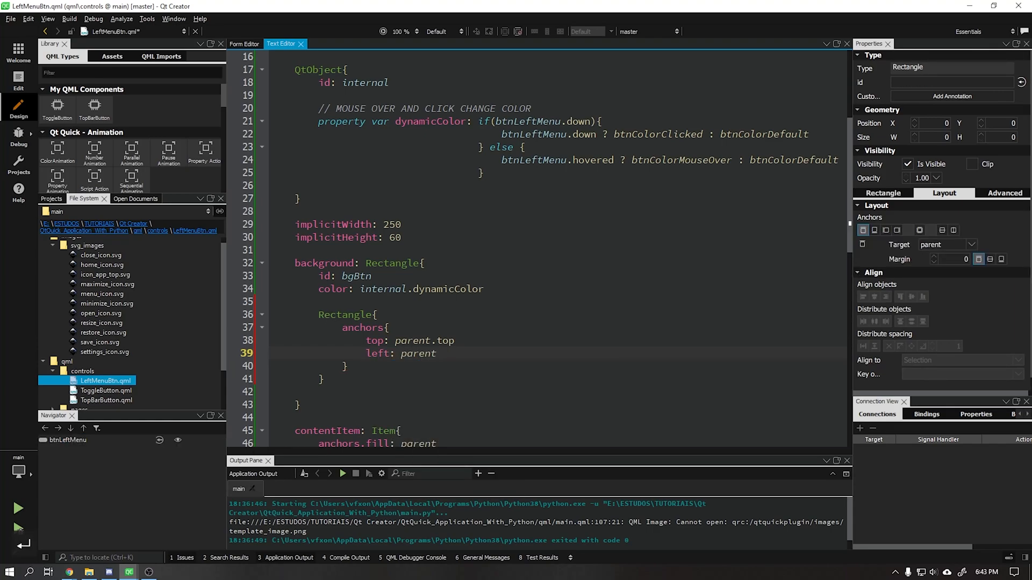
{"action": "type", "text": ".left"}
{"action": "type", "text": "bottom: parent.bottom"}
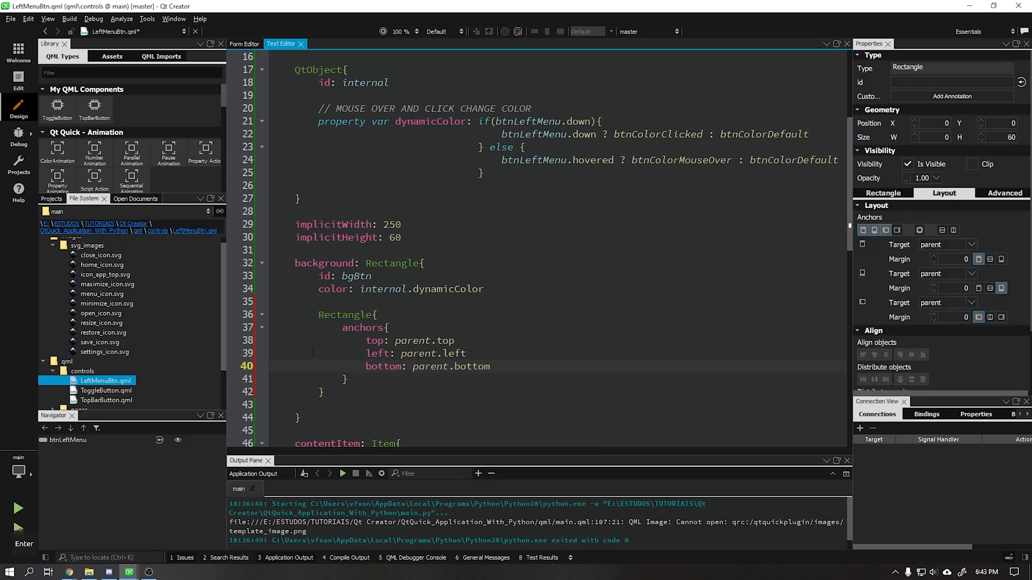
{"action": "left_click", "coordinate": [244, 44]}
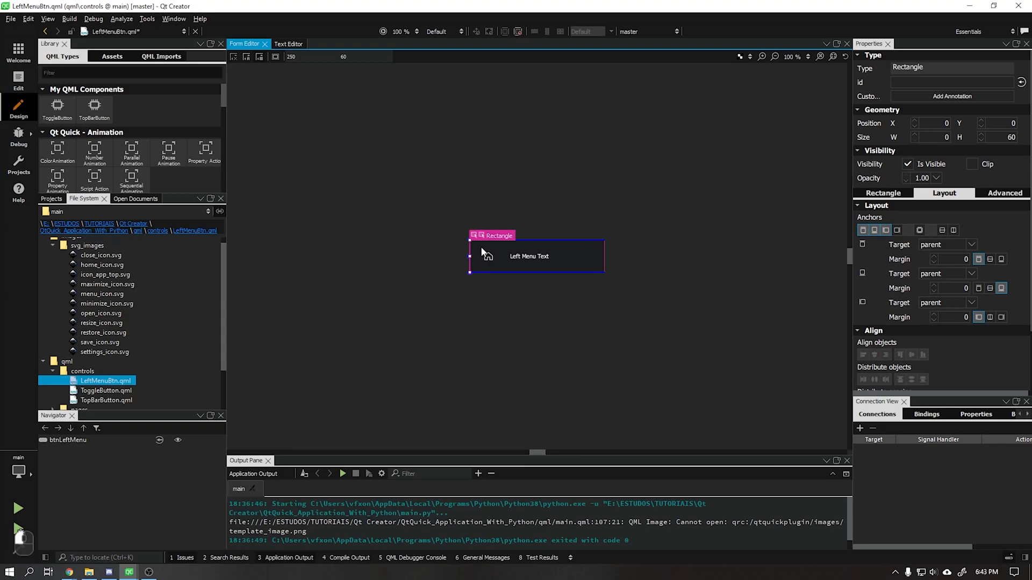
{"action": "left_click", "coordinate": [288, 43]}
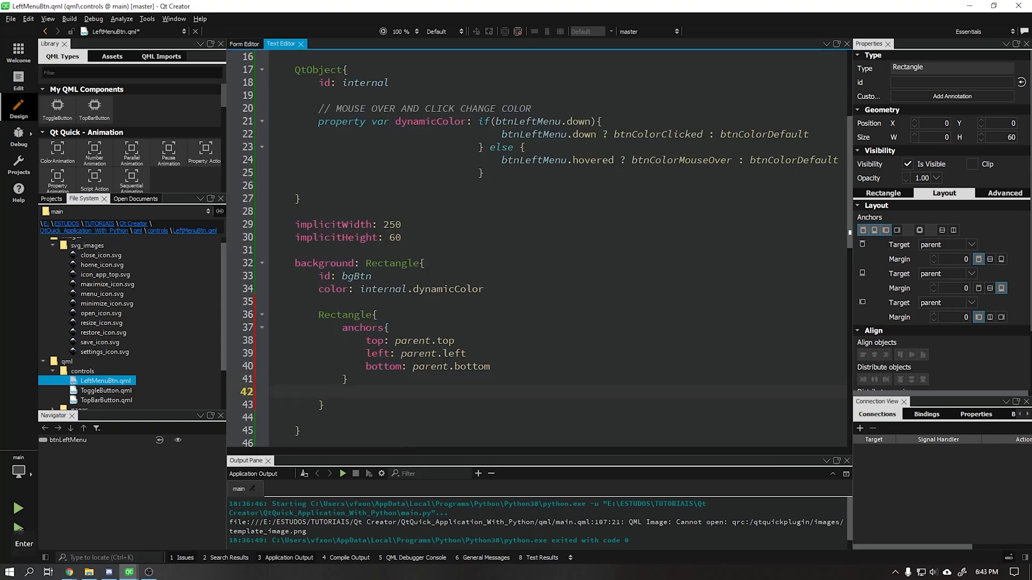
Step: Give the bar color "#c00", width 3 and visible true
{"action": "type", "text": "color:"}
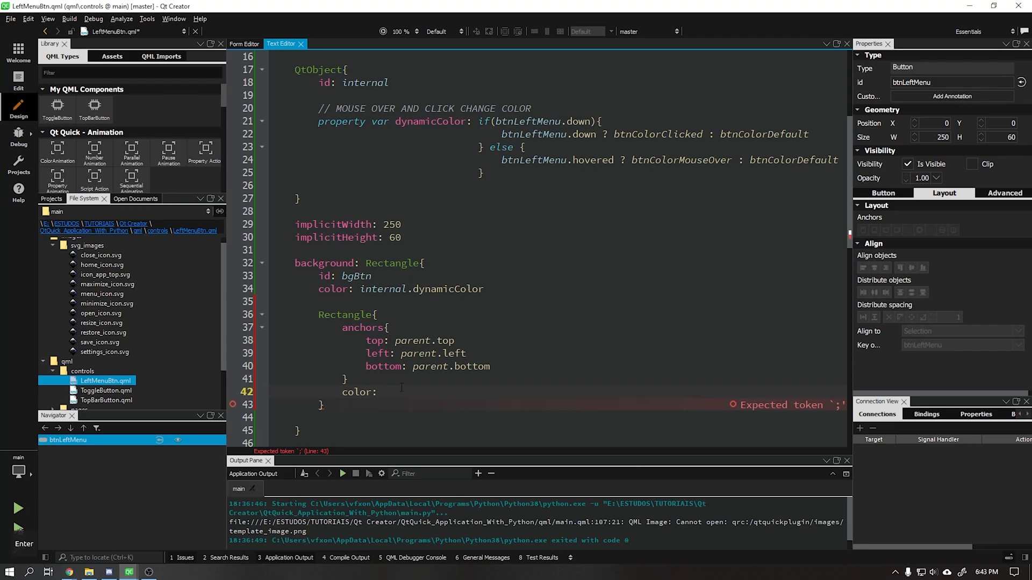
{"action": "type", "text": "\""}
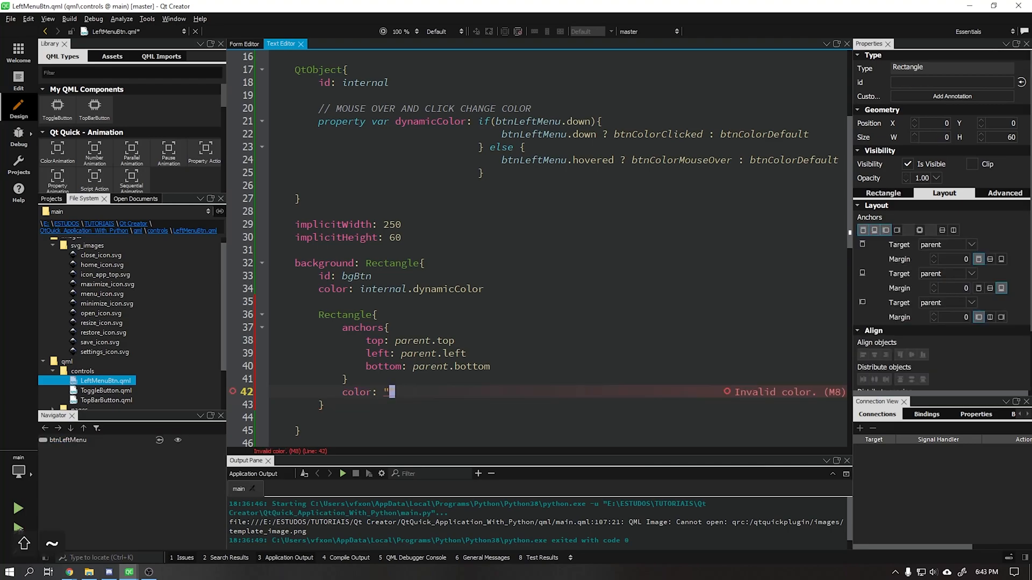
{"action": "type", "text": "#c00"}
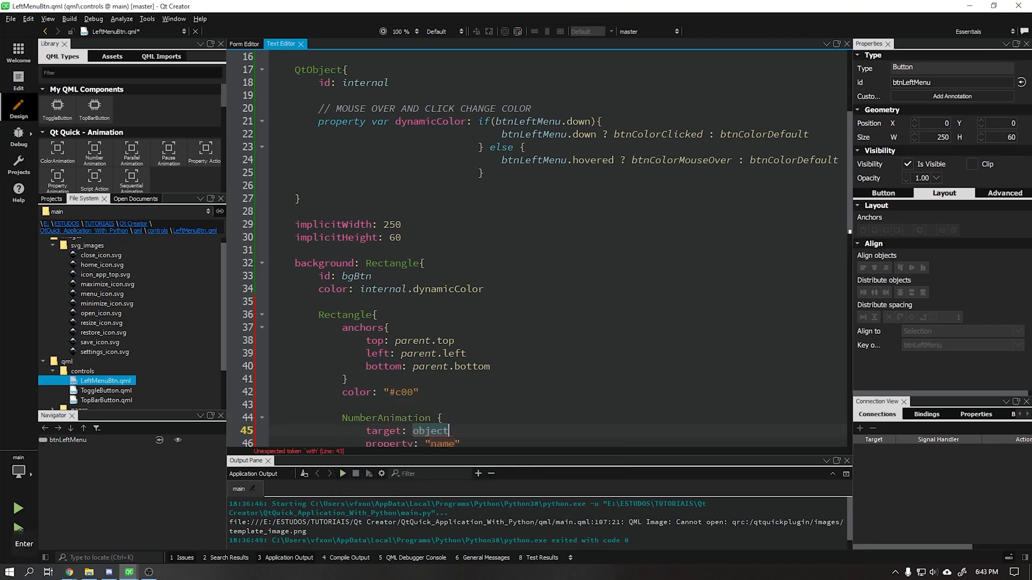
{"action": "type", "text": "wit"}
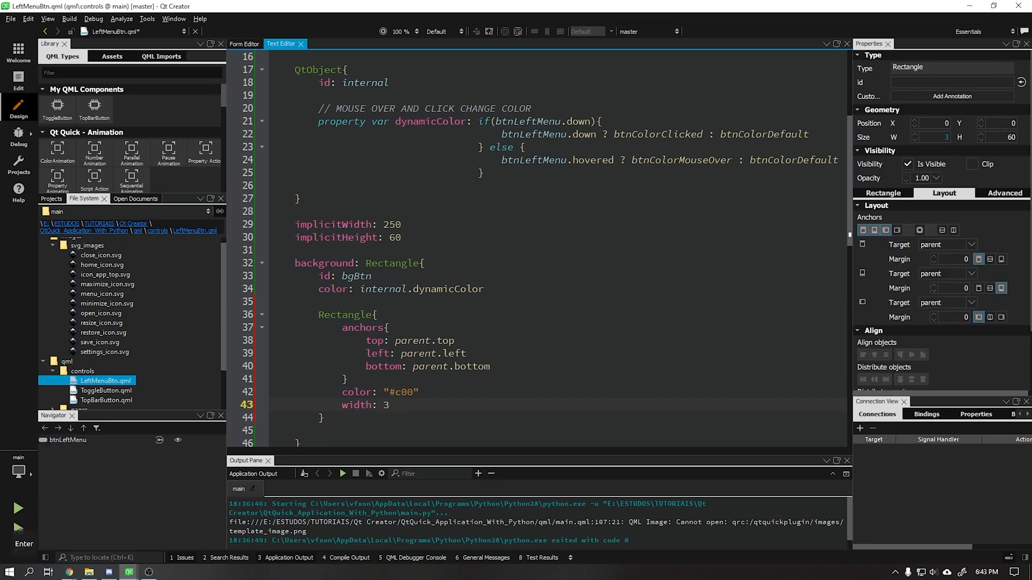
{"action": "type", "text": "visible: true"}
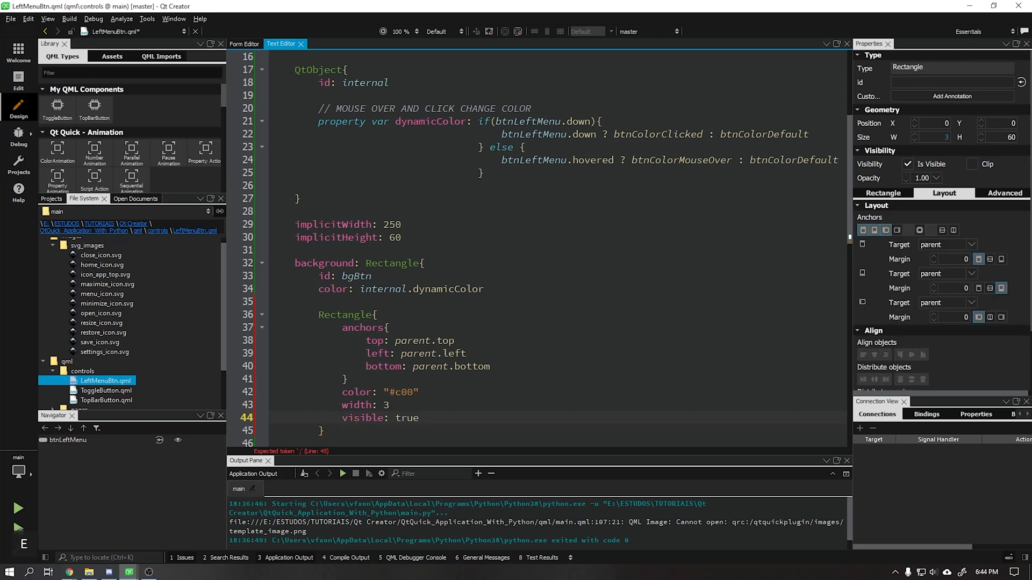
Step: Inspect the red left bar in the preview, zooming in and checking its fill colour
{"action": "left_click", "coordinate": [244, 44]}
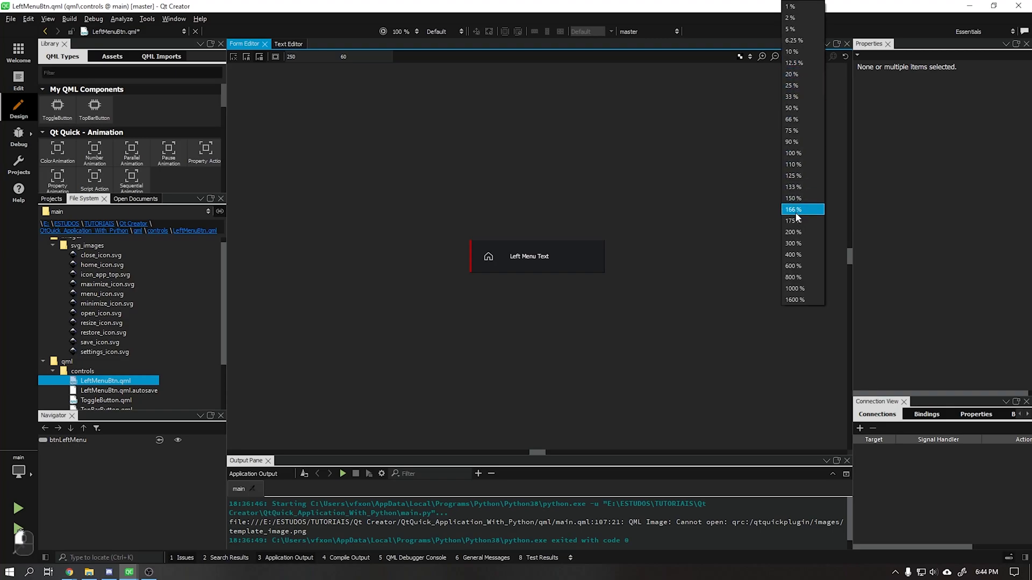
{"action": "left_click", "coordinate": [791, 220]}
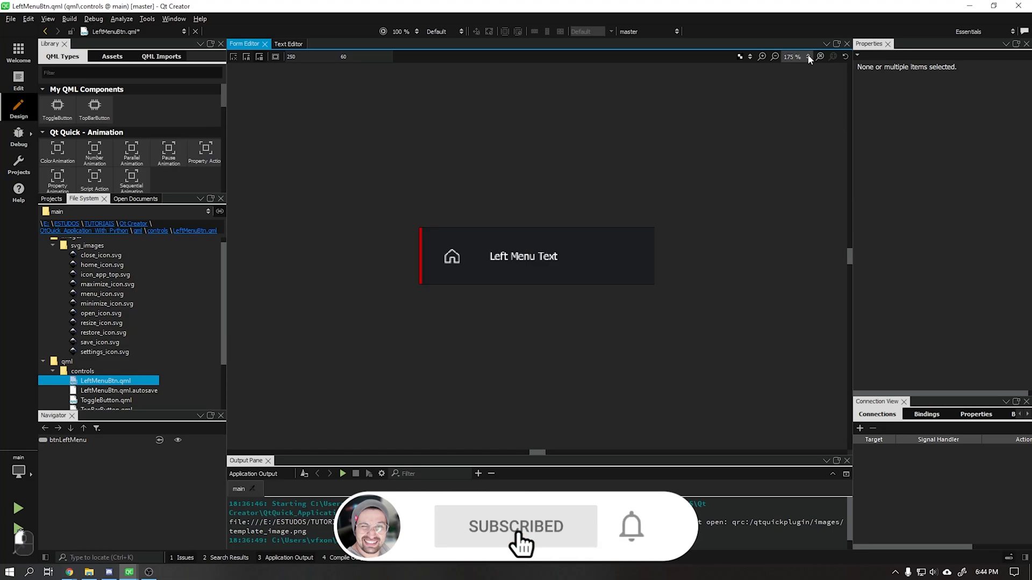
{"action": "left_click", "coordinate": [819, 57]}
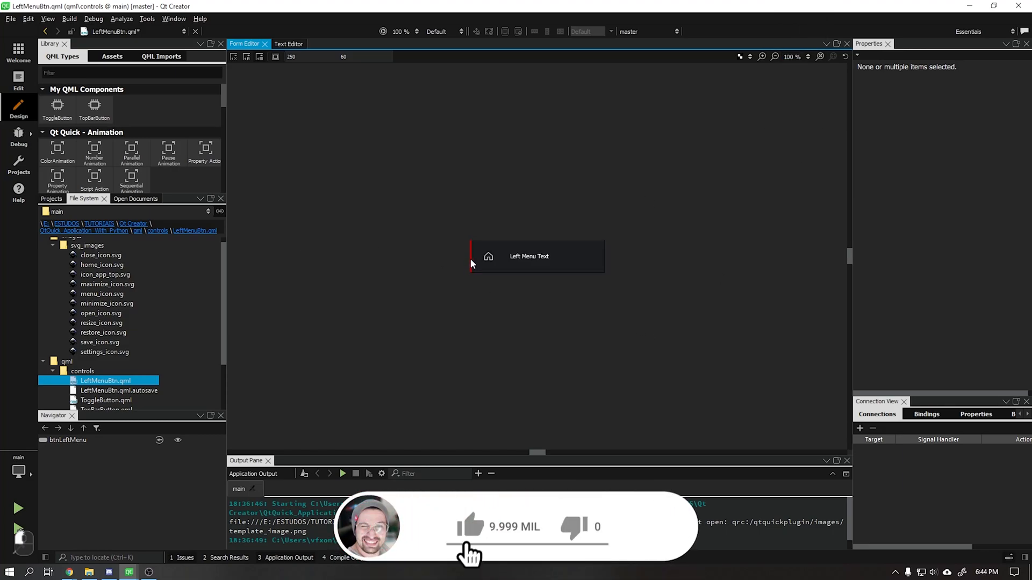
{"action": "left_click", "coordinate": [470, 256]}
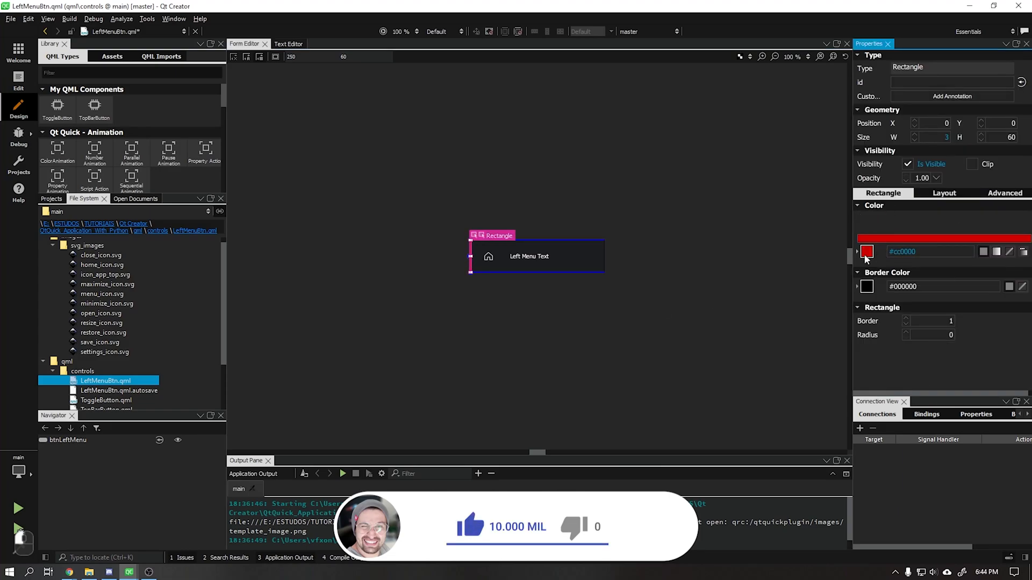
{"action": "left_click", "coordinate": [866, 252]}
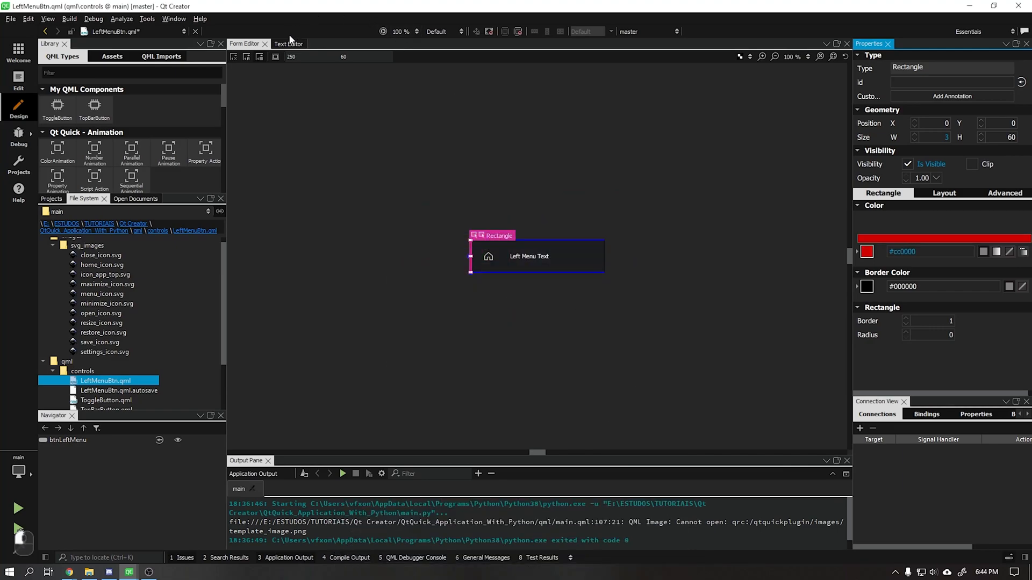
{"action": "left_click", "coordinate": [288, 43]}
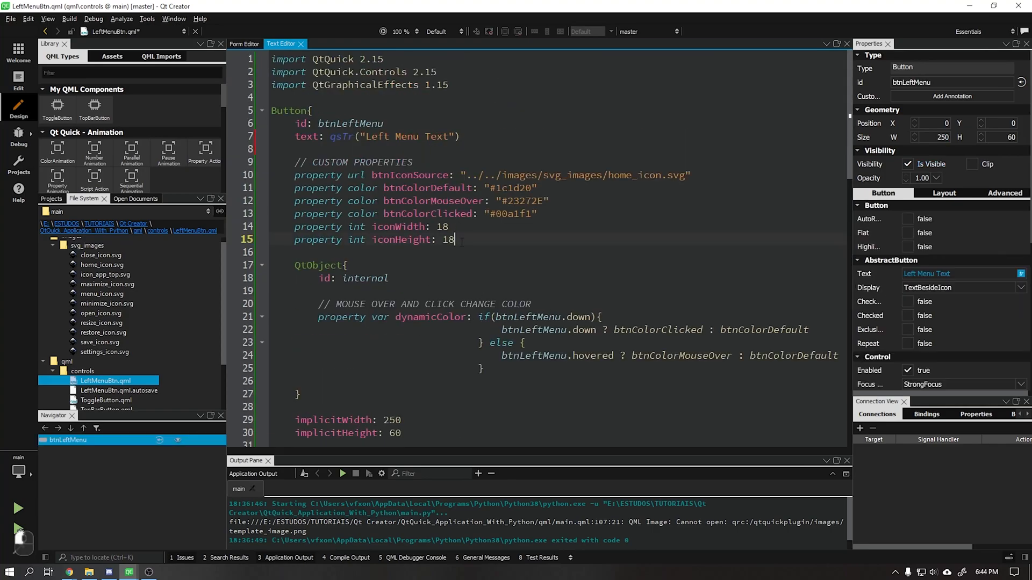
Step: Declare activeMenuColor as "#55aaff", bind the left bar's color to it, and preview
{"action": "type", "text": "property color name: value"}
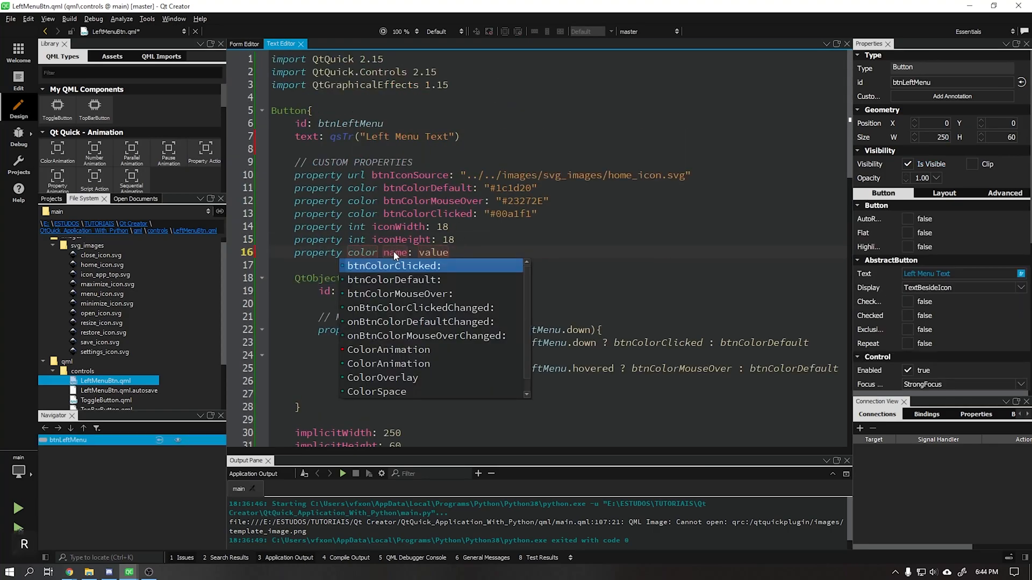
{"action": "type", "text": "activeMenuColo"}
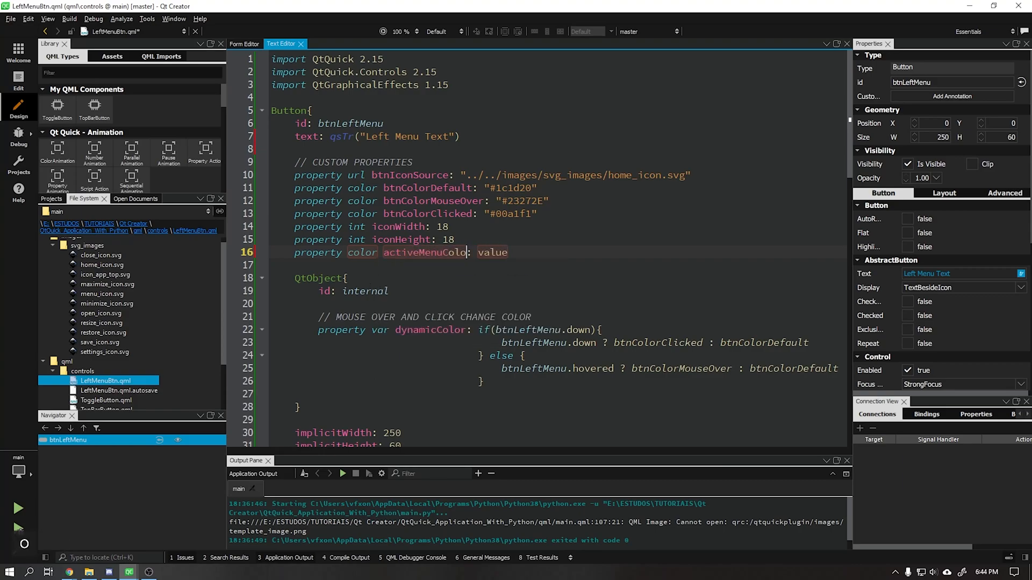
{"action": "type", "text": "\"#55aaff\""}
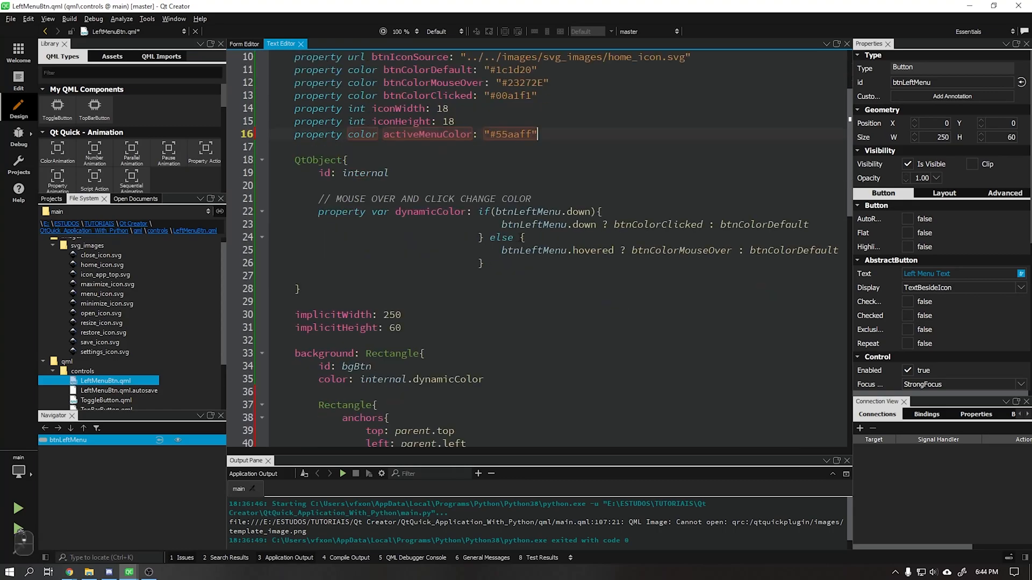
{"action": "scroll", "scroll_direction": "down", "scroll_amount": 3}
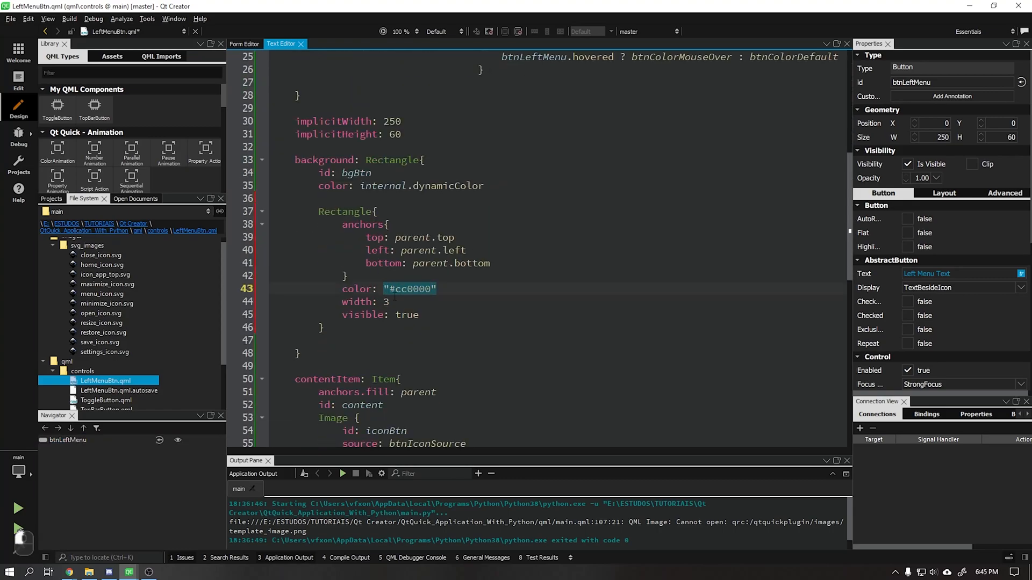
{"action": "type", "text": "activeMenuColor"}
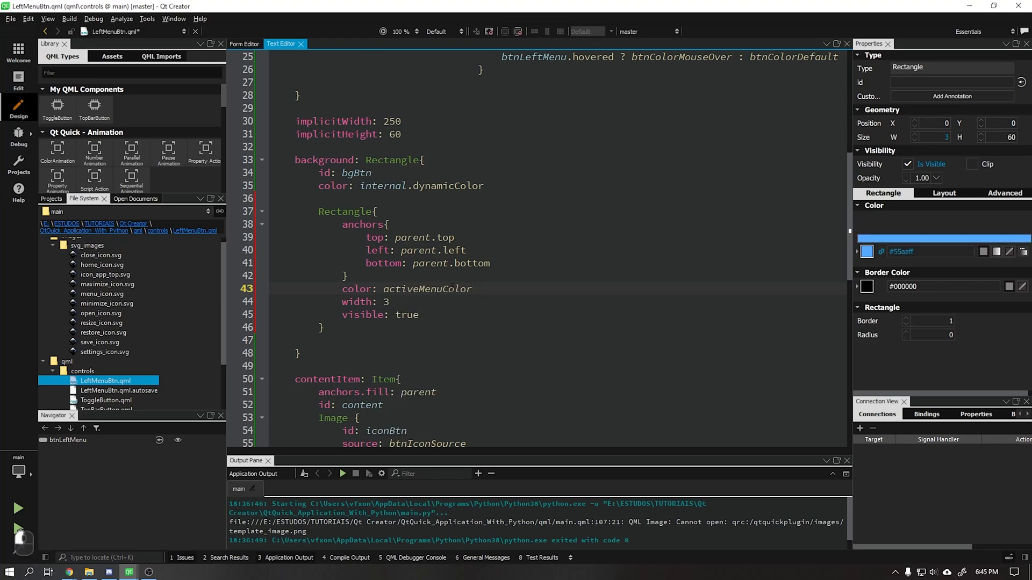
{"action": "left_click", "coordinate": [249, 43]}
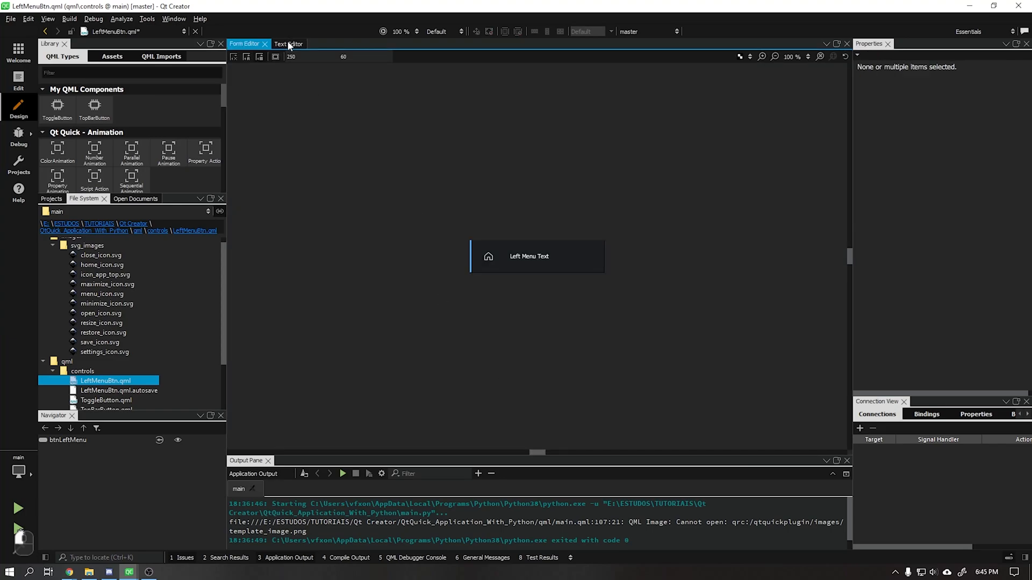
{"action": "left_click", "coordinate": [288, 43]}
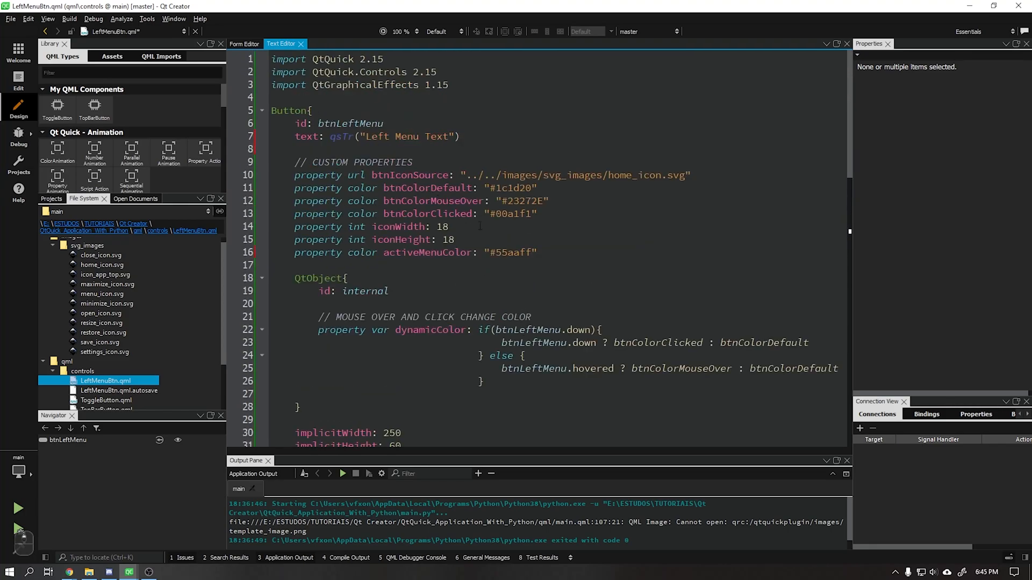
Step: Declare property bool isActiveMenu: true on the menu button
{"action": "type", "text": "property bool name: value"}
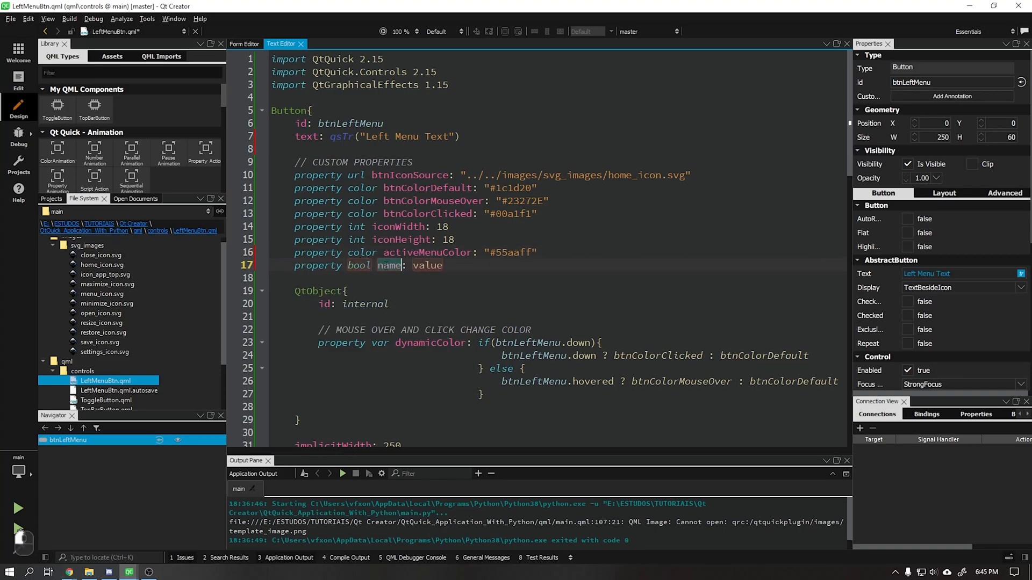
{"action": "type", "text": "isActiveMenu"}
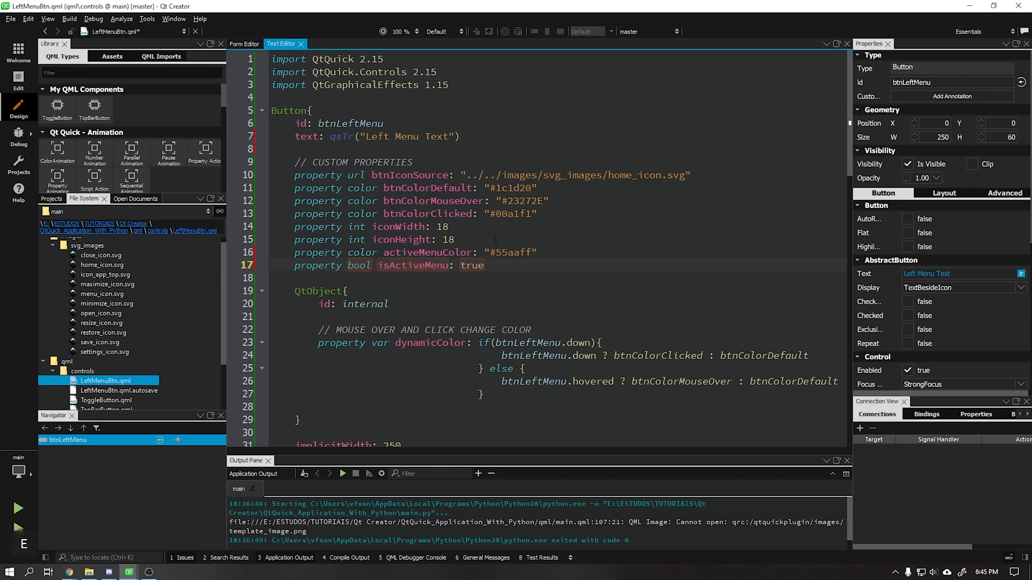
{"action": "left_click", "coordinate": [243, 43]}
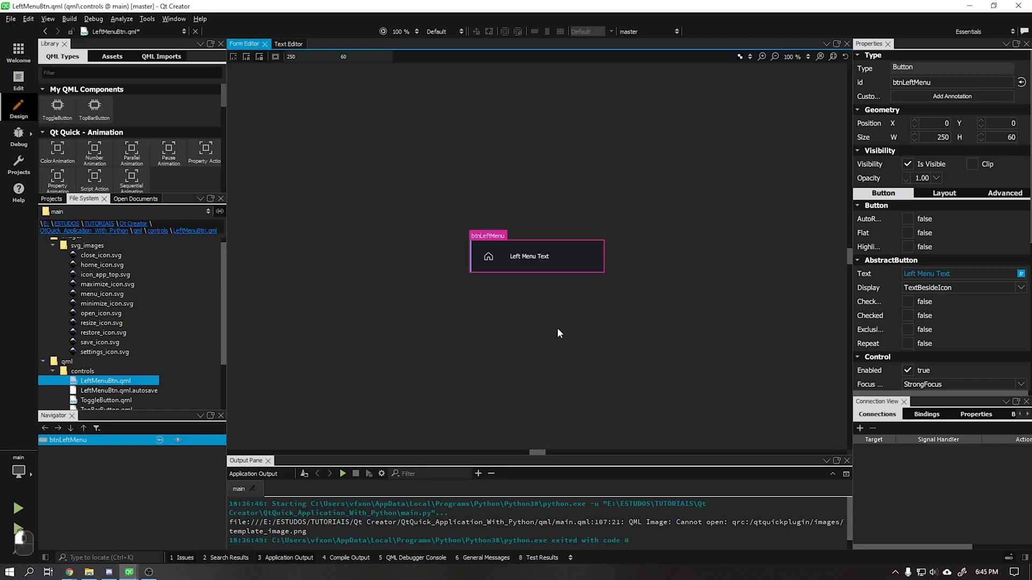
{"action": "left_click", "coordinate": [576, 319]}
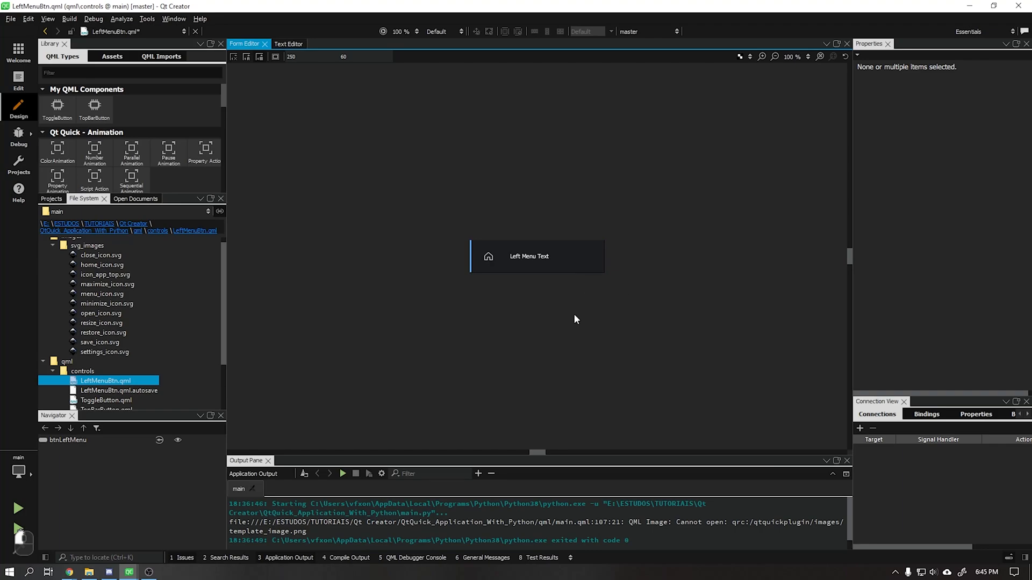
{"action": "left_click", "coordinate": [288, 44]}
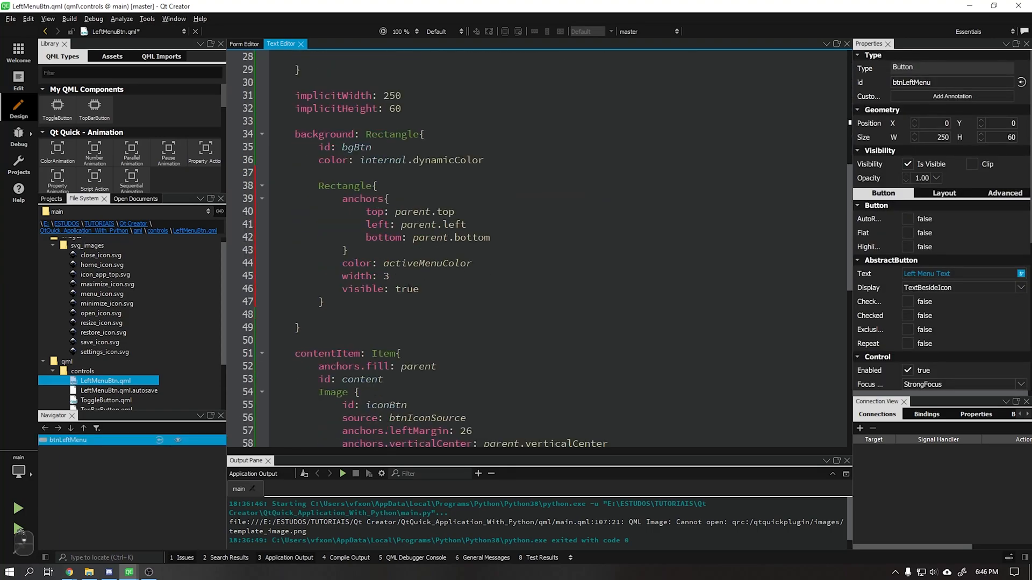
Step: Bind the bar's visible to isActiveMenu, previewing it with false, then true
{"action": "right_click", "coordinate": [408, 289]}
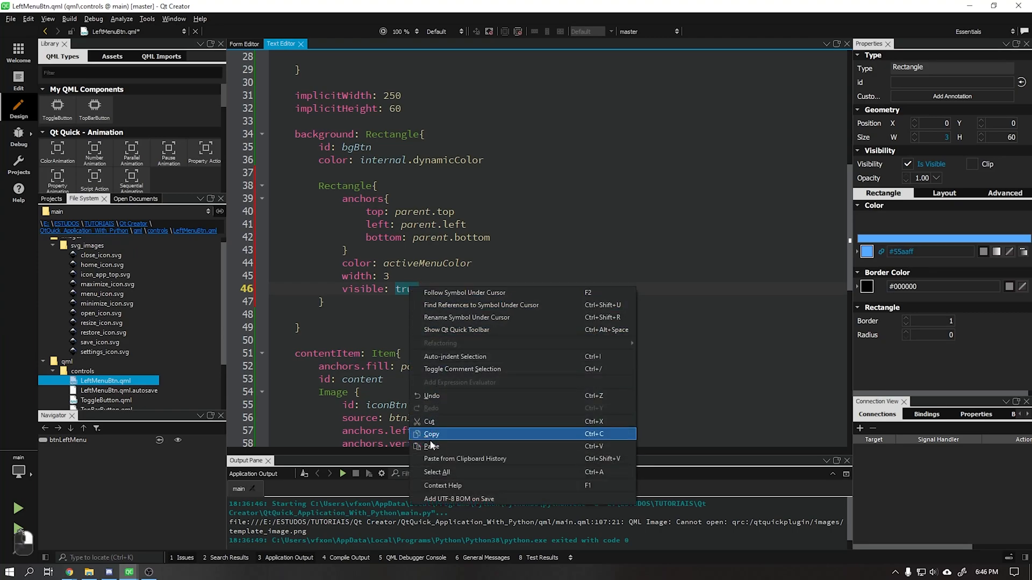
{"action": "left_click", "coordinate": [244, 44]}
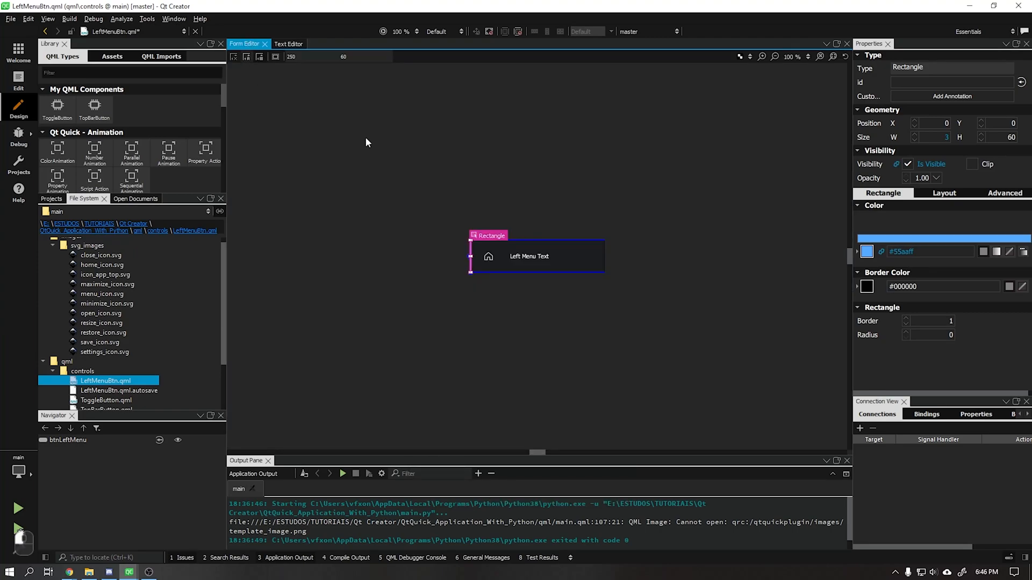
{"action": "left_click", "coordinate": [288, 43]}
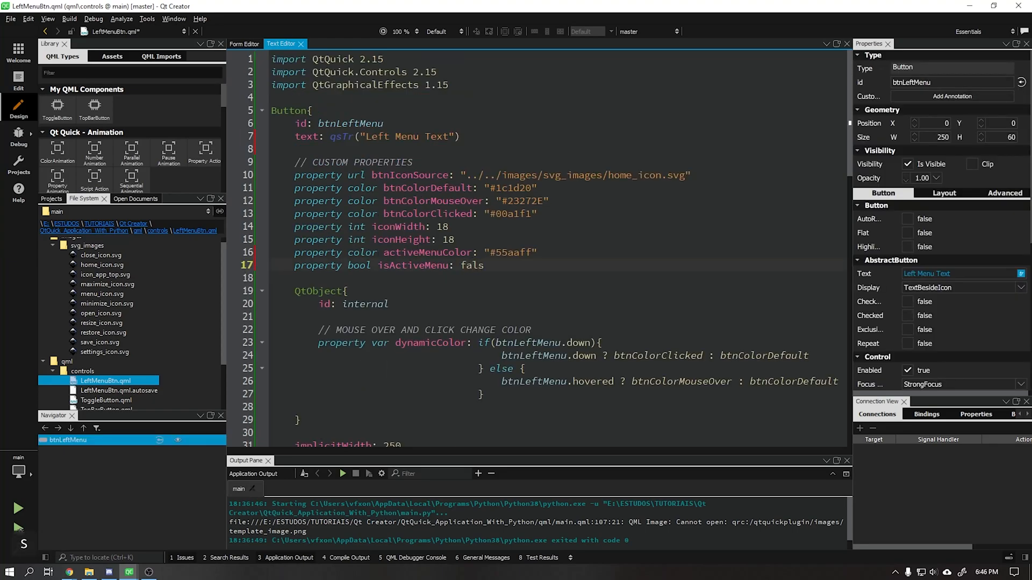
{"action": "left_click", "coordinate": [244, 43]}
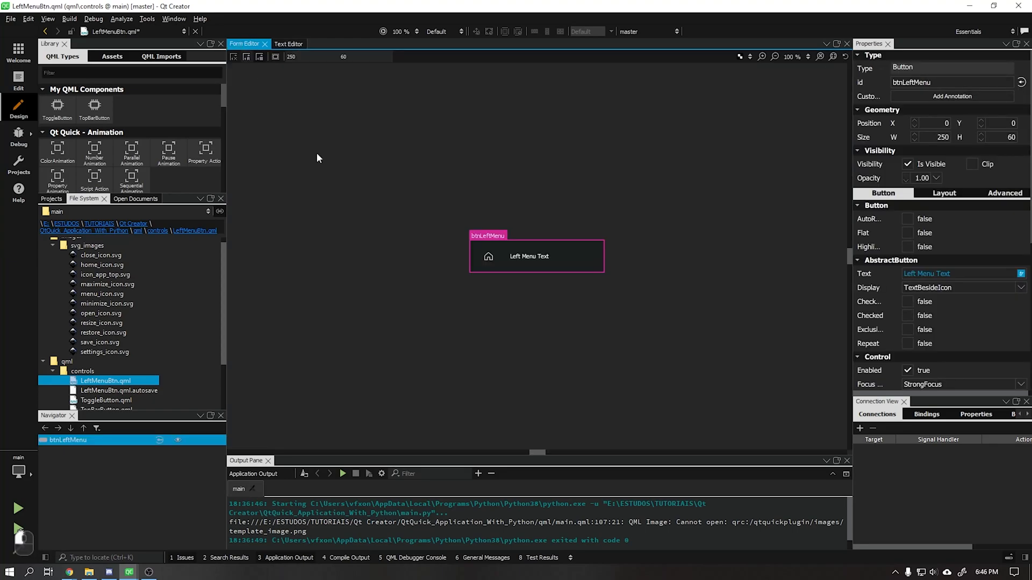
{"action": "left_click", "coordinate": [288, 44]}
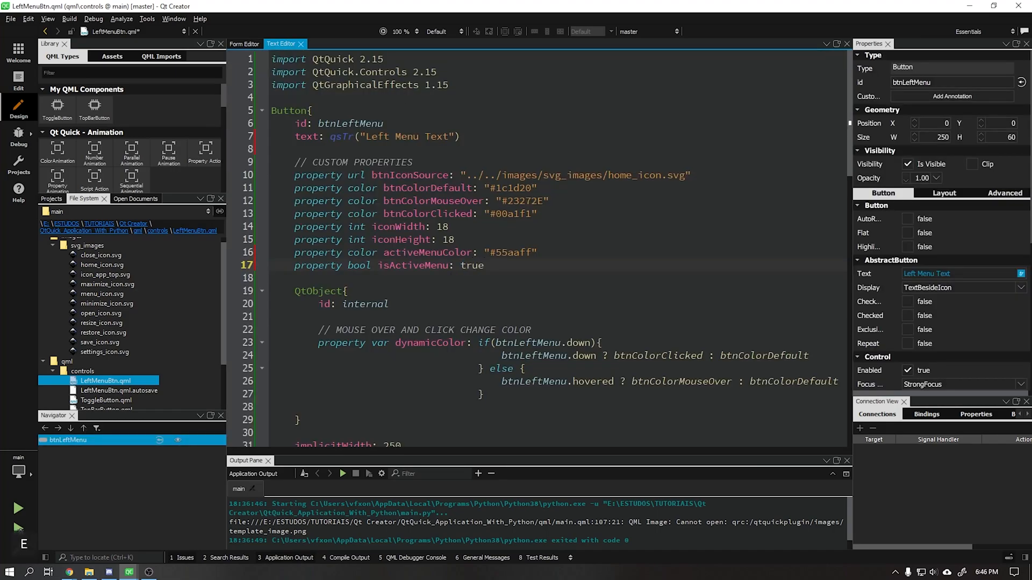
{"action": "left_click", "coordinate": [244, 43]}
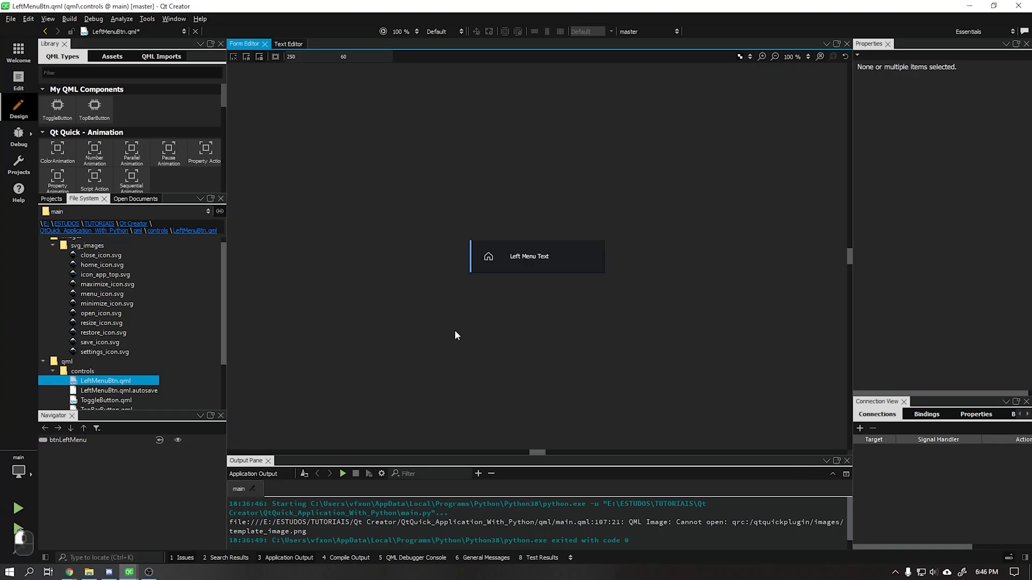
{"action": "left_click", "coordinate": [288, 44]}
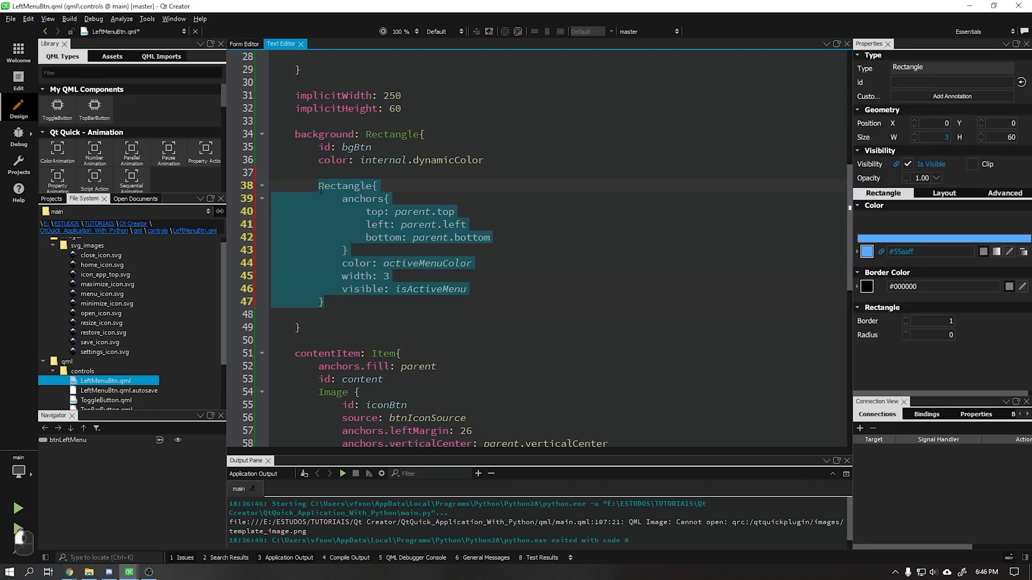
Step: Duplicate the bar, anchor the copy to parent.right with width 5, and preview both
{"action": "left_click", "coordinate": [334, 301]}
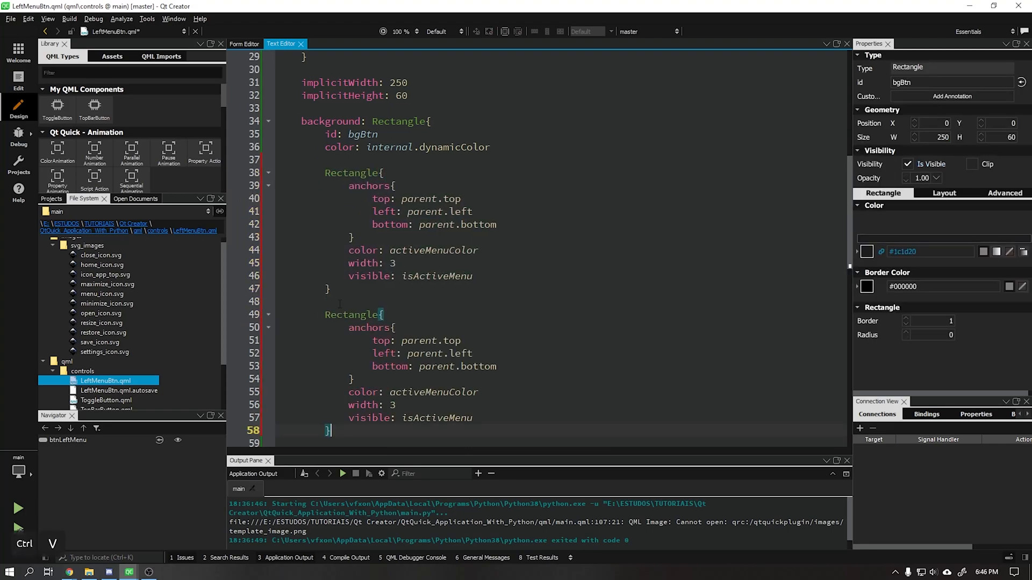
{"action": "scroll", "scroll_direction": "down", "scroll_amount": 3}
{"action": "type", "text": "righ"}
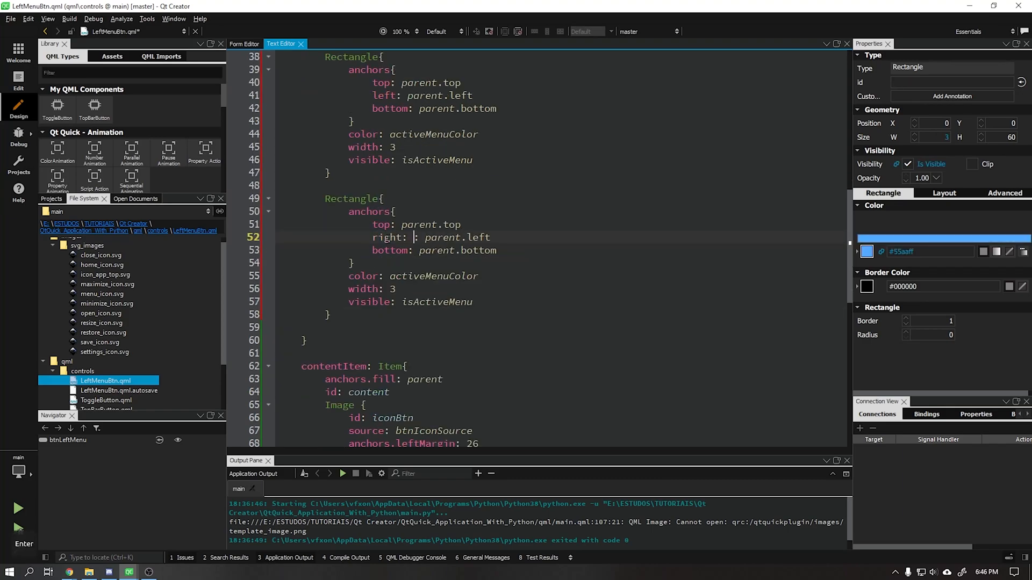
{"action": "left_click", "coordinate": [68, 440]}
{"action": "type", "text": "righ"}
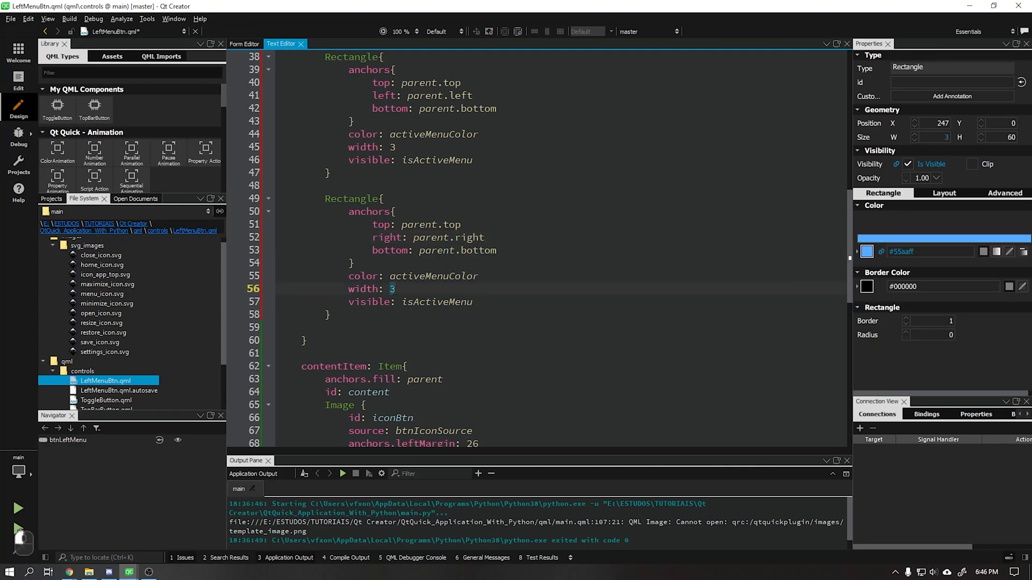
{"action": "type", "text": "5"}
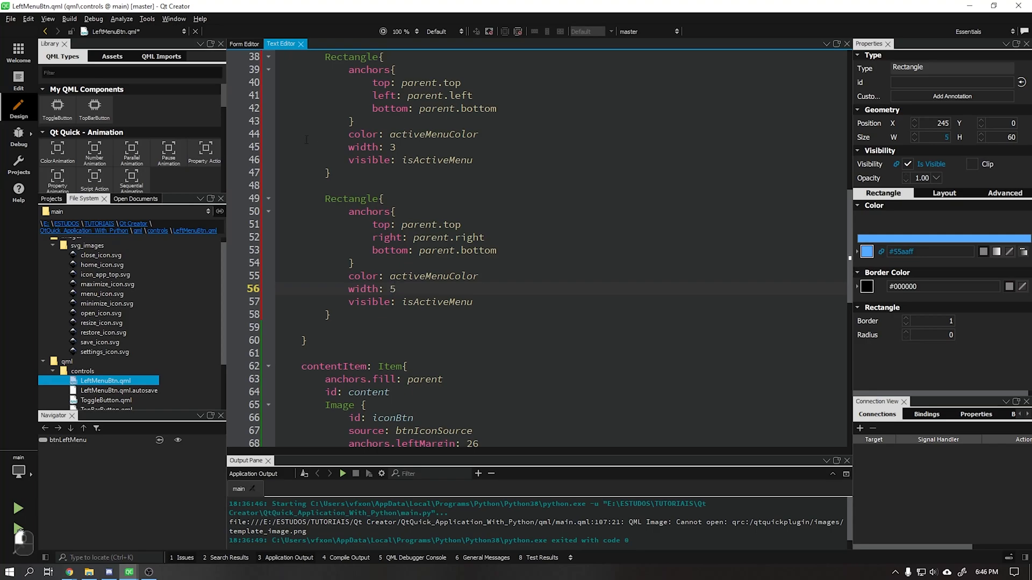
{"action": "left_click", "coordinate": [243, 43]}
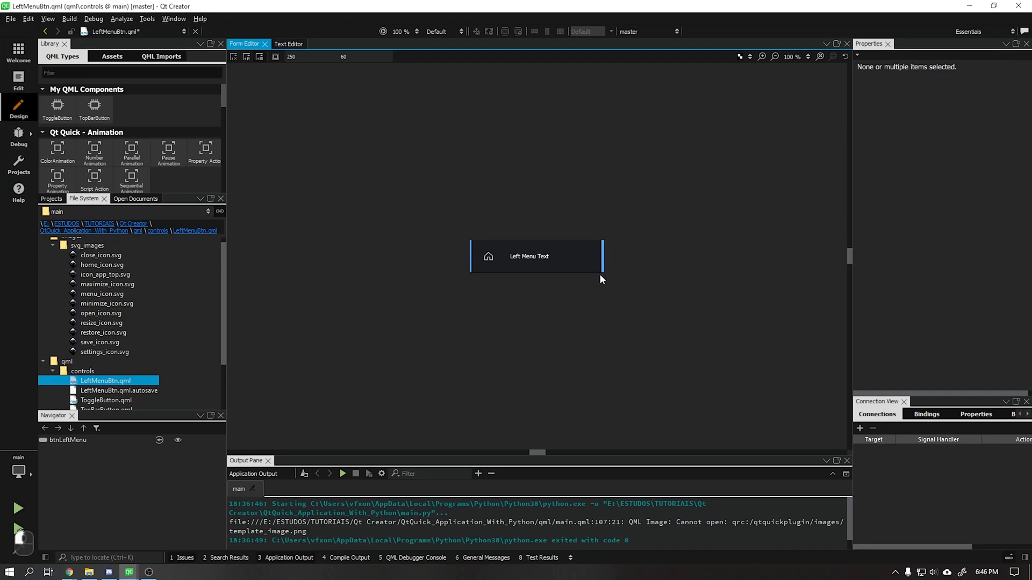
{"action": "scroll", "scroll_direction": "down", "scroll_amount": 3}
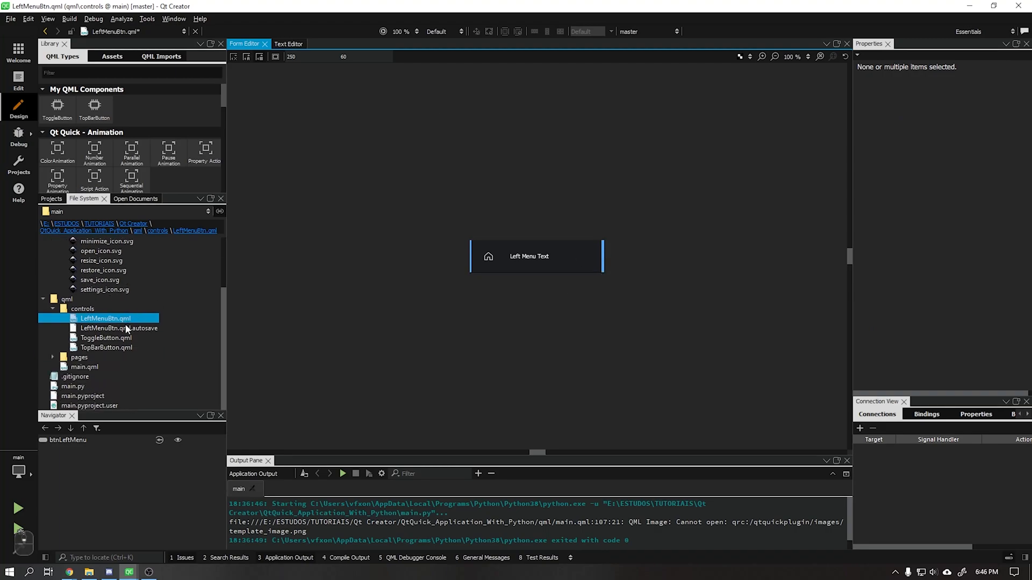
Step: Check main.qml's content page colour #2c313c, then reopen LeftMenuBtn in the designer
{"action": "left_click", "coordinate": [85, 367]}
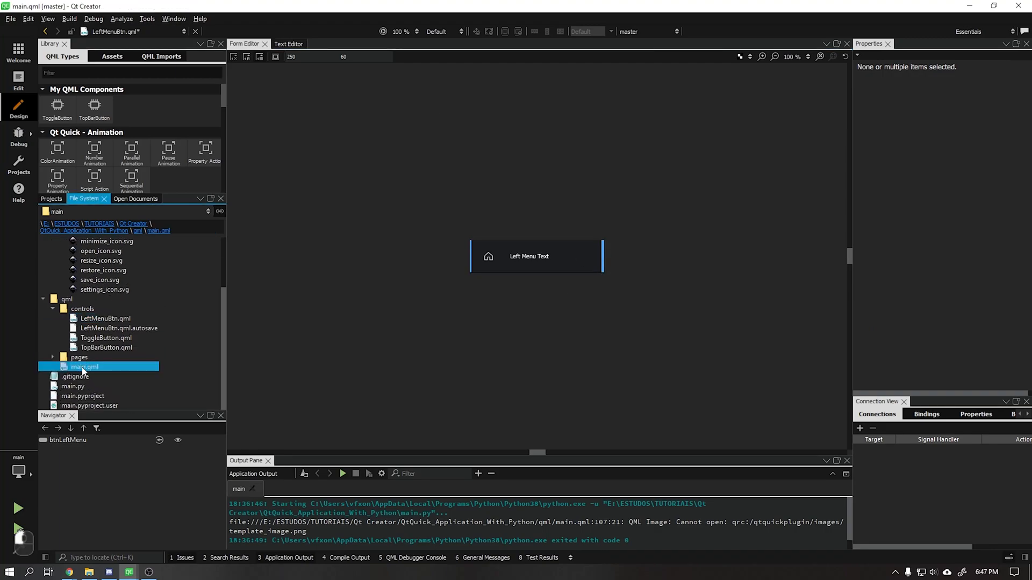
{"action": "double_click", "coordinate": [85, 367]}
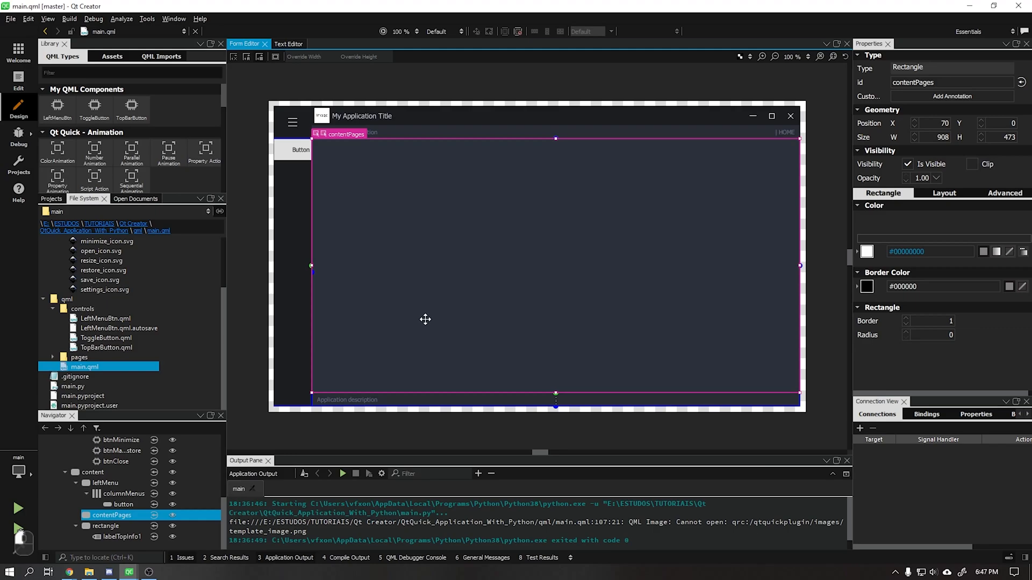
{"action": "left_click", "coordinate": [866, 252]}
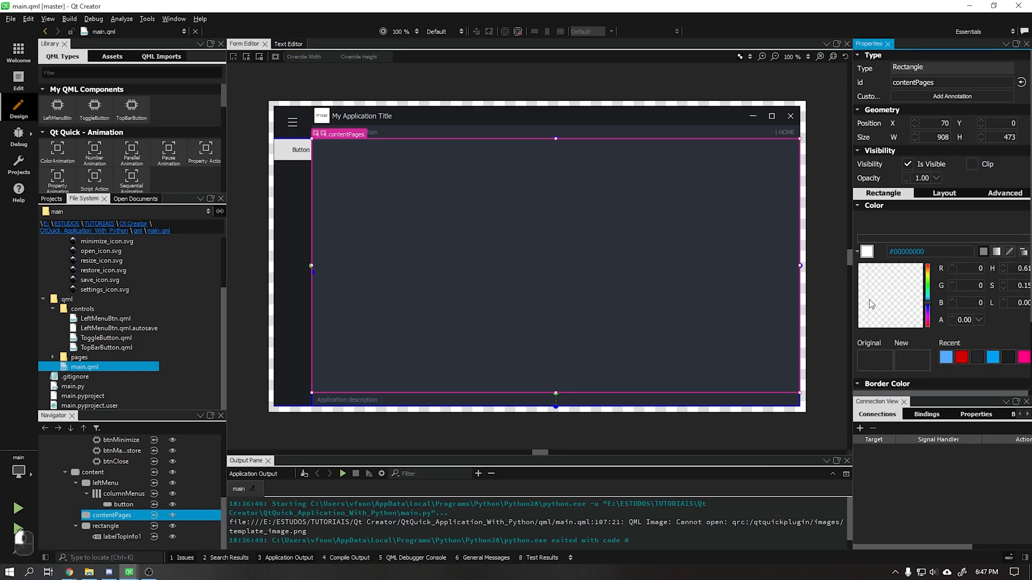
{"action": "left_click", "coordinate": [866, 252]}
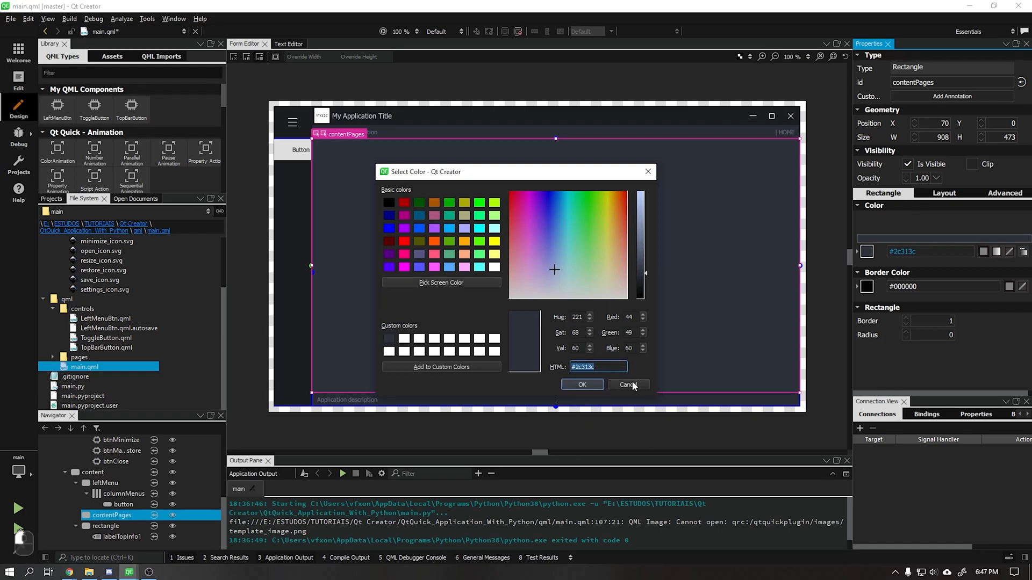
{"action": "left_click", "coordinate": [628, 385]}
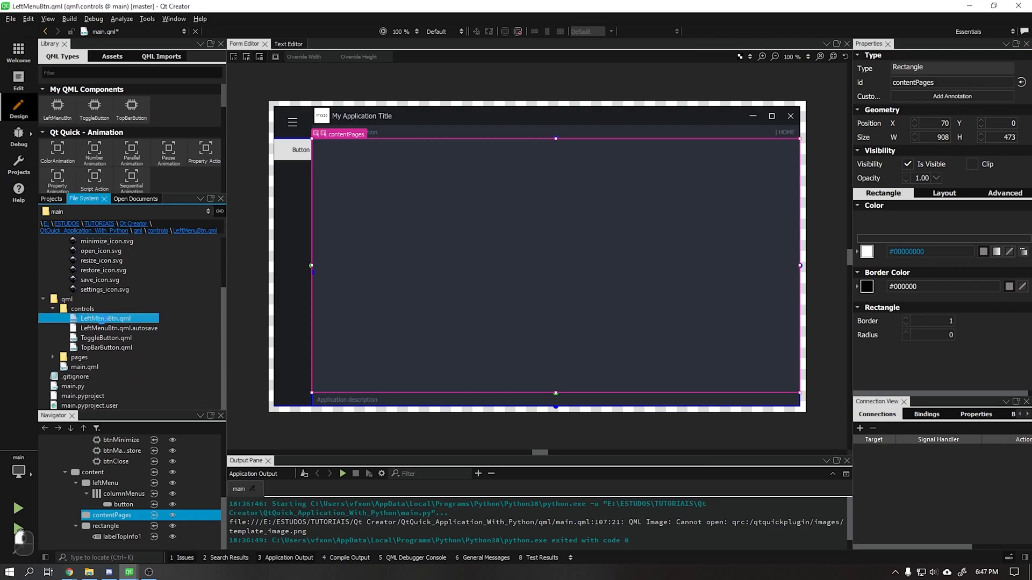
{"action": "double_click", "coordinate": [105, 318]}
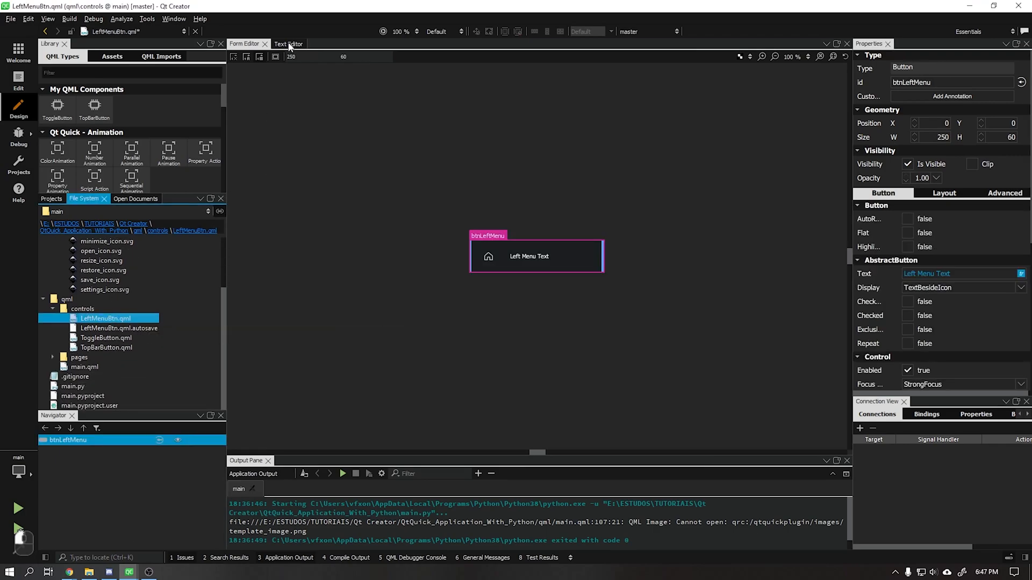
Step: Declare property color activeMenuColorRight: "#2c313c" in LeftMenuBtn.qml
{"action": "left_click", "coordinate": [288, 43]}
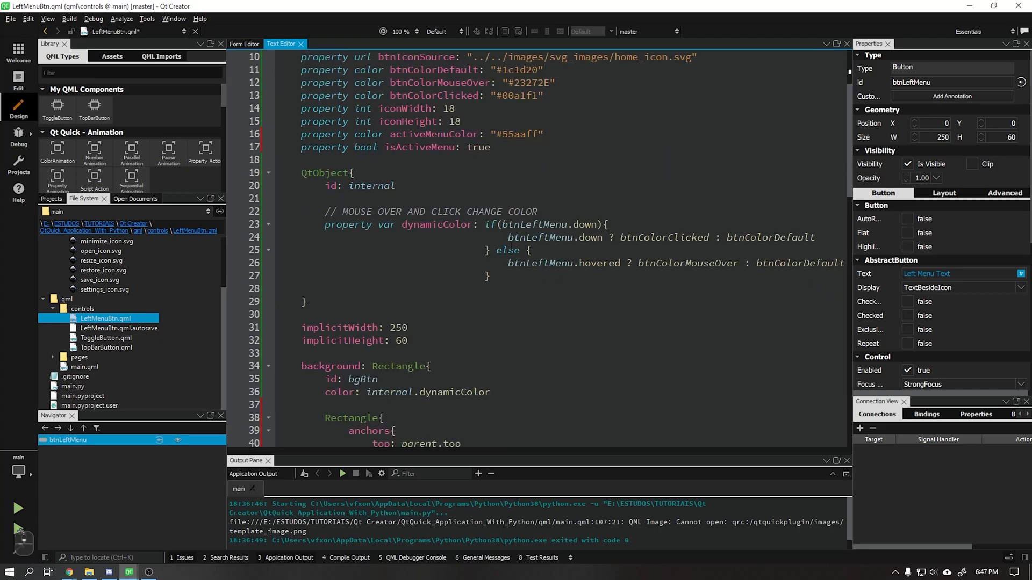
{"action": "scroll", "scroll_direction": "down", "scroll_amount": 3}
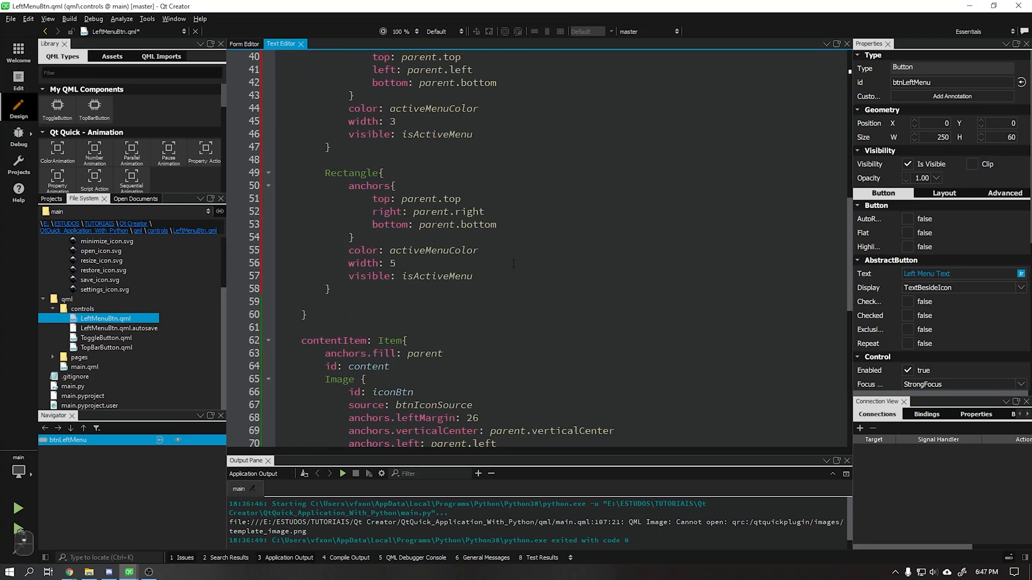
{"action": "scroll", "scroll_direction": "down", "scroll_amount": 3}
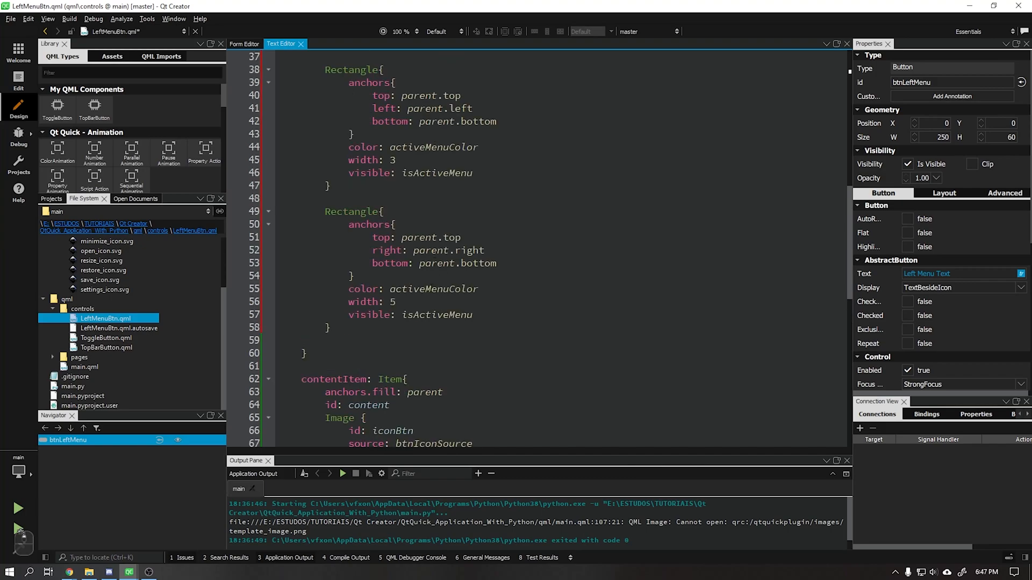
{"action": "left_click", "coordinate": [433, 289]}
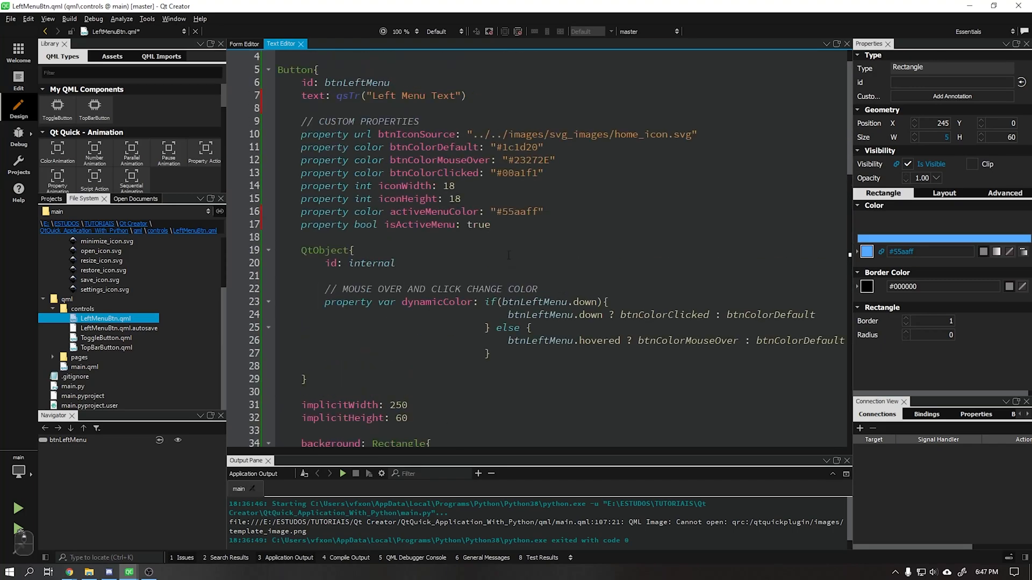
{"action": "left_click", "coordinate": [546, 212]}
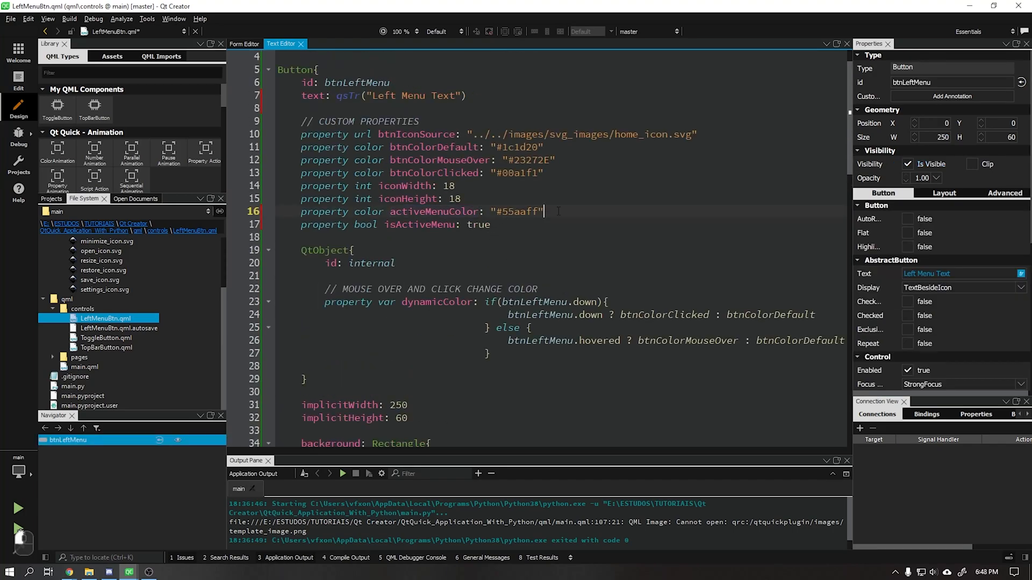
{"action": "type", "text": "property c name: value"}
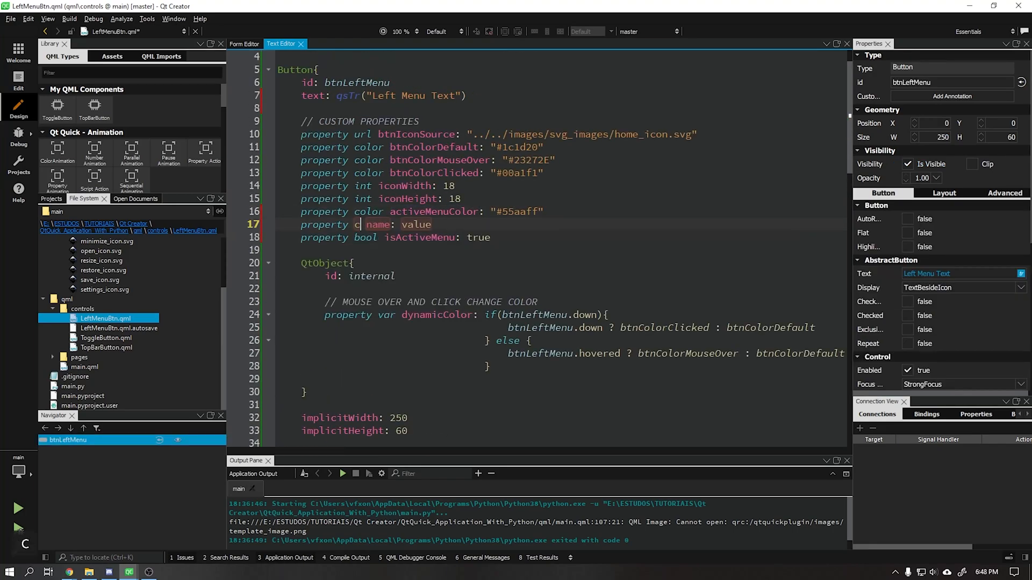
{"action": "type", "text": "activeMenuColor"}
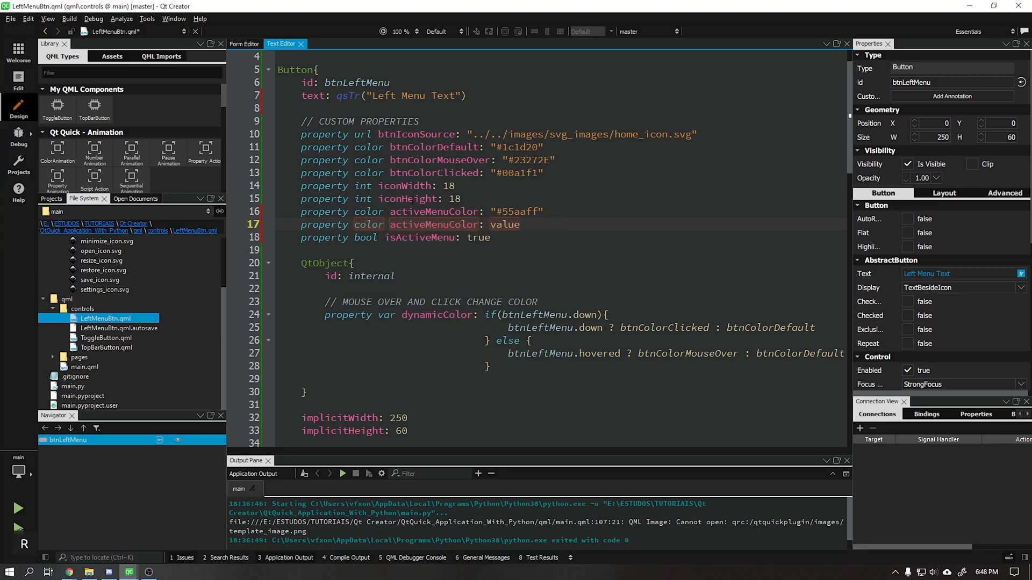
{"action": "type", "text": "Right"}
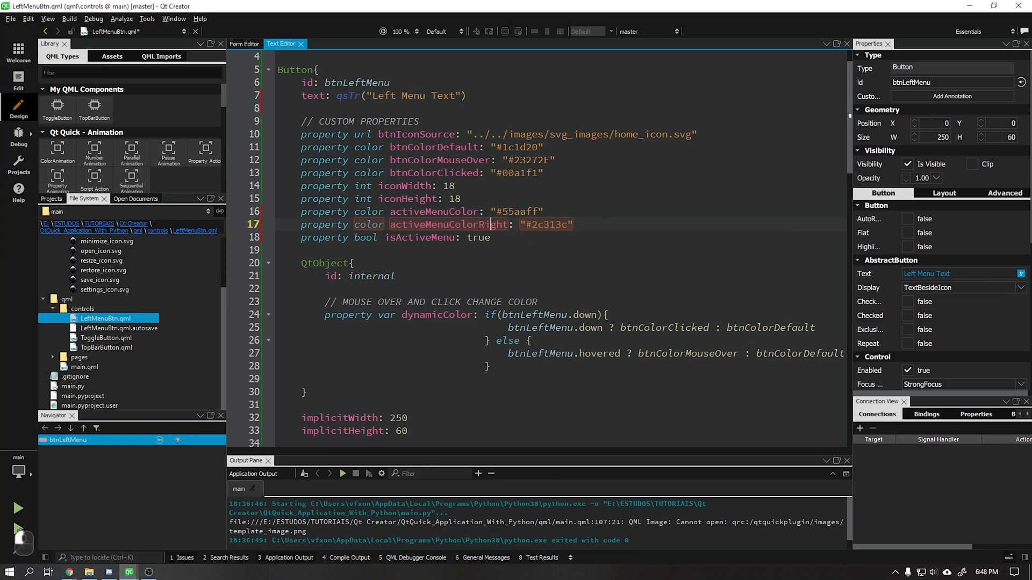
Step: Bind the right bar's color to activeMenuColorRight and check the button layout
{"action": "scroll", "scroll_direction": "down", "scroll_amount": 3}
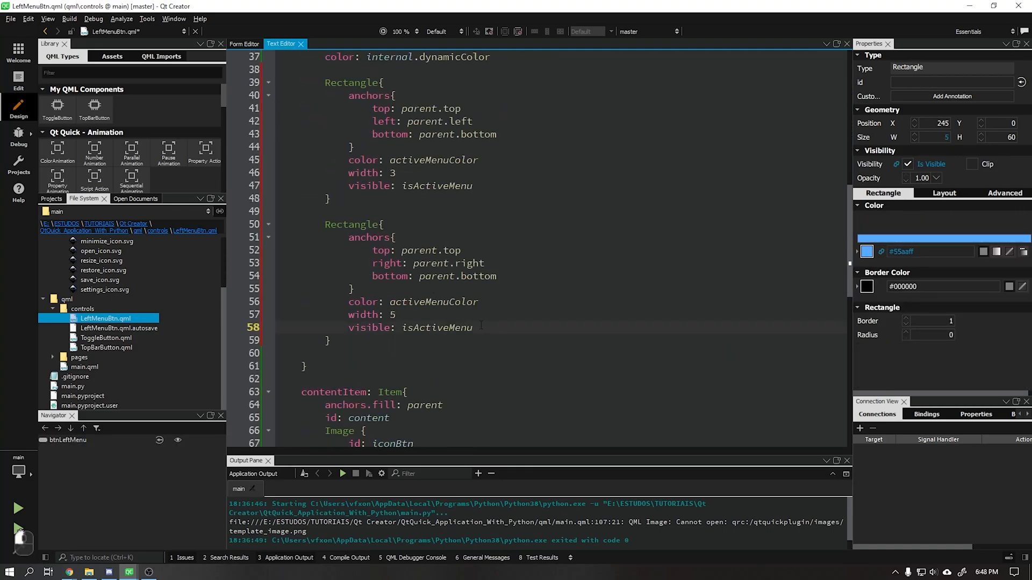
{"action": "type", "text": "Right"}
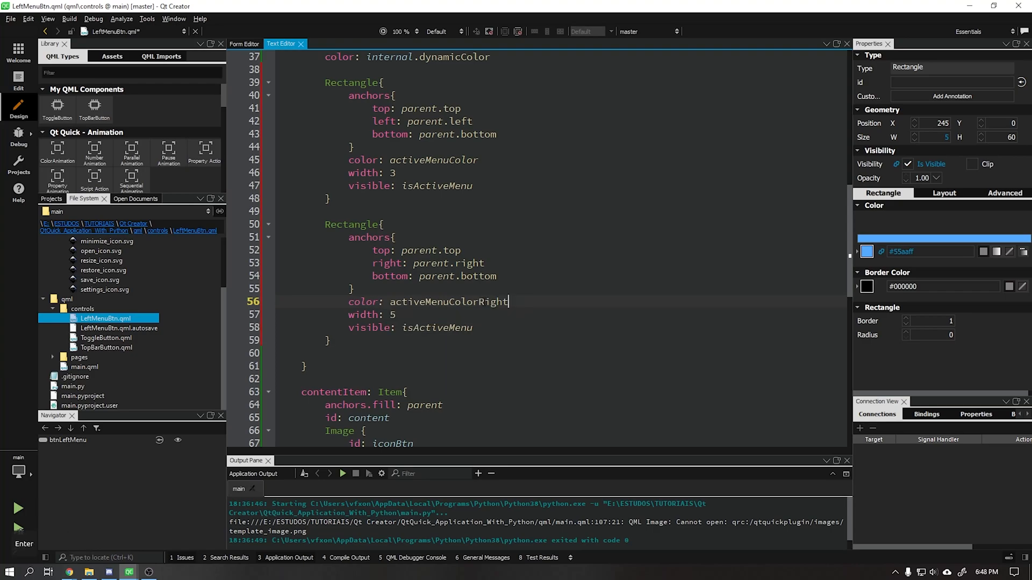
{"action": "left_click", "coordinate": [245, 43]}
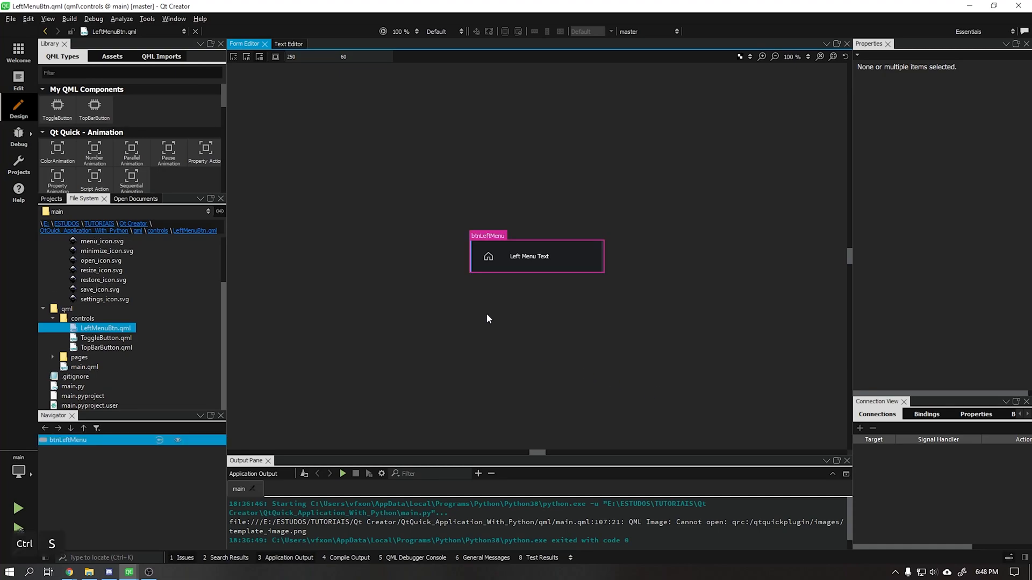
{"action": "left_click", "coordinate": [537, 256]}
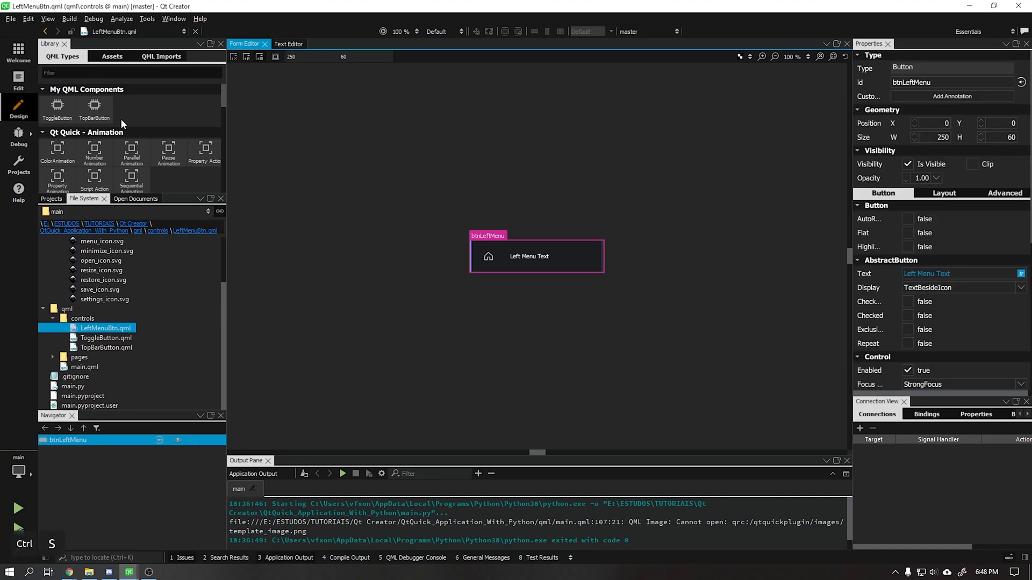
Step: Open main.qml and turn the placeholder button into a LeftMenuBtn labelled Home
{"action": "left_click", "coordinate": [84, 366]}
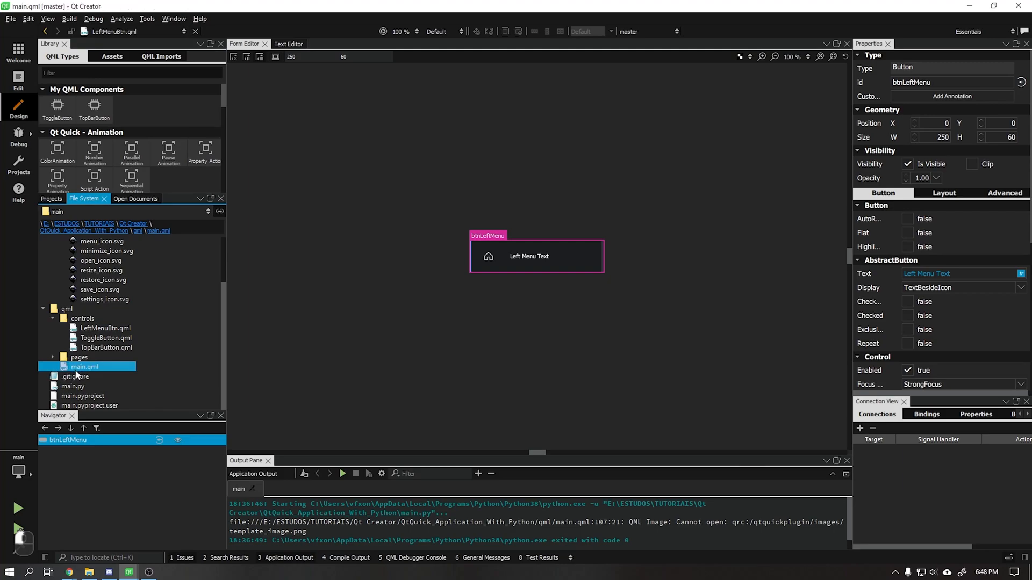
{"action": "double_click", "coordinate": [85, 366]}
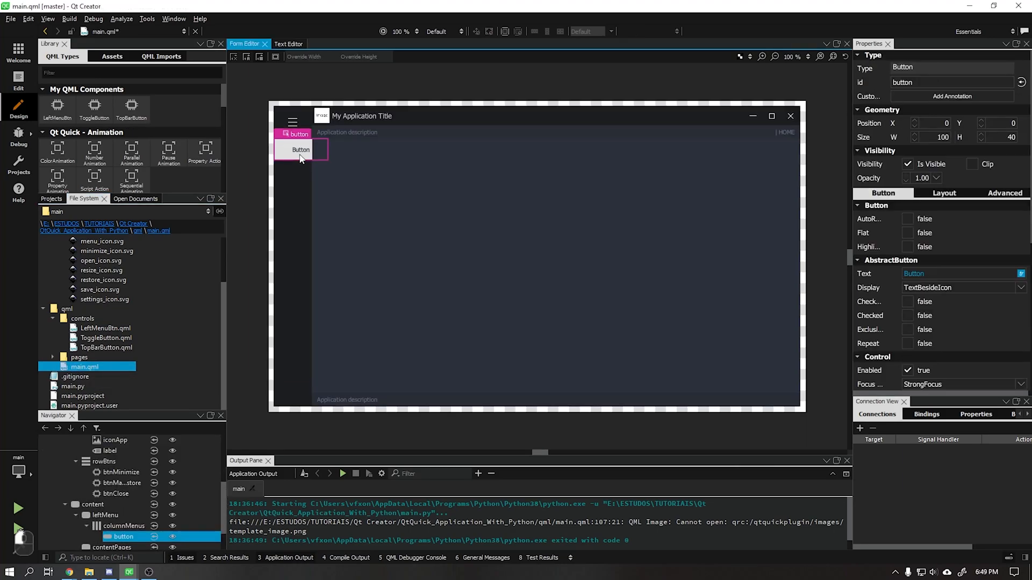
{"action": "left_click", "coordinate": [287, 43]}
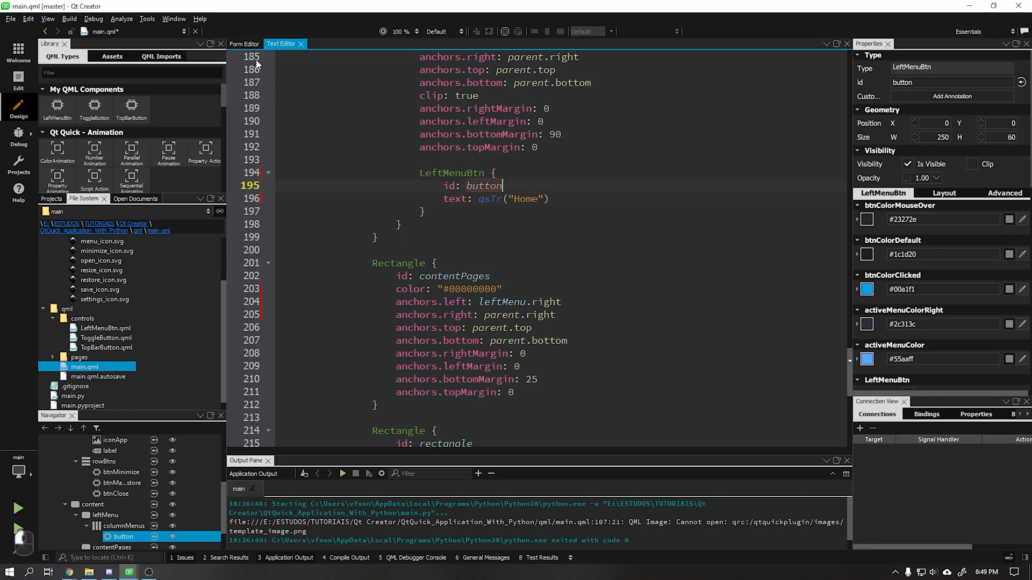
{"action": "type", "text": "btnHome"}
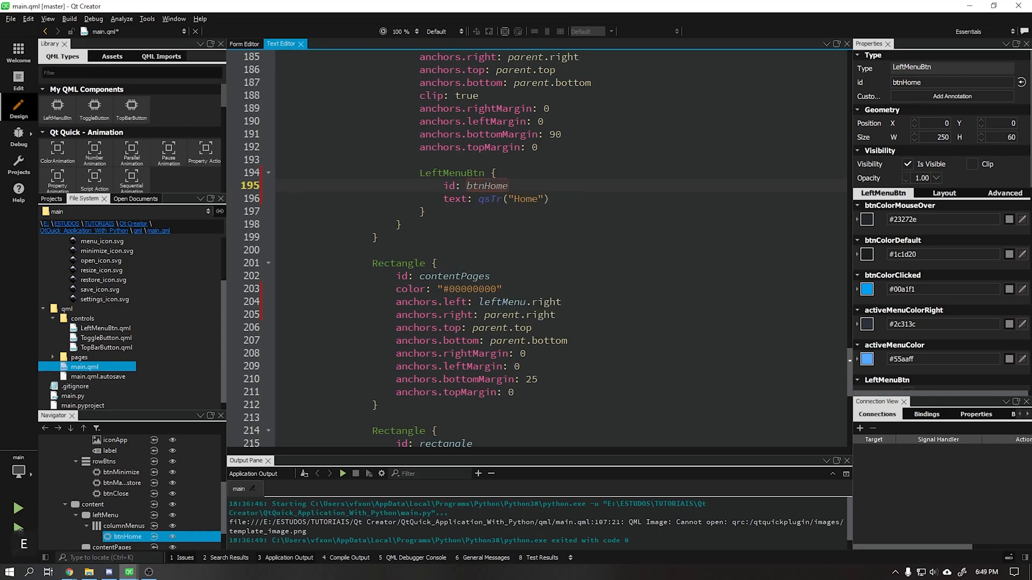
Step: Set the leftMenu panel's width to 70 in the Form Editor
{"action": "left_click", "coordinate": [244, 44]}
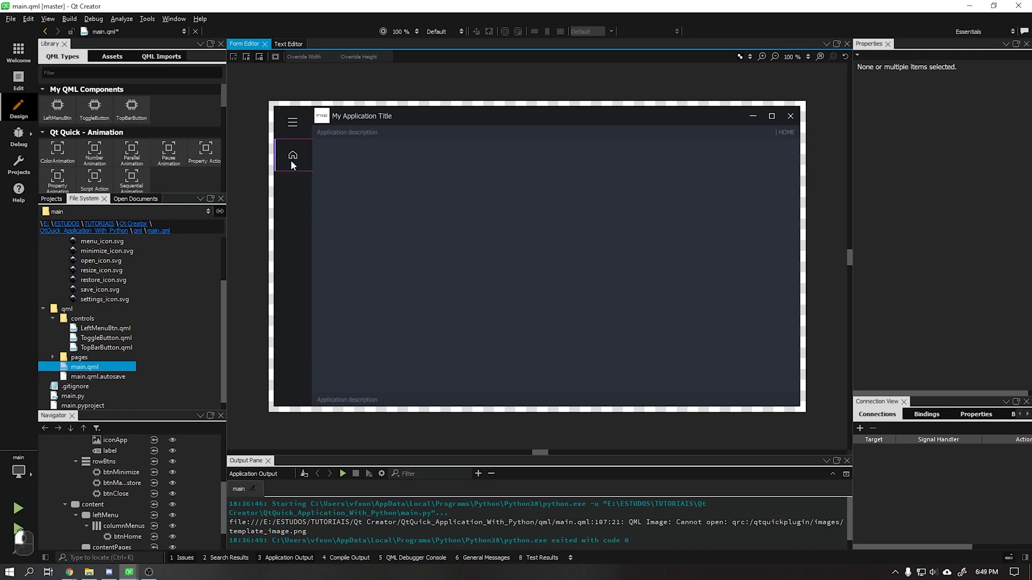
{"action": "left_click", "coordinate": [105, 515]}
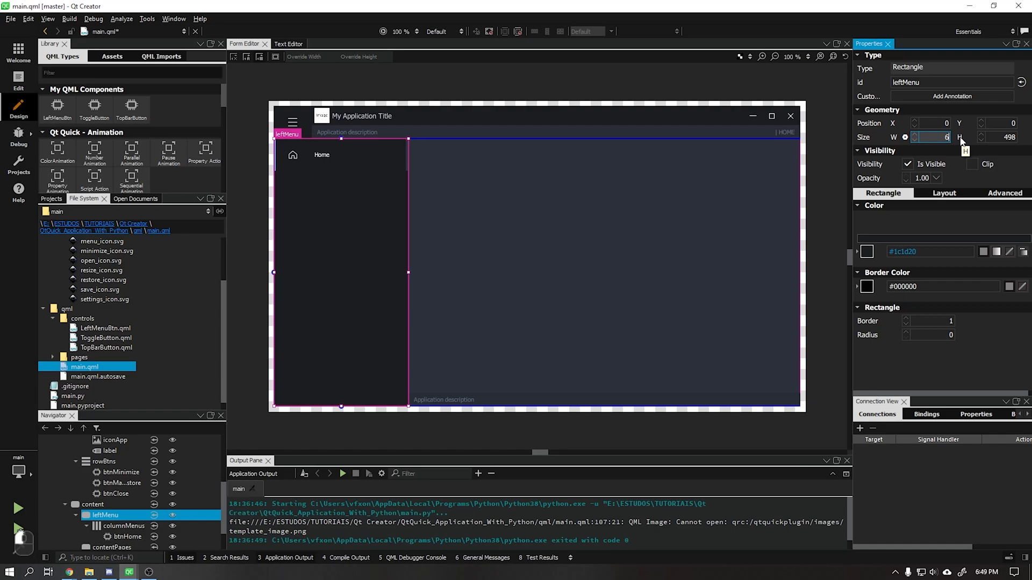
{"action": "type", "text": "70"}
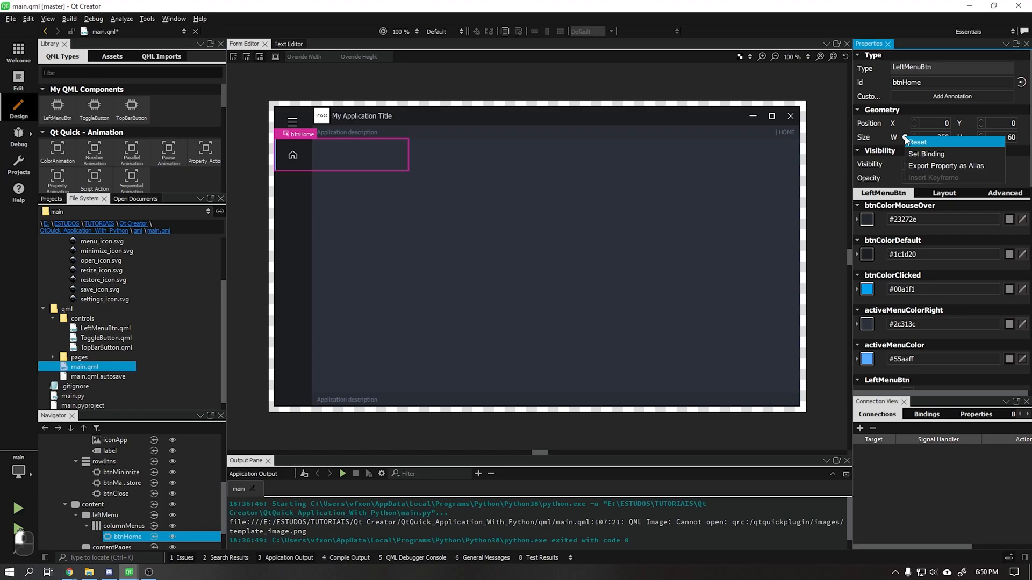
Step: Bind btnHome's width to leftMenu's width through the binding editor
{"action": "left_click", "coordinate": [926, 154]}
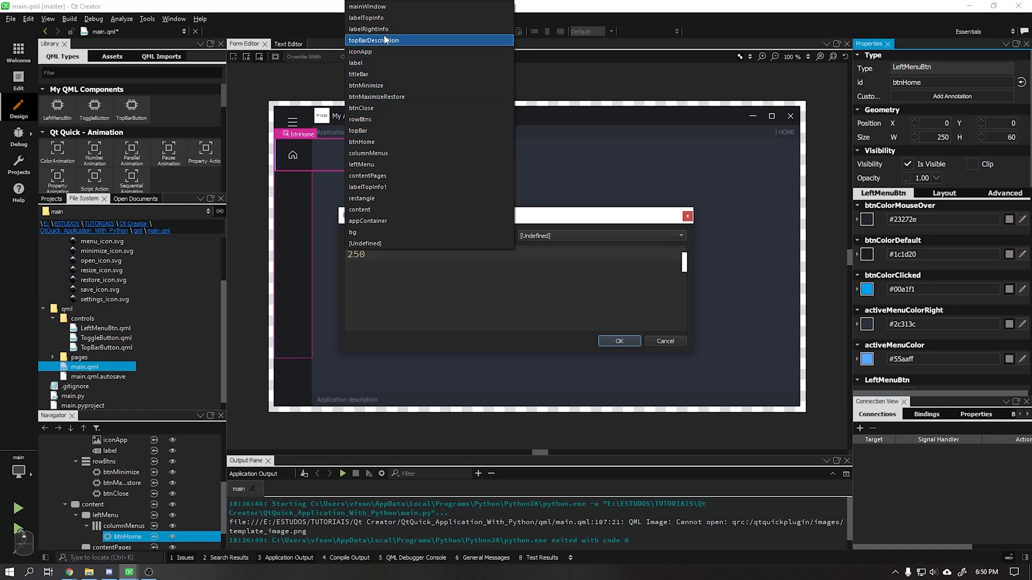
{"action": "mouse_move", "coordinate": [361, 164]}
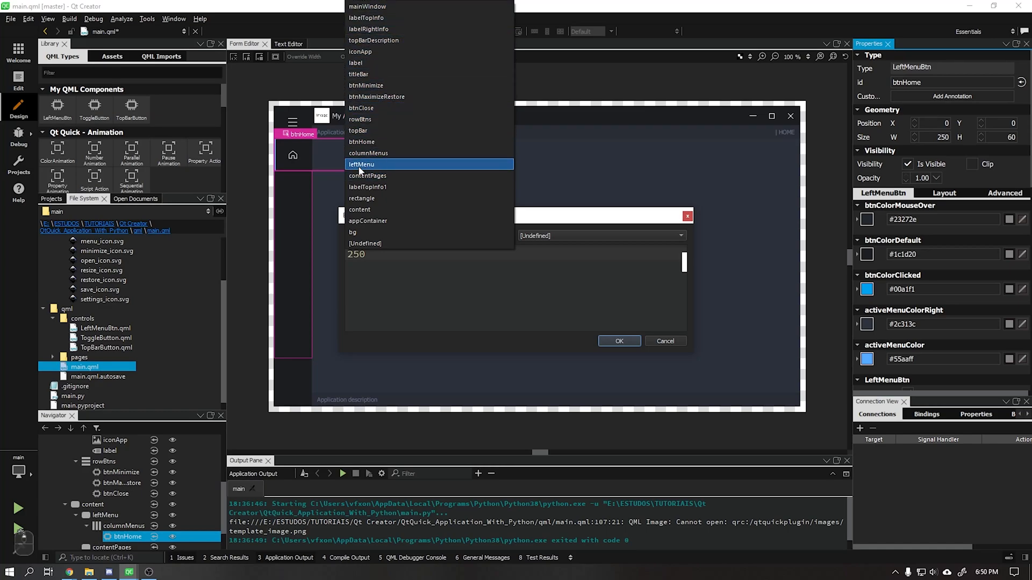
{"action": "left_click", "coordinate": [361, 163]}
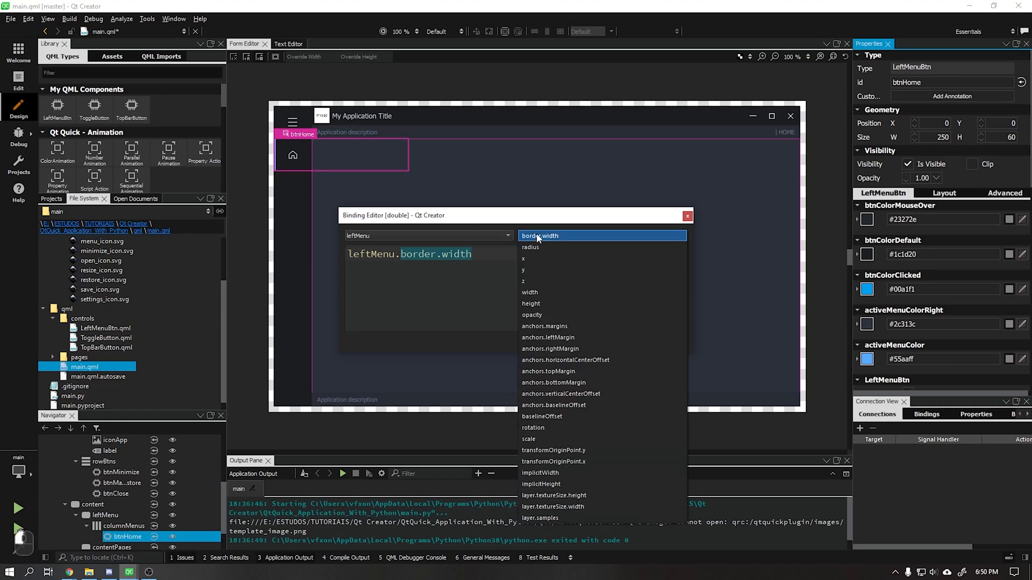
{"action": "left_click", "coordinate": [530, 292]}
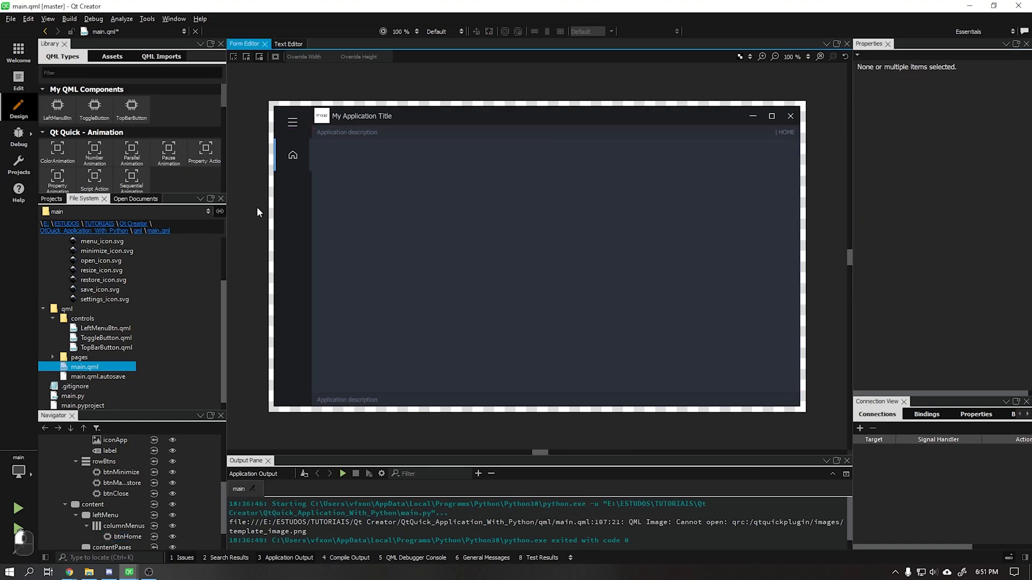
Step: Save all changes to test-run the app, then set the left menu width to 250
{"action": "left_click", "coordinate": [18, 508]}
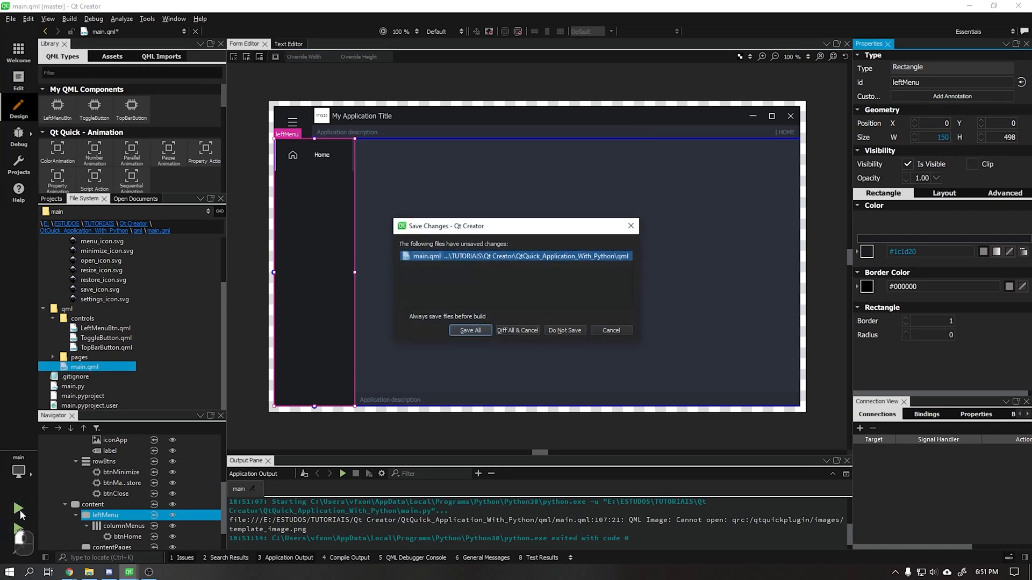
{"action": "left_click", "coordinate": [471, 330]}
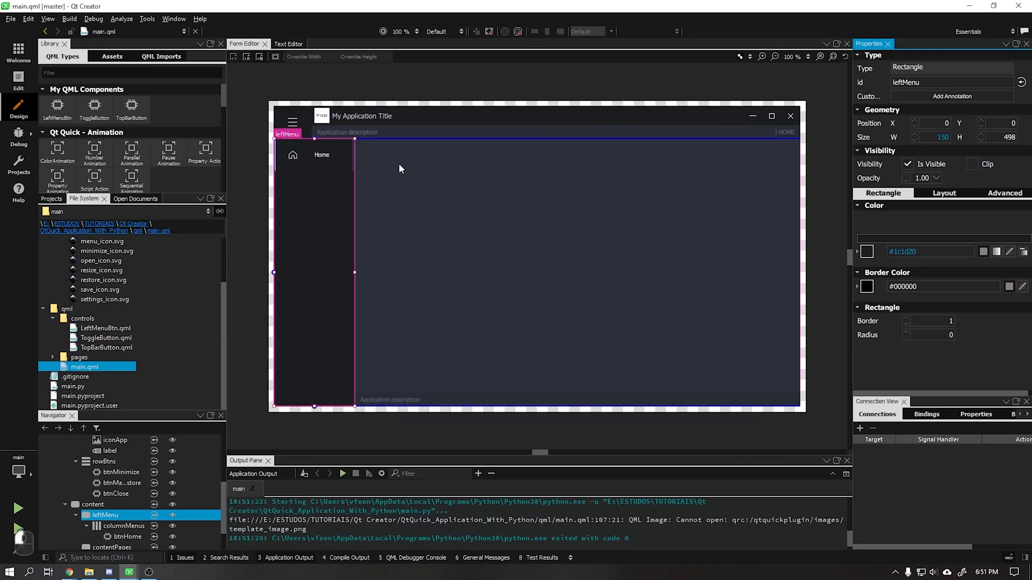
{"action": "left_click", "coordinate": [935, 137]}
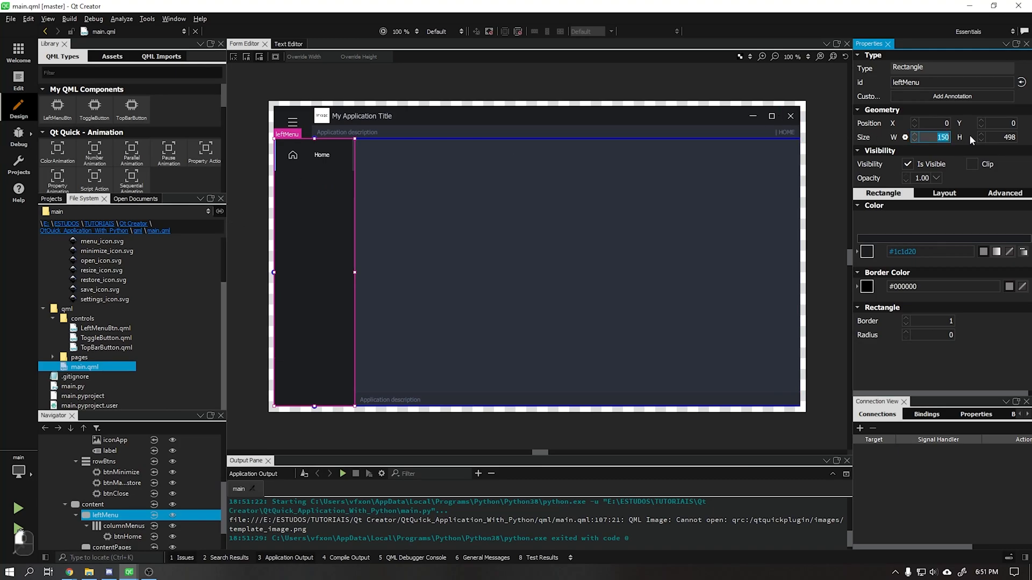
{"action": "type", "text": "250"}
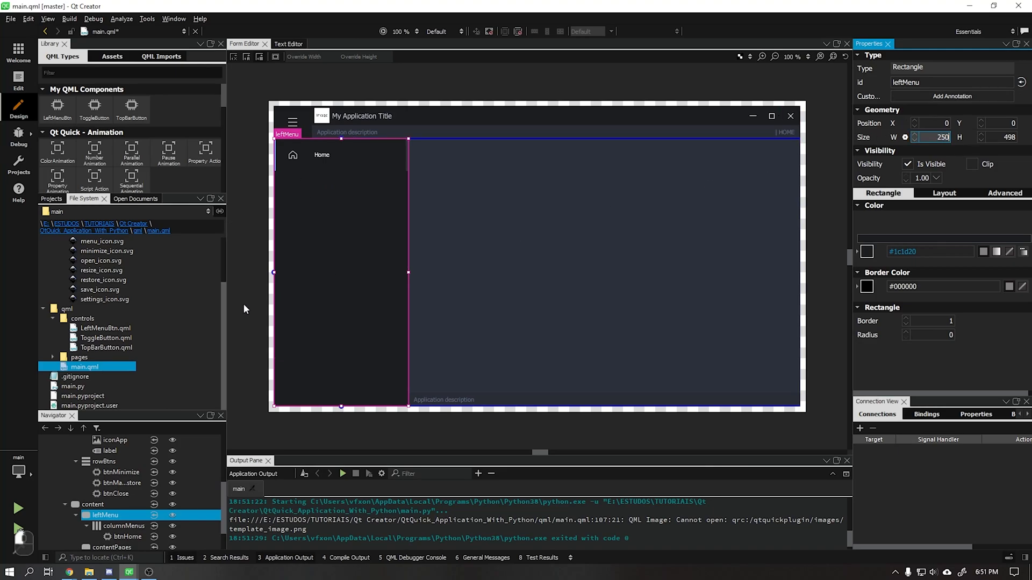
{"action": "left_click", "coordinate": [333, 158]}
{"action": "type", "text": "Open"}
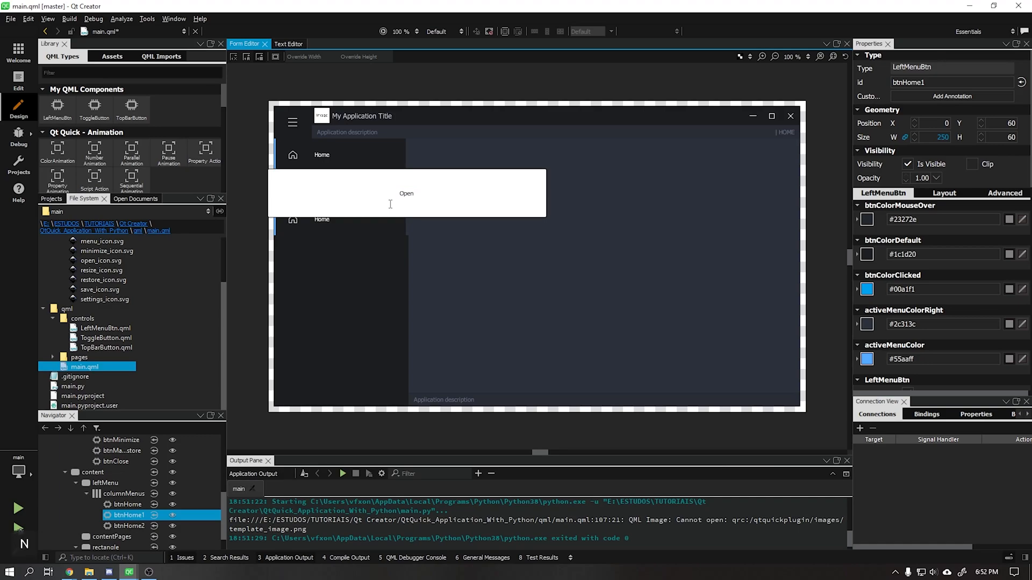
Step: Assign save_icon.svg to the Save button and check the Open button's icon
{"action": "left_click", "coordinate": [128, 526]}
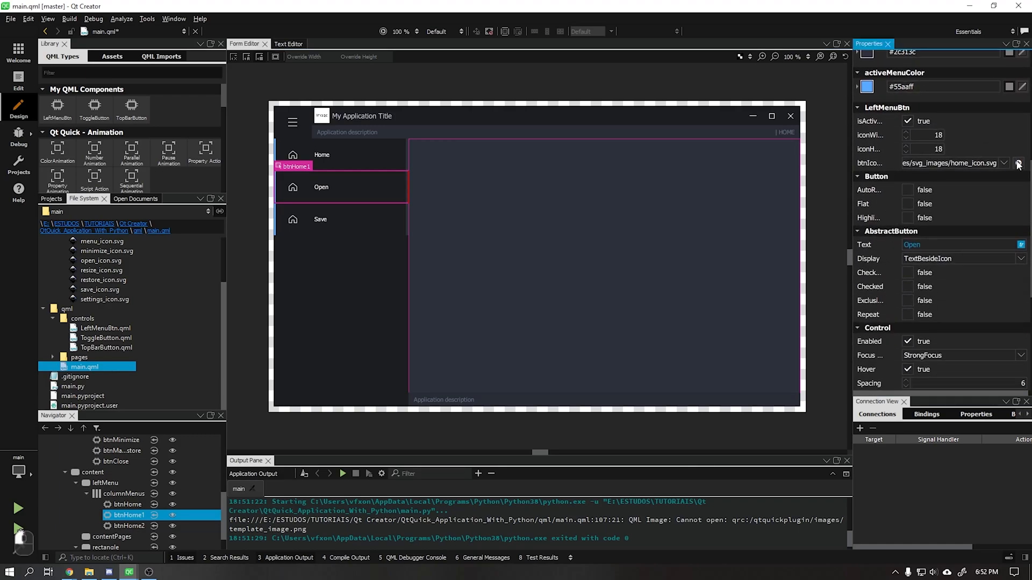
{"action": "left_click", "coordinate": [1019, 163]}
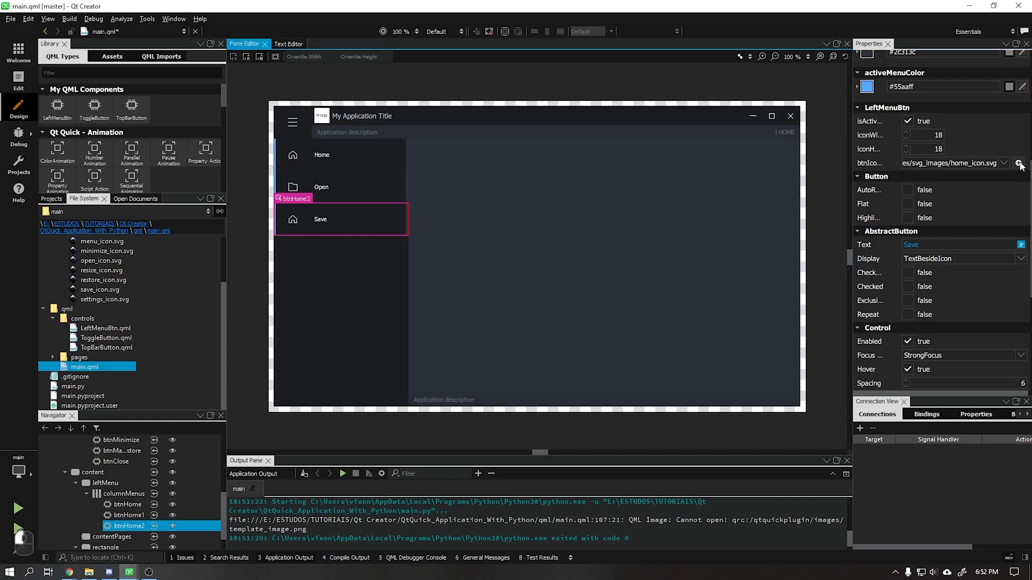
{"action": "left_click", "coordinate": [1017, 163]}
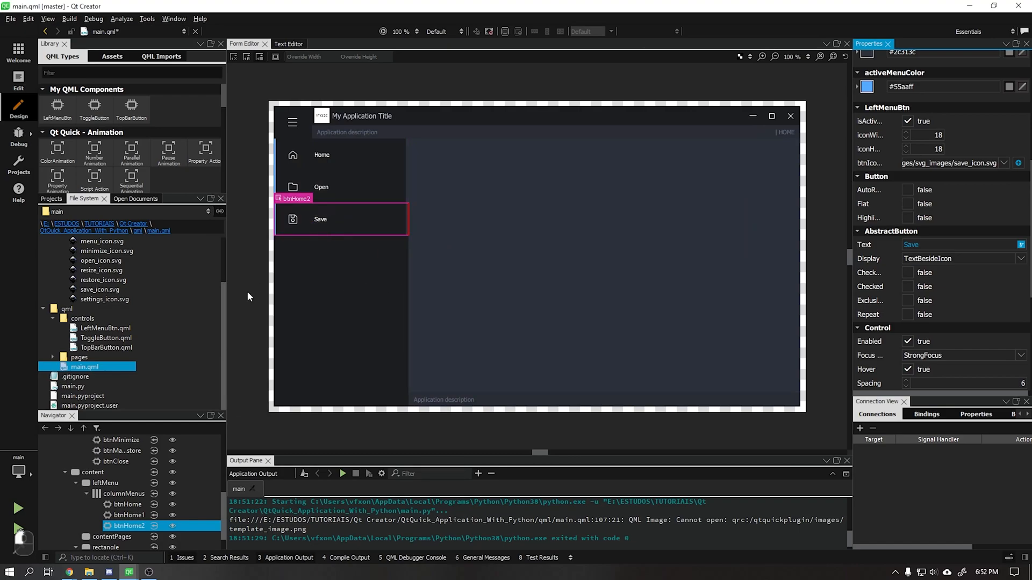
{"action": "left_click", "coordinate": [346, 190]}
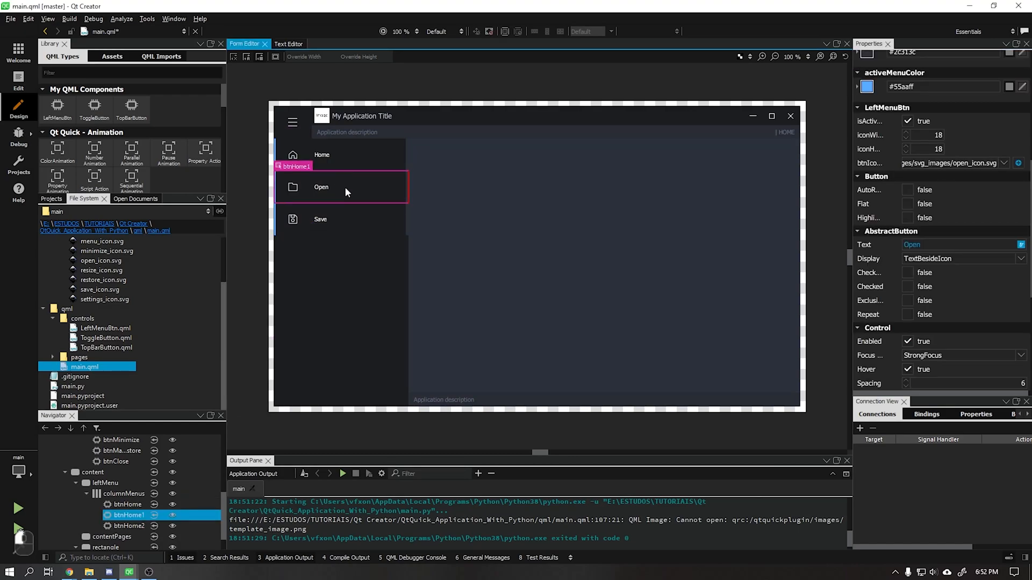
{"action": "left_click", "coordinate": [320, 220]}
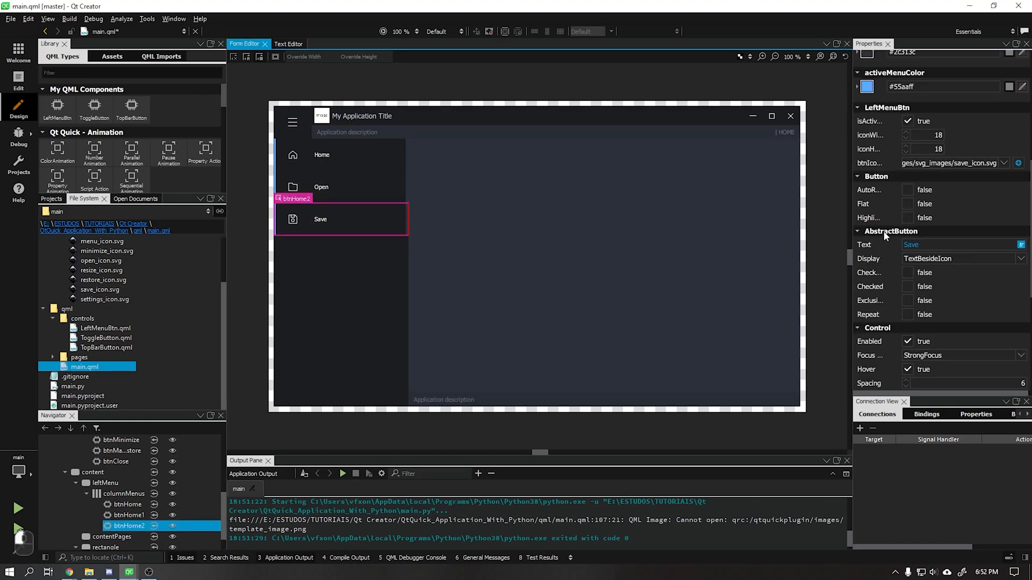
{"action": "mouse_move", "coordinate": [288, 43]}
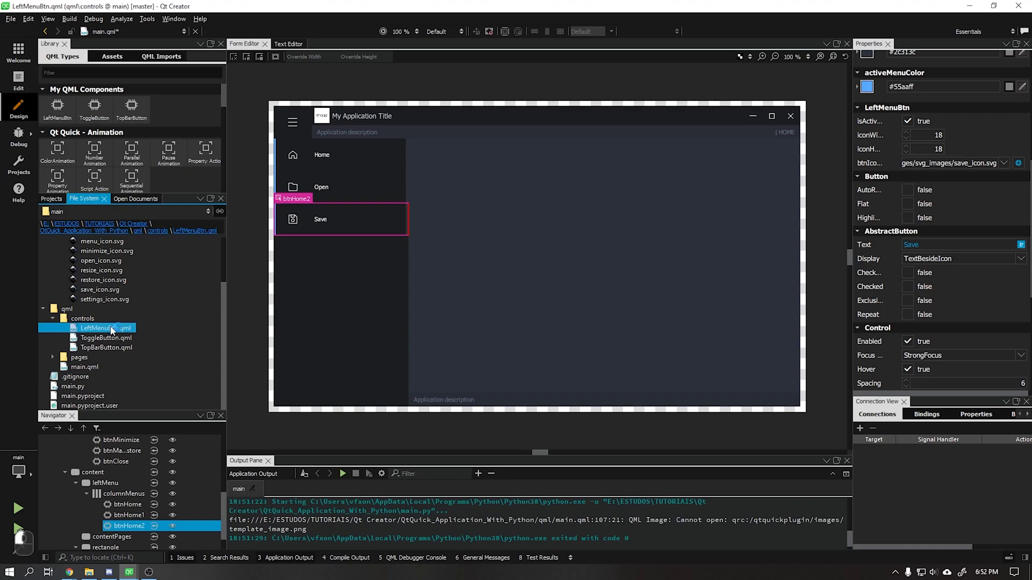
Step: Set isActiveMenu's default to false in LeftMenuBtn.qml
{"action": "left_click", "coordinate": [288, 44]}
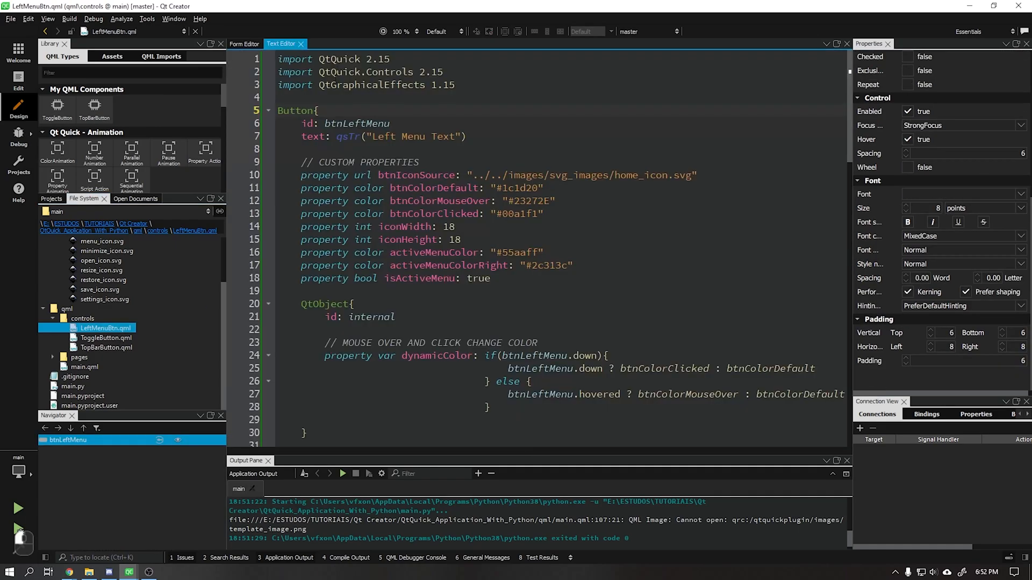
{"action": "double_click", "coordinate": [478, 278]}
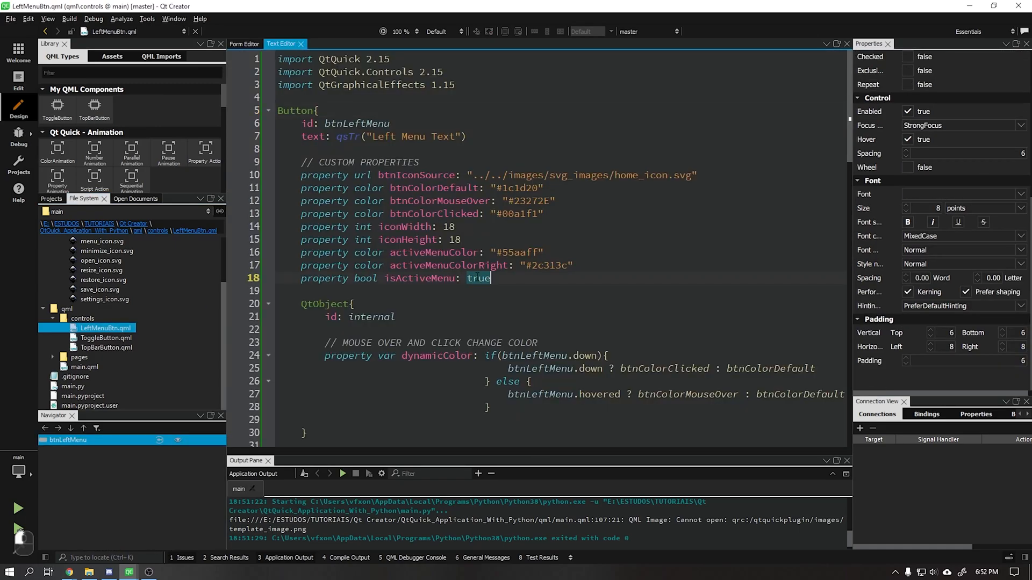
{"action": "type", "text": "false"}
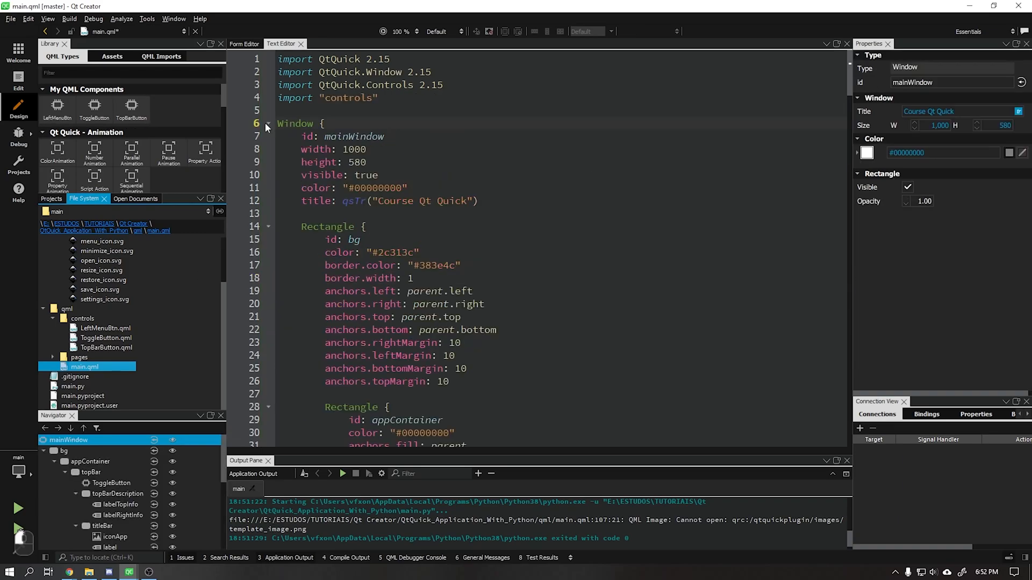
Step: Tick isActiveMenu on btnHome in main.qml's Design mode and run the app
{"action": "left_click", "coordinate": [244, 44]}
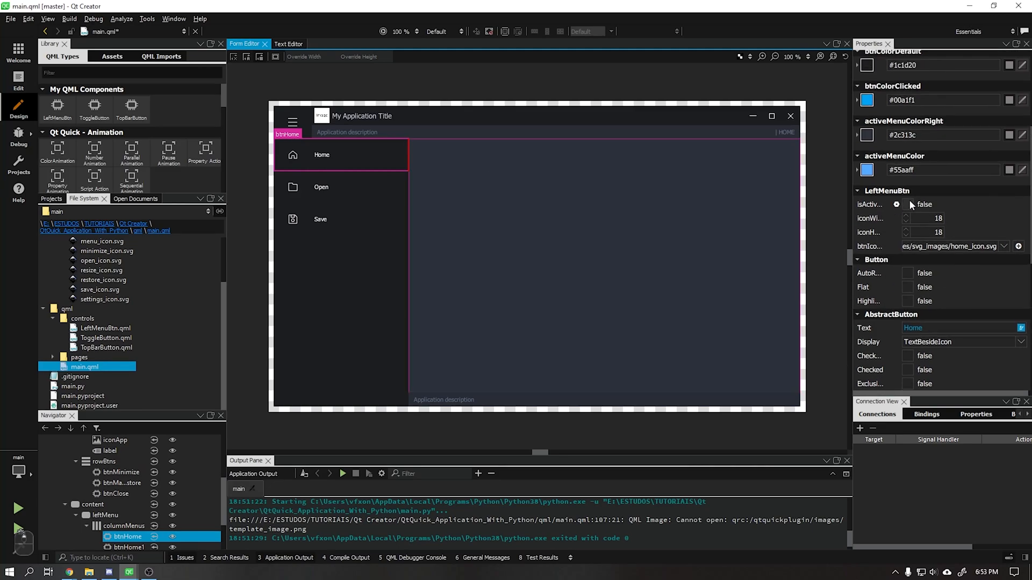
{"action": "left_click", "coordinate": [896, 204]}
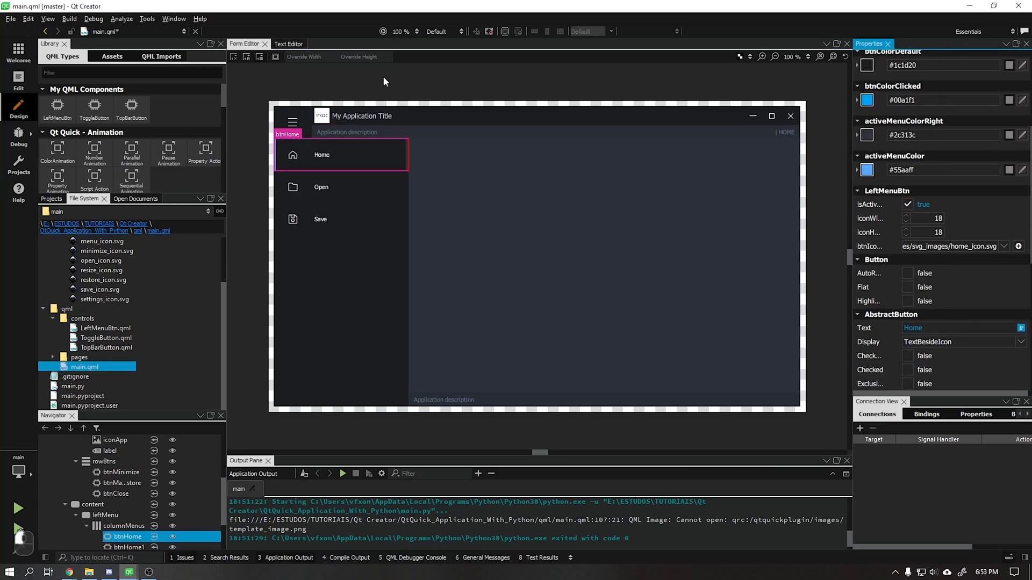
{"action": "left_click", "coordinate": [17, 509]}
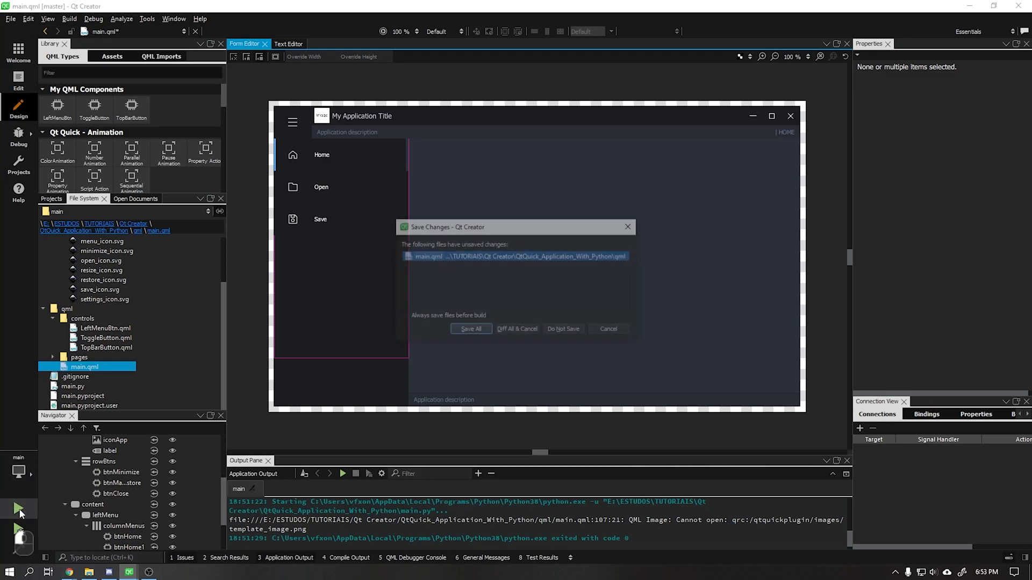
Step: Save all and run the app, close it, then narrow the left menu to 70
{"action": "left_click", "coordinate": [471, 329]}
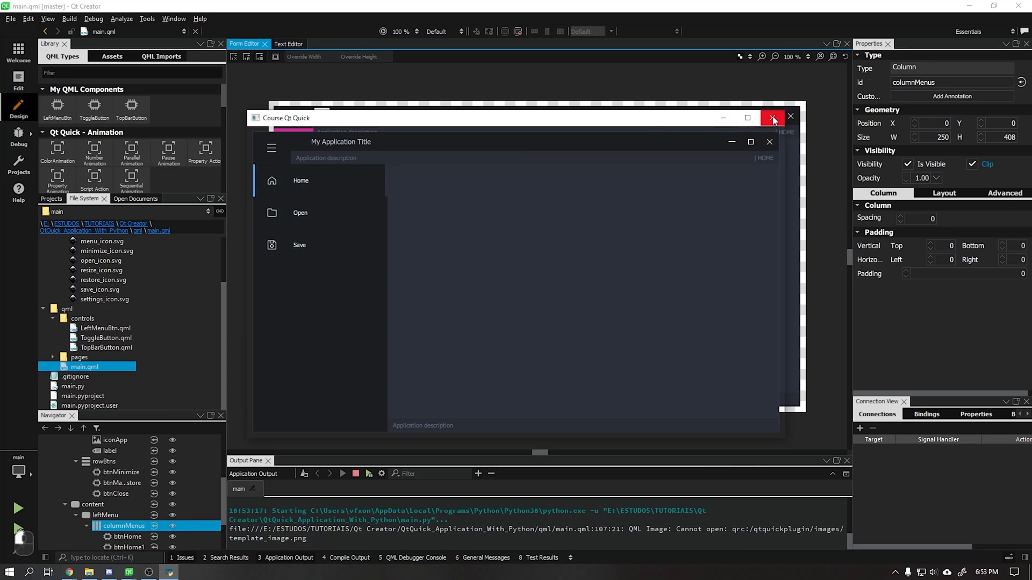
{"action": "left_click", "coordinate": [773, 117]}
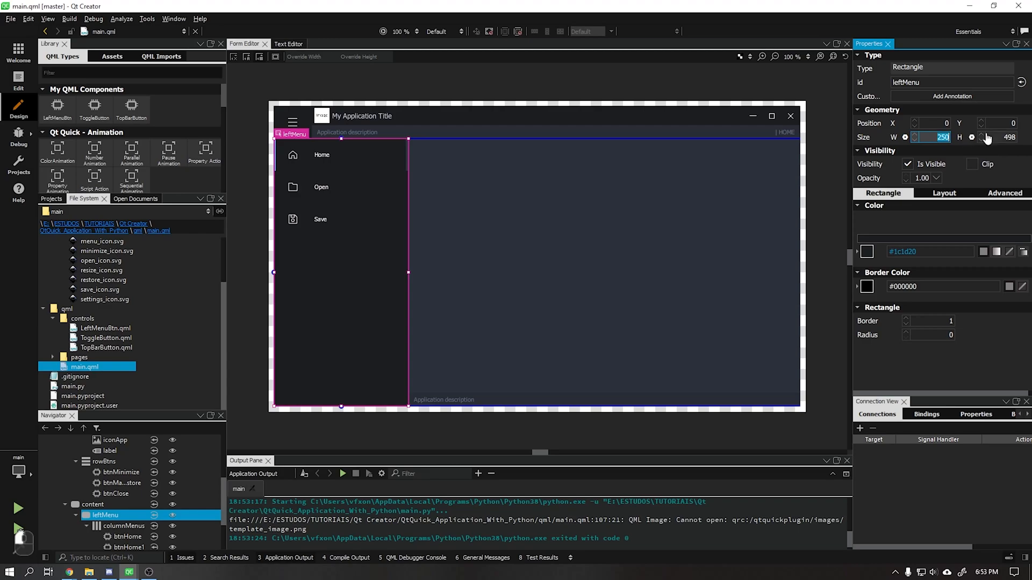
{"action": "type", "text": "70"}
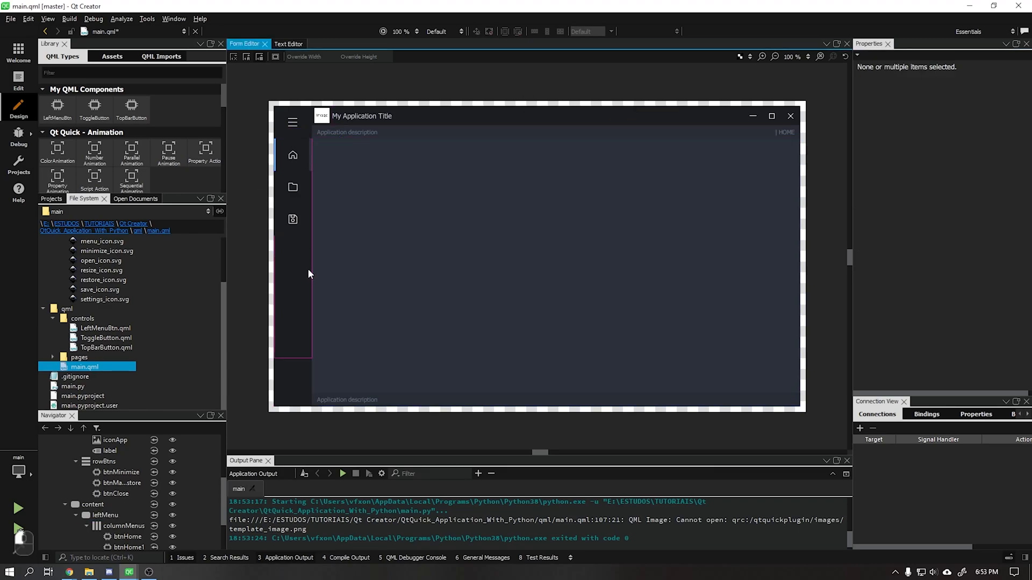
Step: Paste a copy of the Save button into leftMenu, anchored to the bottom with margin 25
{"action": "left_click", "coordinate": [292, 219]}
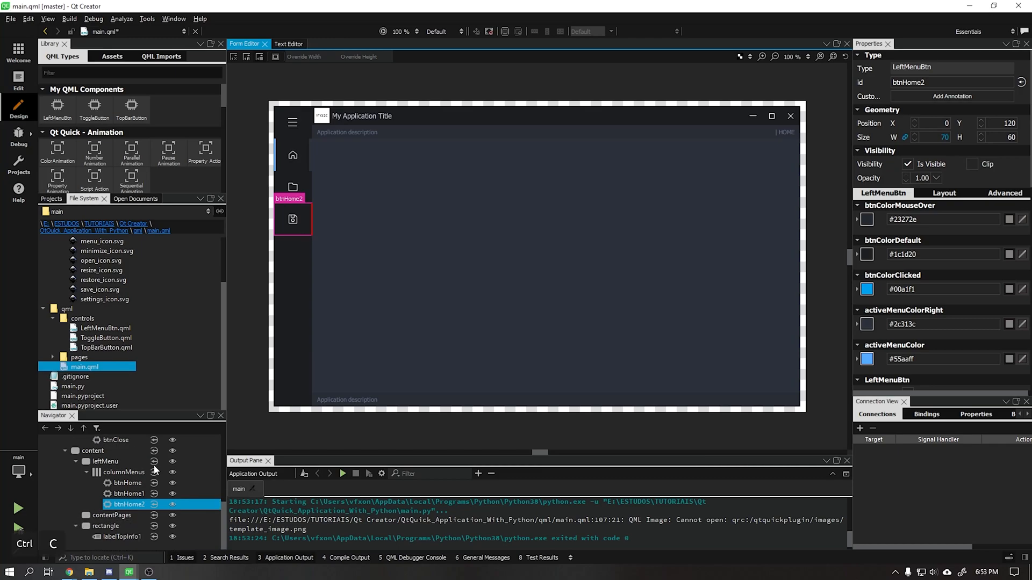
{"action": "left_click", "coordinate": [105, 493]}
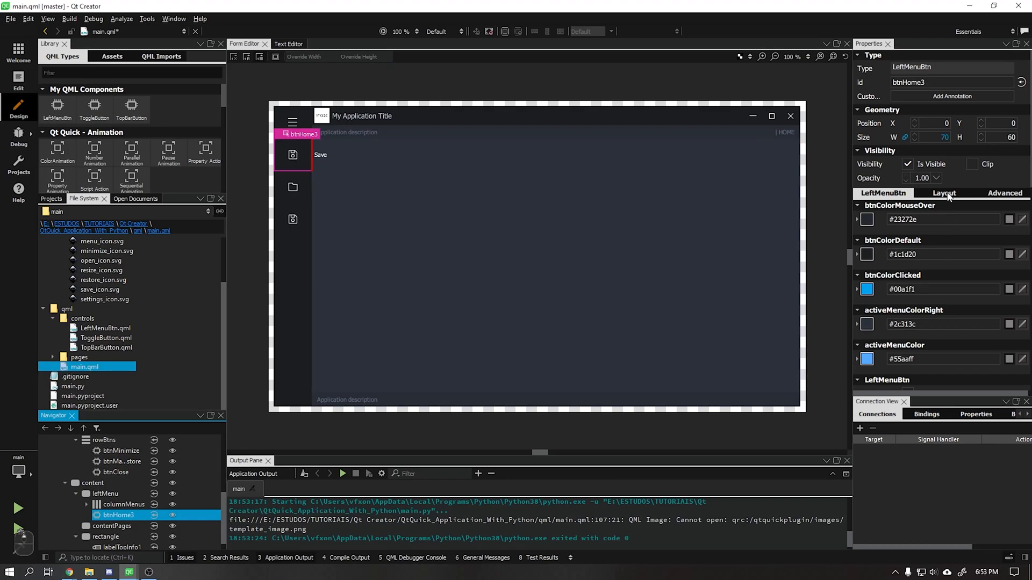
{"action": "left_click", "coordinate": [944, 193]}
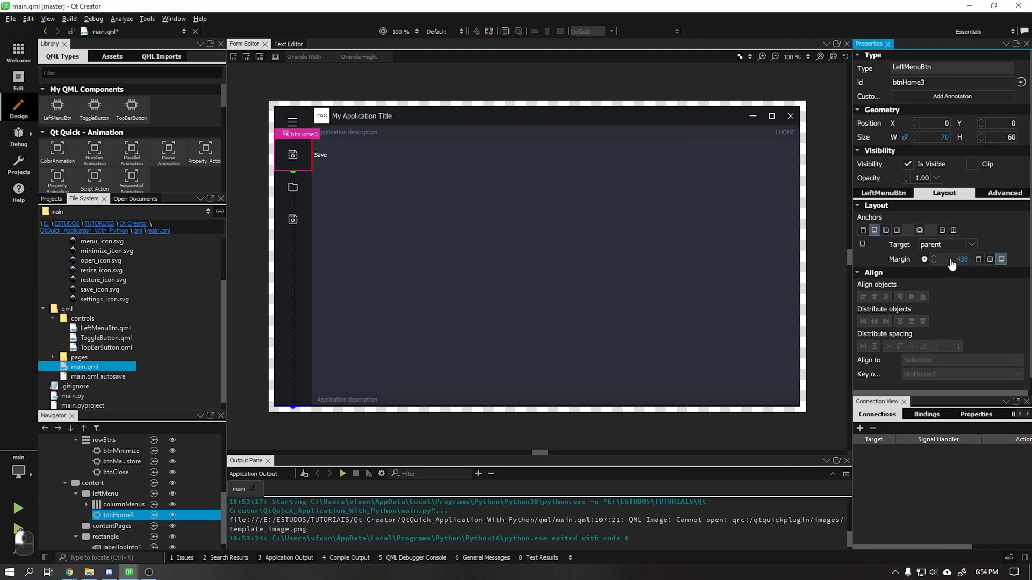
{"action": "left_click", "coordinate": [978, 259]}
{"action": "type", "text": "25"}
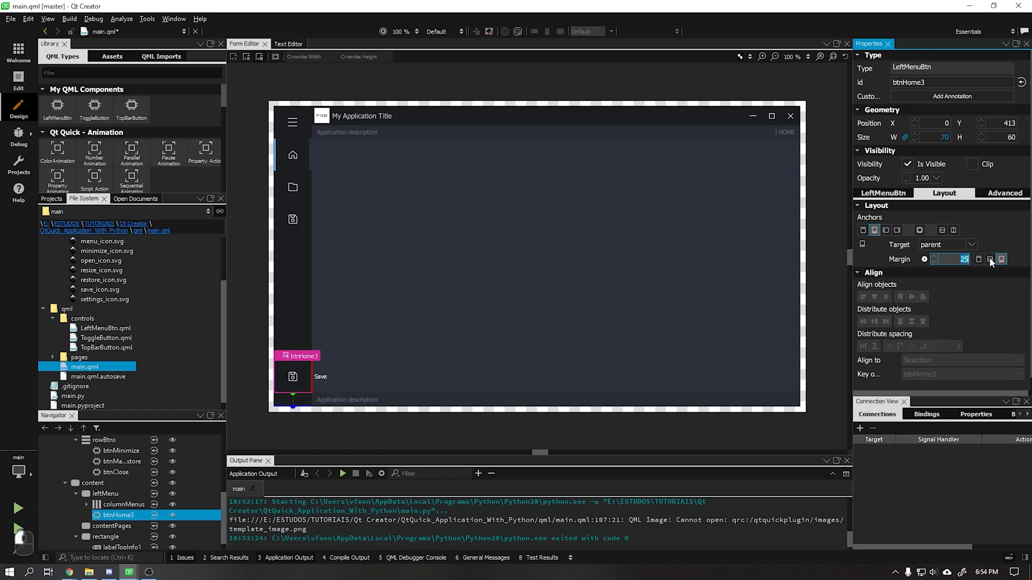
{"action": "mouse_move", "coordinate": [303, 374]}
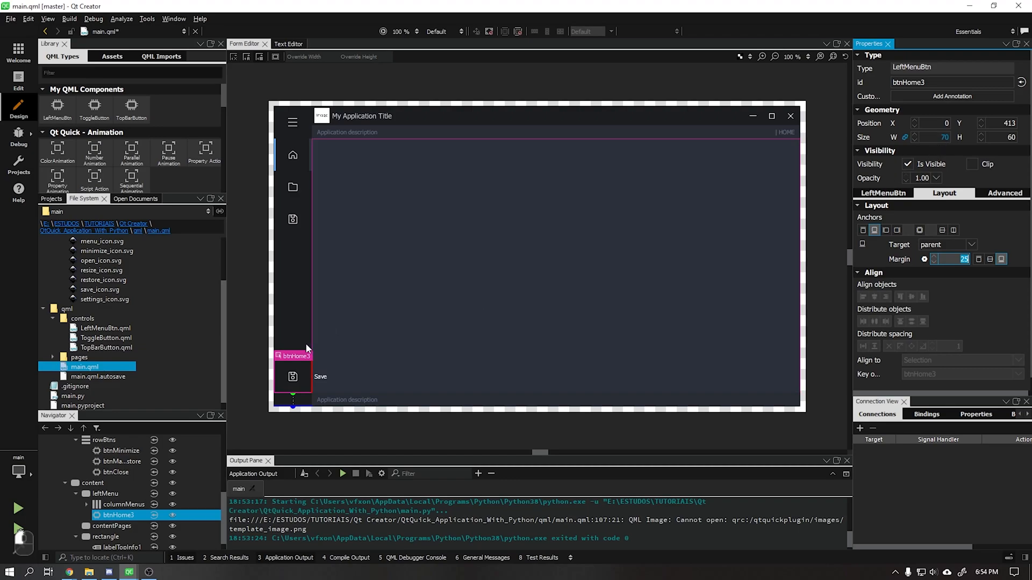
{"action": "left_click", "coordinate": [105, 493]}
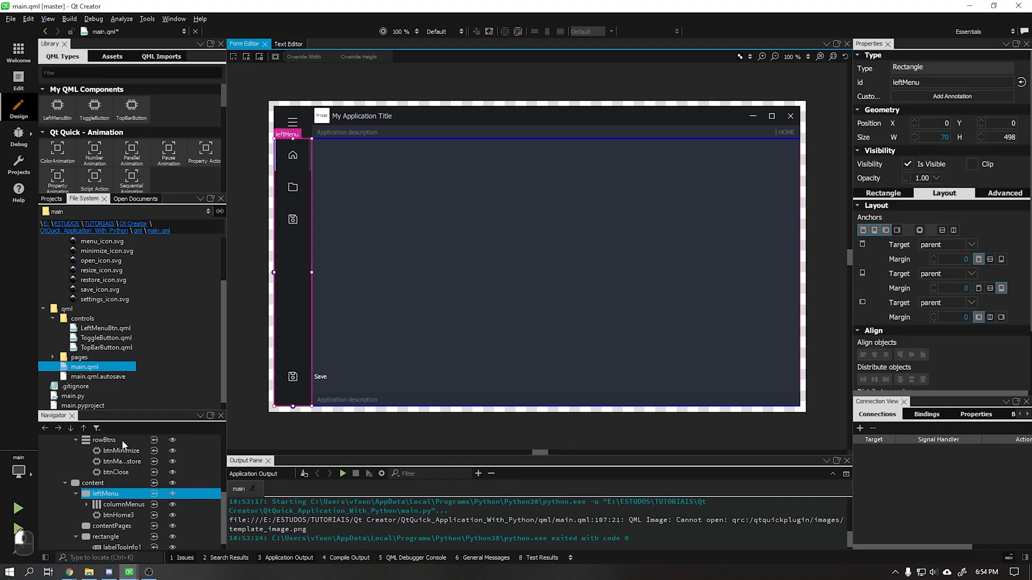
Step: Set the left menu width to 250, then review and select the bottom btnHome3 button
{"action": "left_click", "coordinate": [933, 137]}
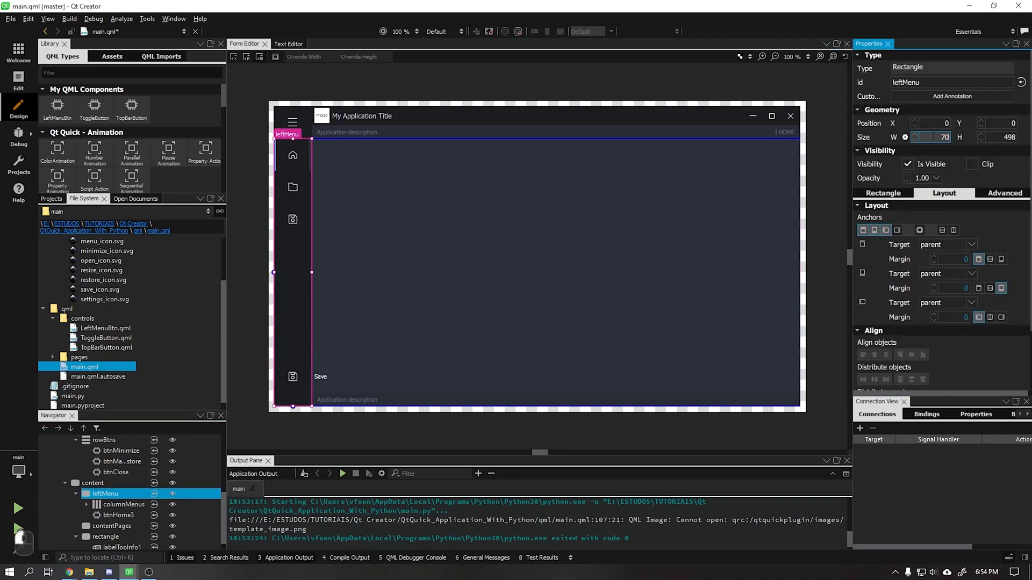
{"action": "type", "text": "250"}
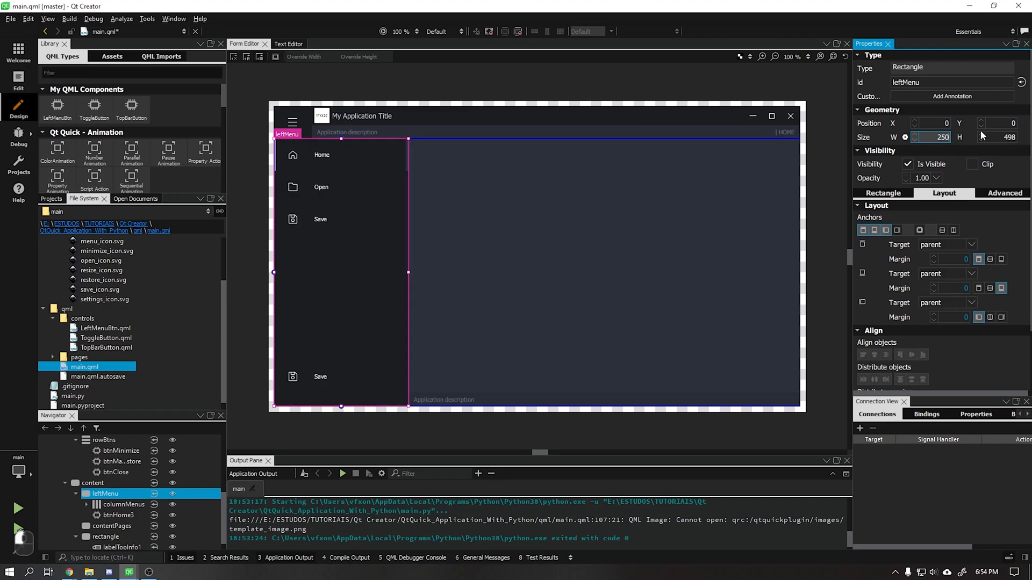
{"action": "left_click", "coordinate": [341, 377]}
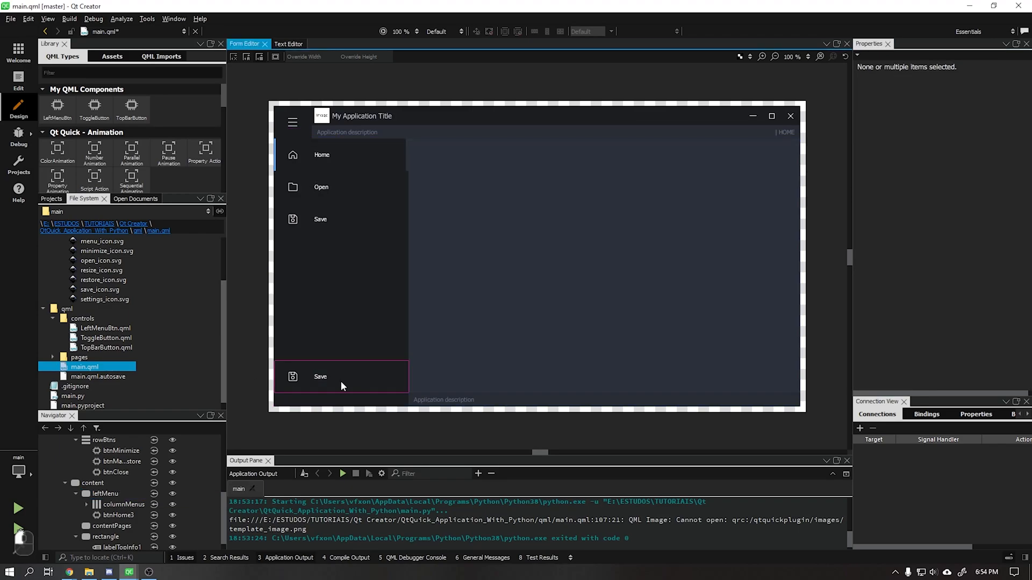
{"action": "left_click", "coordinate": [340, 377]}
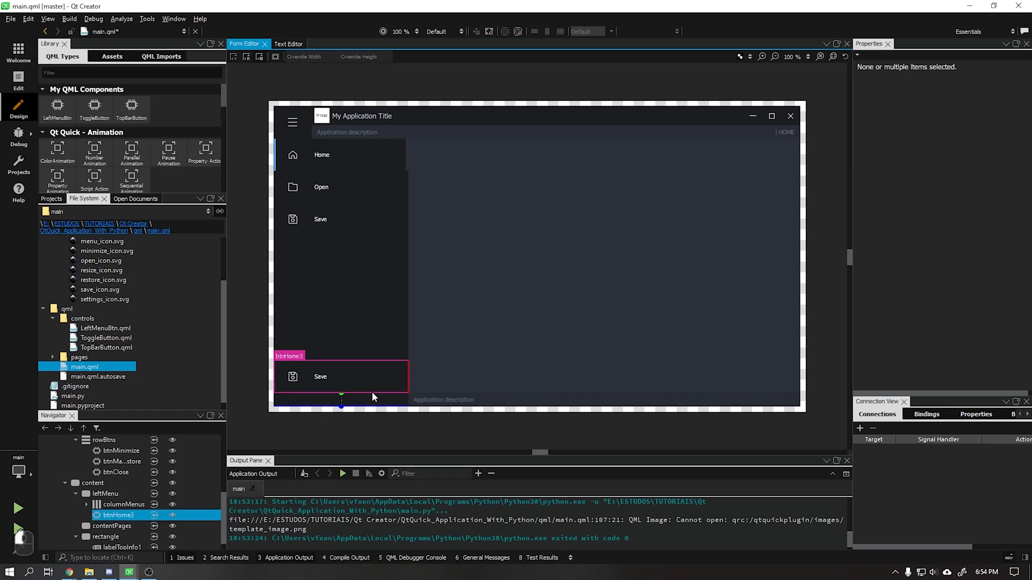
{"action": "mouse_move", "coordinate": [307, 405]}
{"action": "type", "text": "70"}
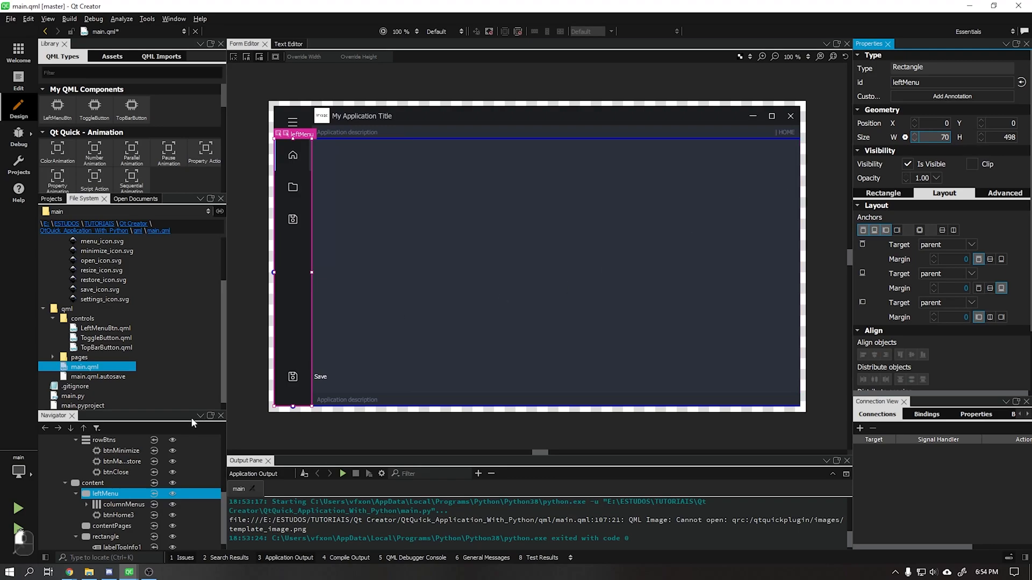
{"action": "left_click", "coordinate": [111, 526]}
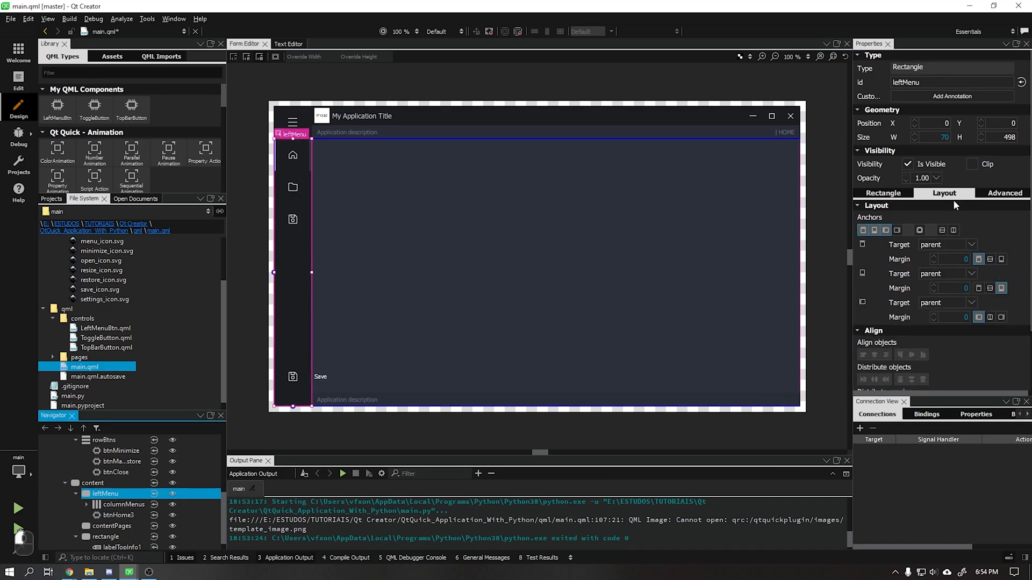
{"action": "left_click", "coordinate": [969, 164]}
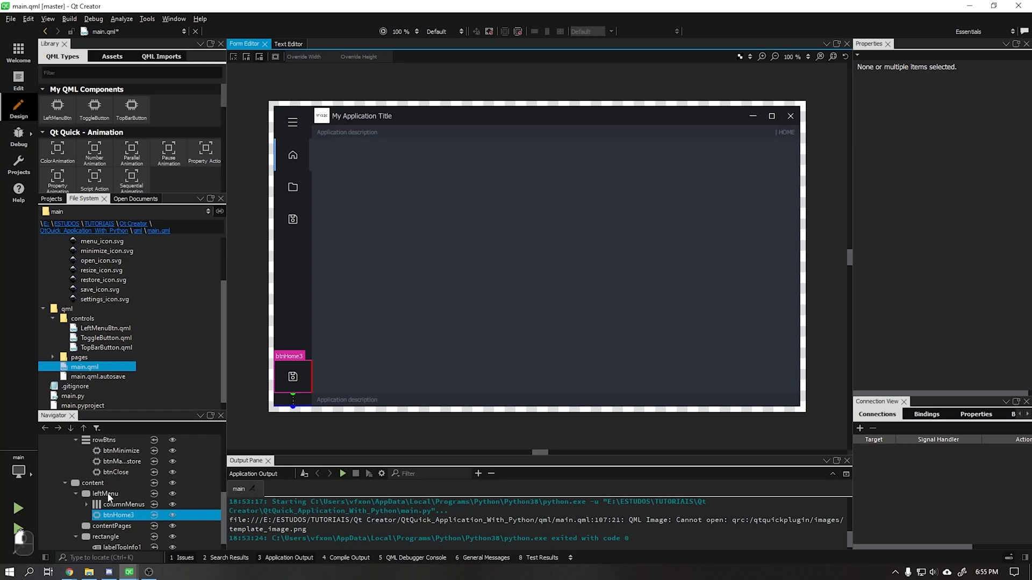
{"action": "left_click", "coordinate": [105, 494]}
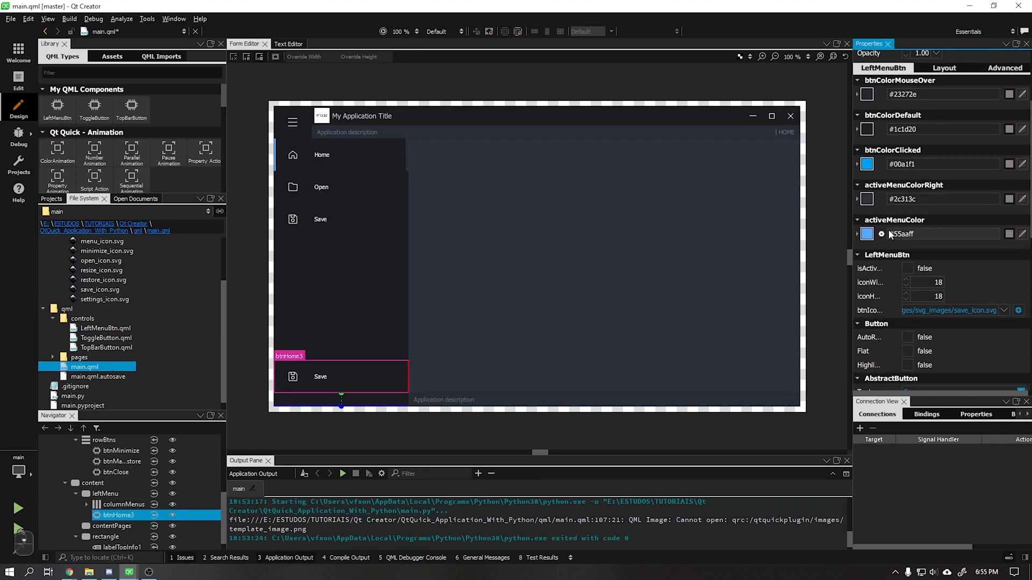
Step: Set the bottom button's icon to settings_icon.svg
{"action": "left_click", "coordinate": [1018, 310]}
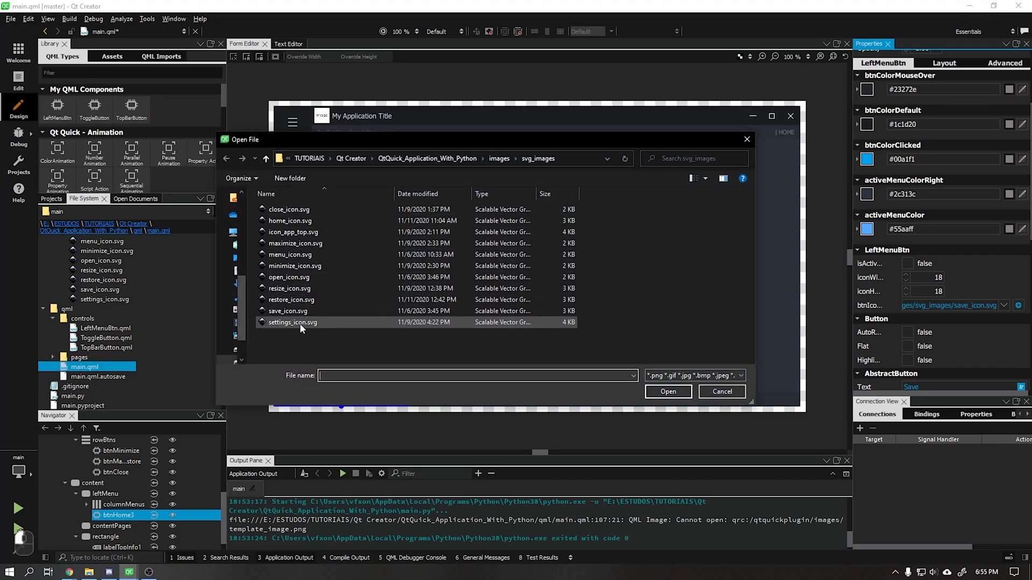
{"action": "left_click", "coordinate": [668, 391]}
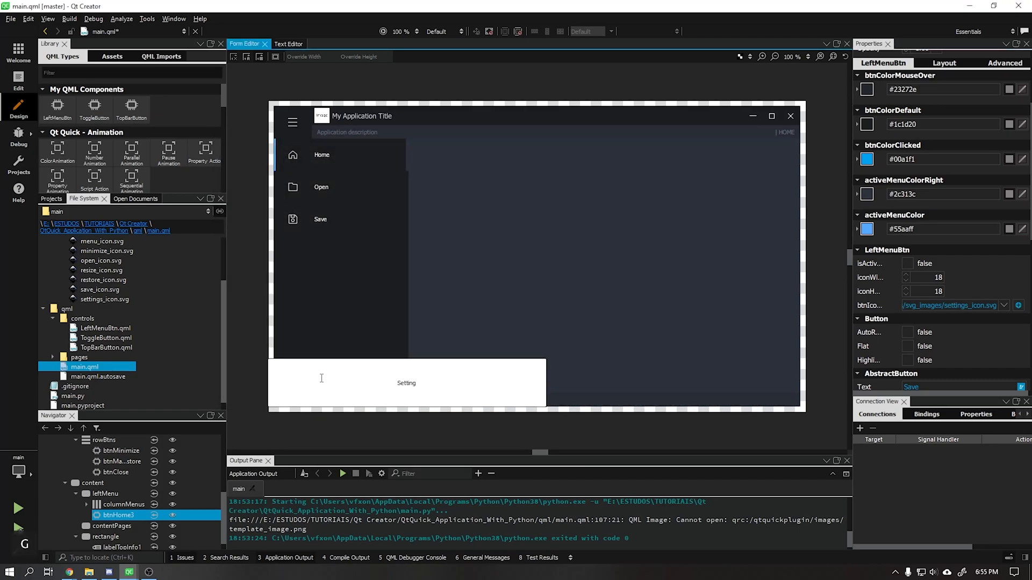